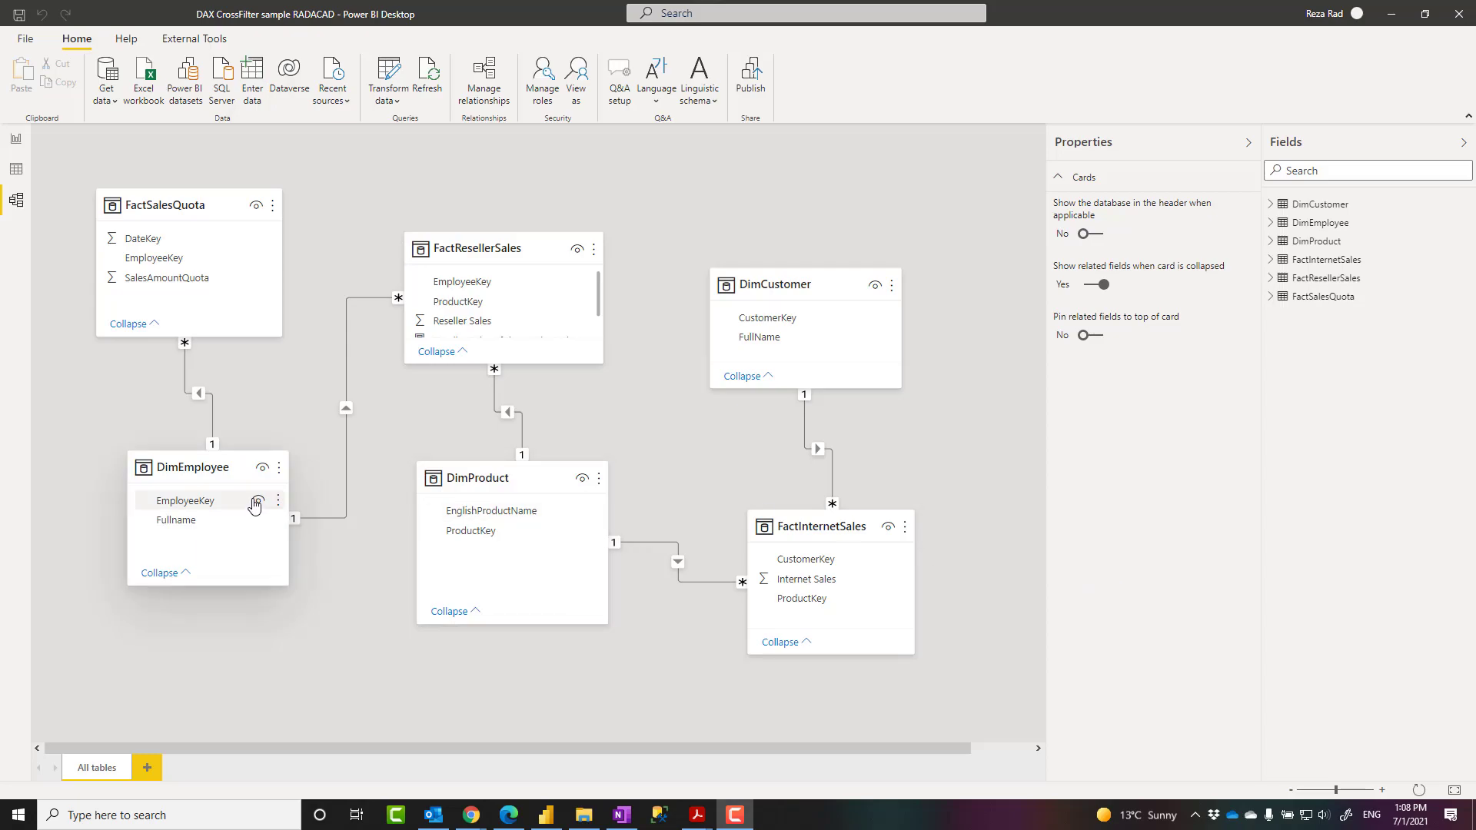
{"action": "mouse_move", "coordinate": [505, 202]}
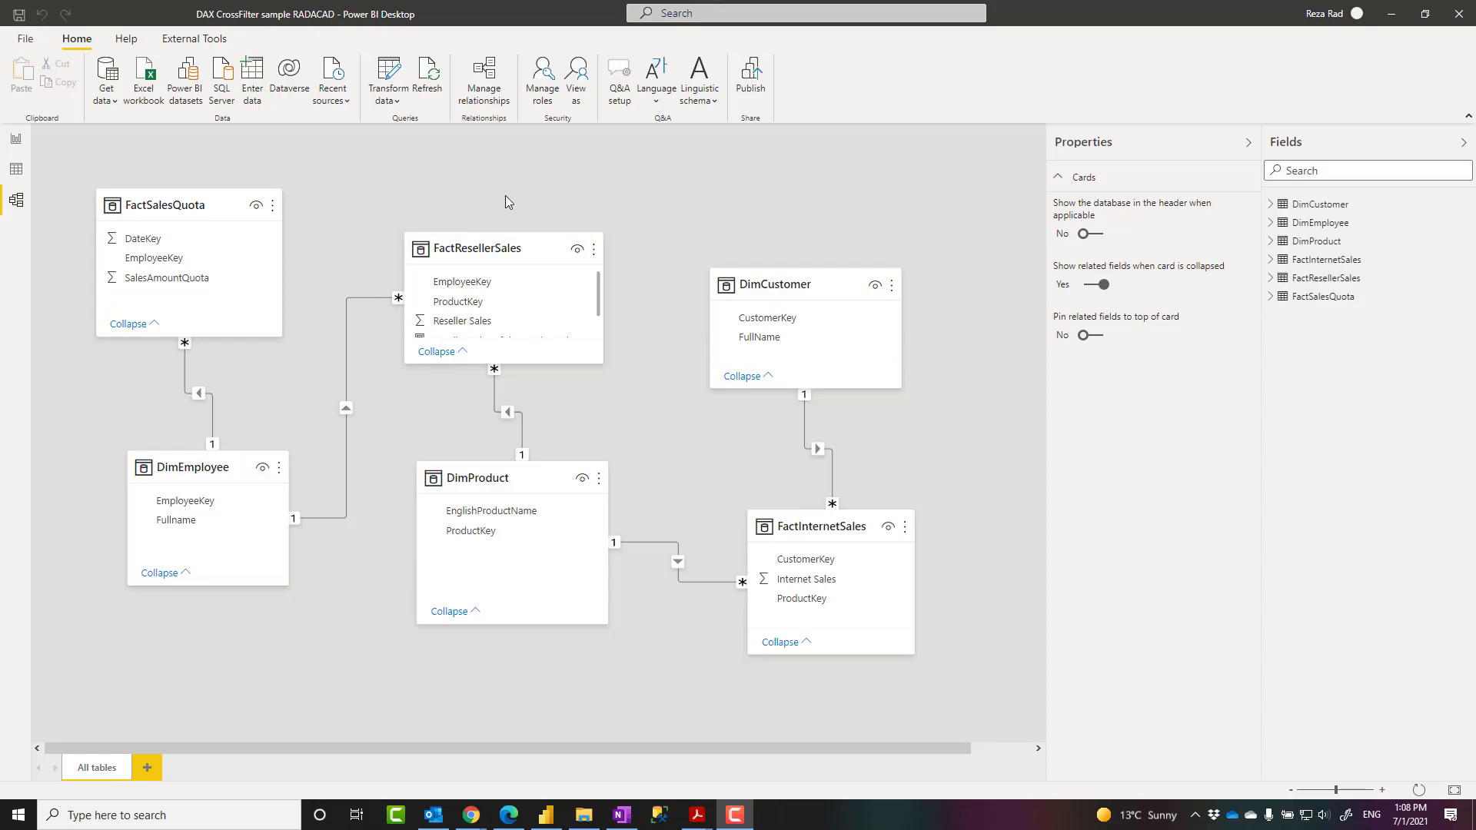
{"action": "mouse_move", "coordinate": [709, 608]}
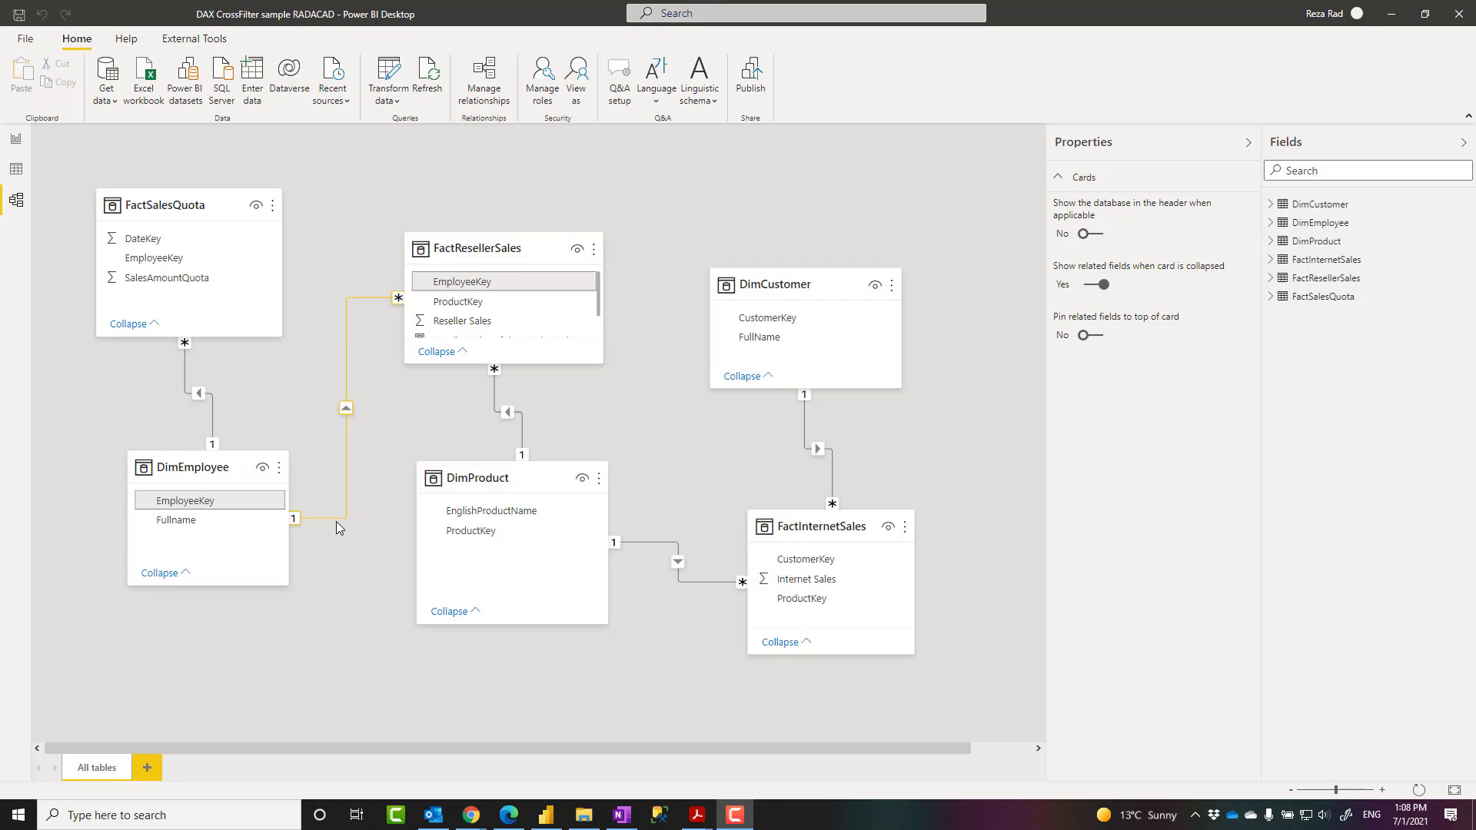
Inspect the DimEmployee–FactResellerSales relationship in the model diagram, then clear the selection
{"action": "left_click", "coordinate": [743, 439]}
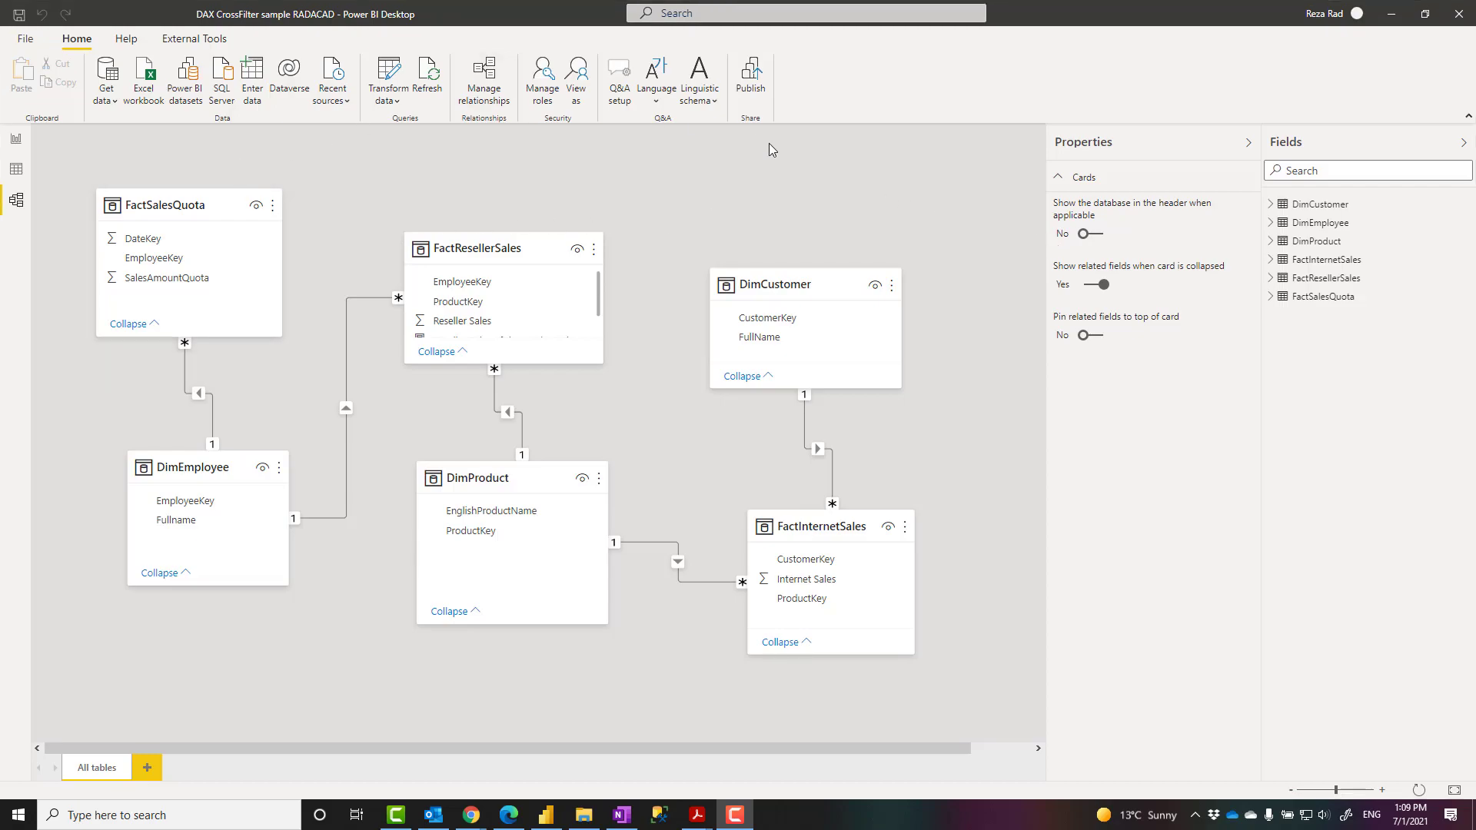
{"action": "mouse_move", "coordinate": [952, 364]}
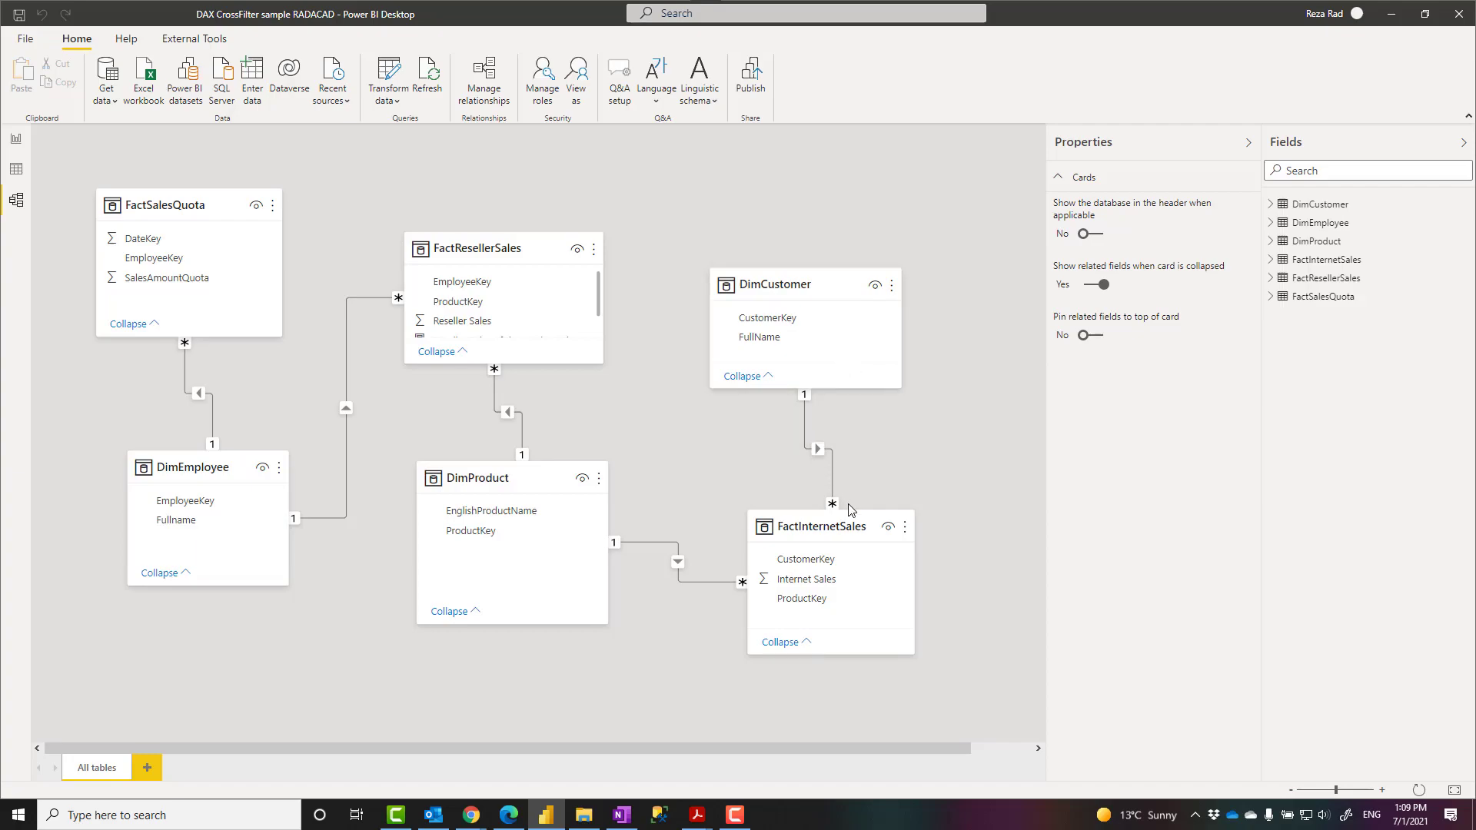
{"action": "mouse_move", "coordinate": [821, 407]}
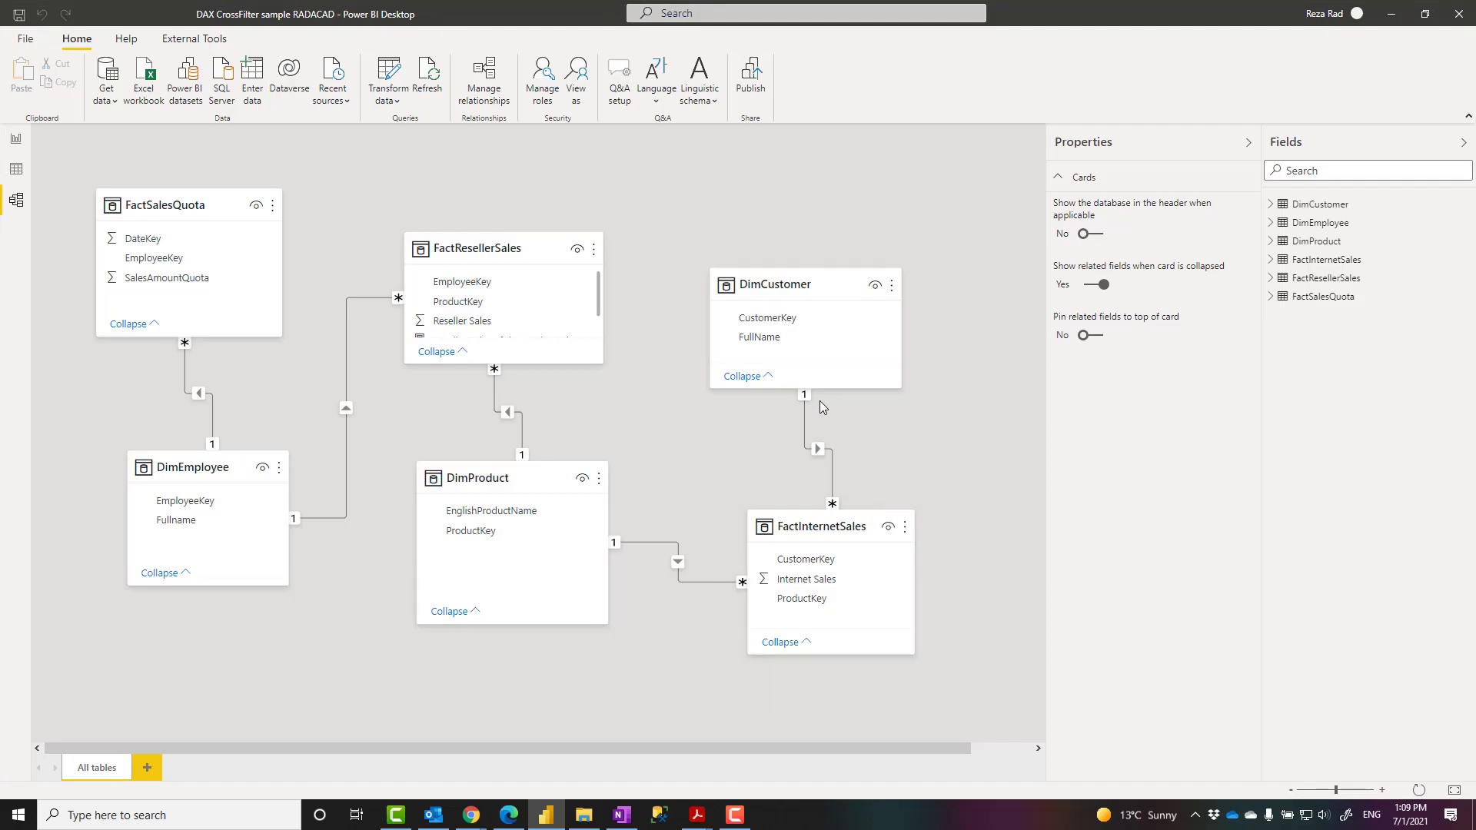
{"action": "left_click", "coordinate": [817, 449]}
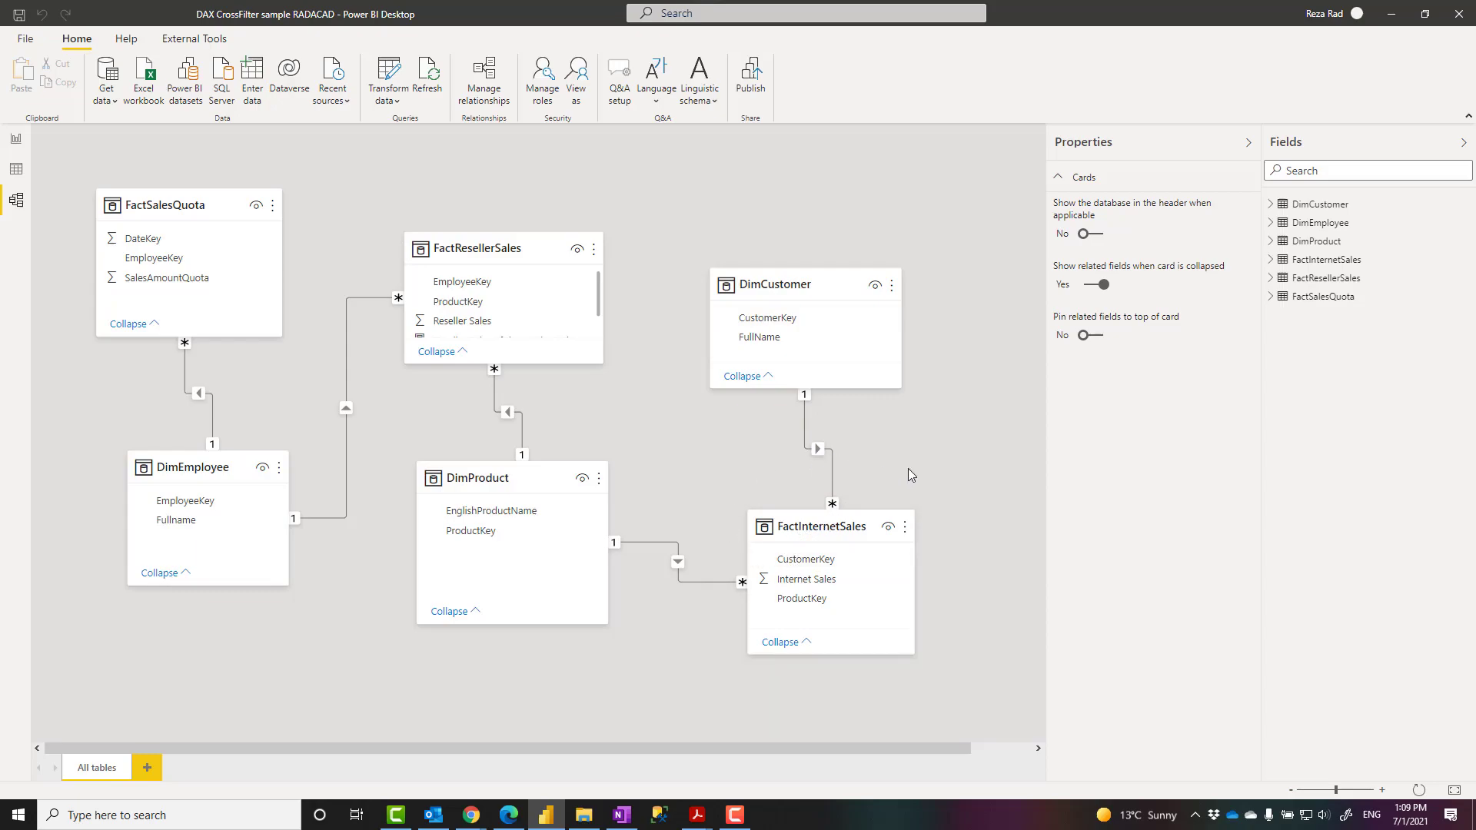
{"action": "mouse_move", "coordinate": [884, 462]}
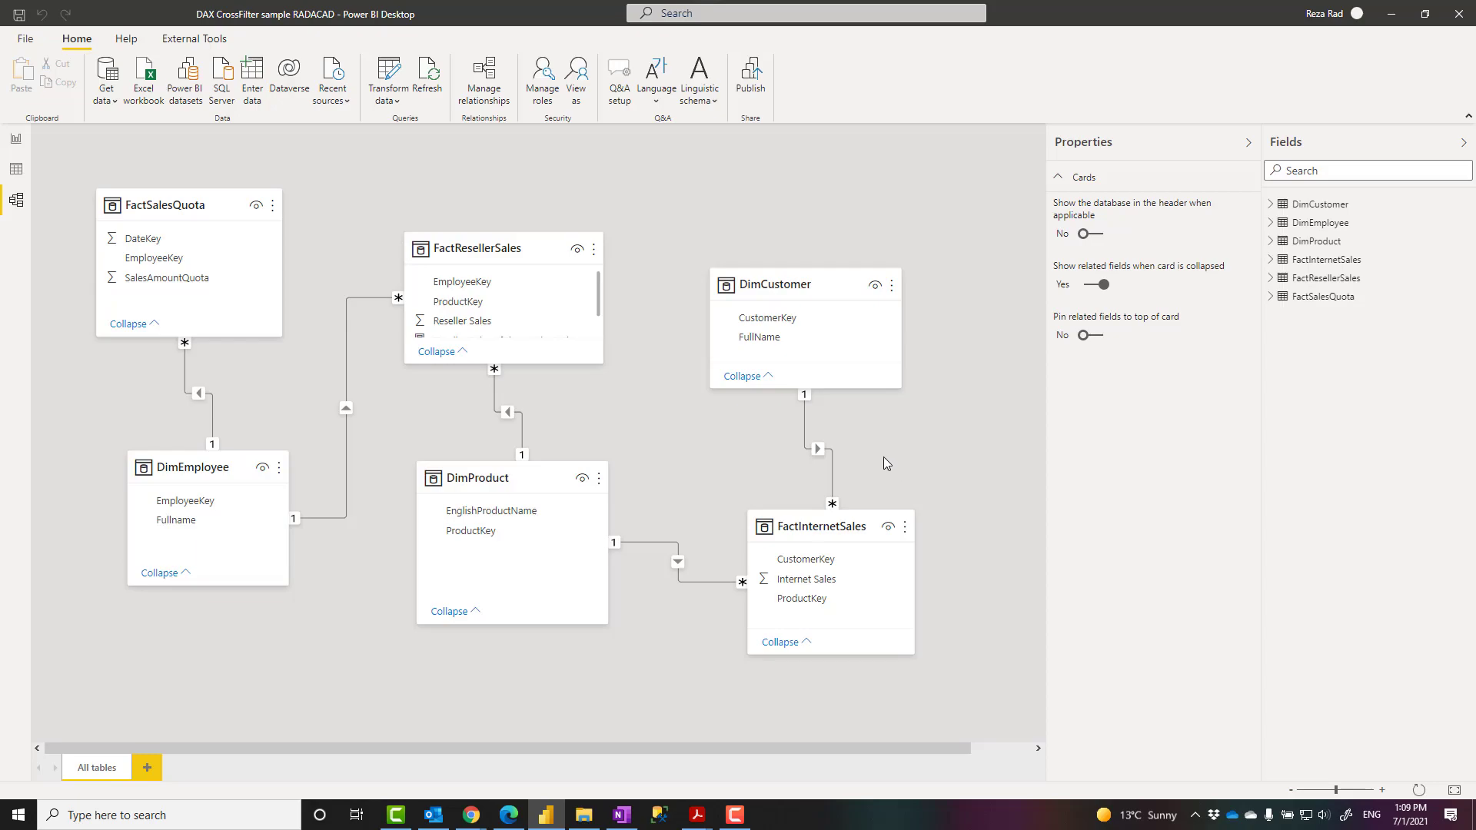
{"action": "mouse_move", "coordinate": [906, 460]}
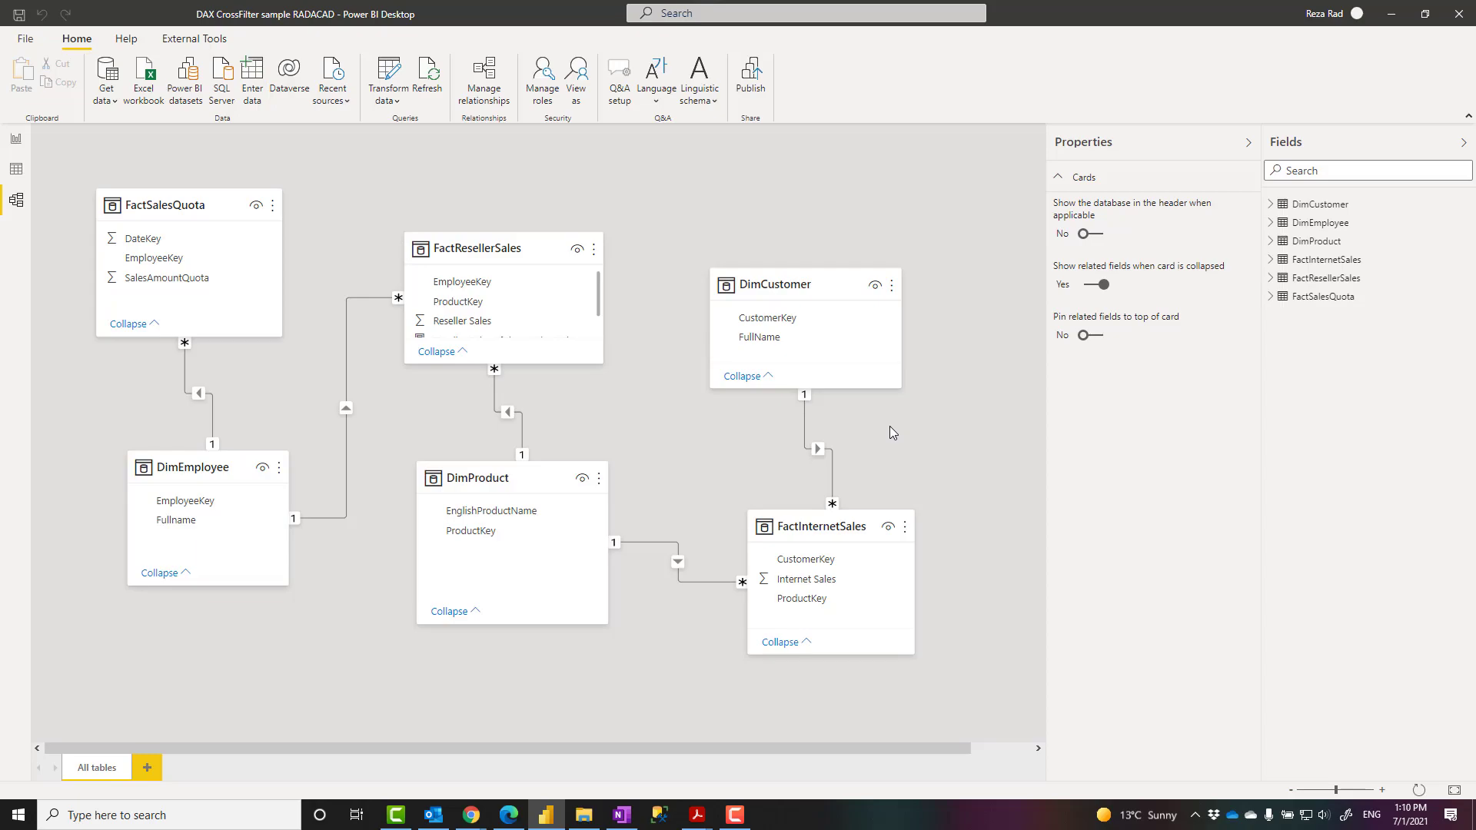
{"action": "mouse_move", "coordinate": [818, 406]}
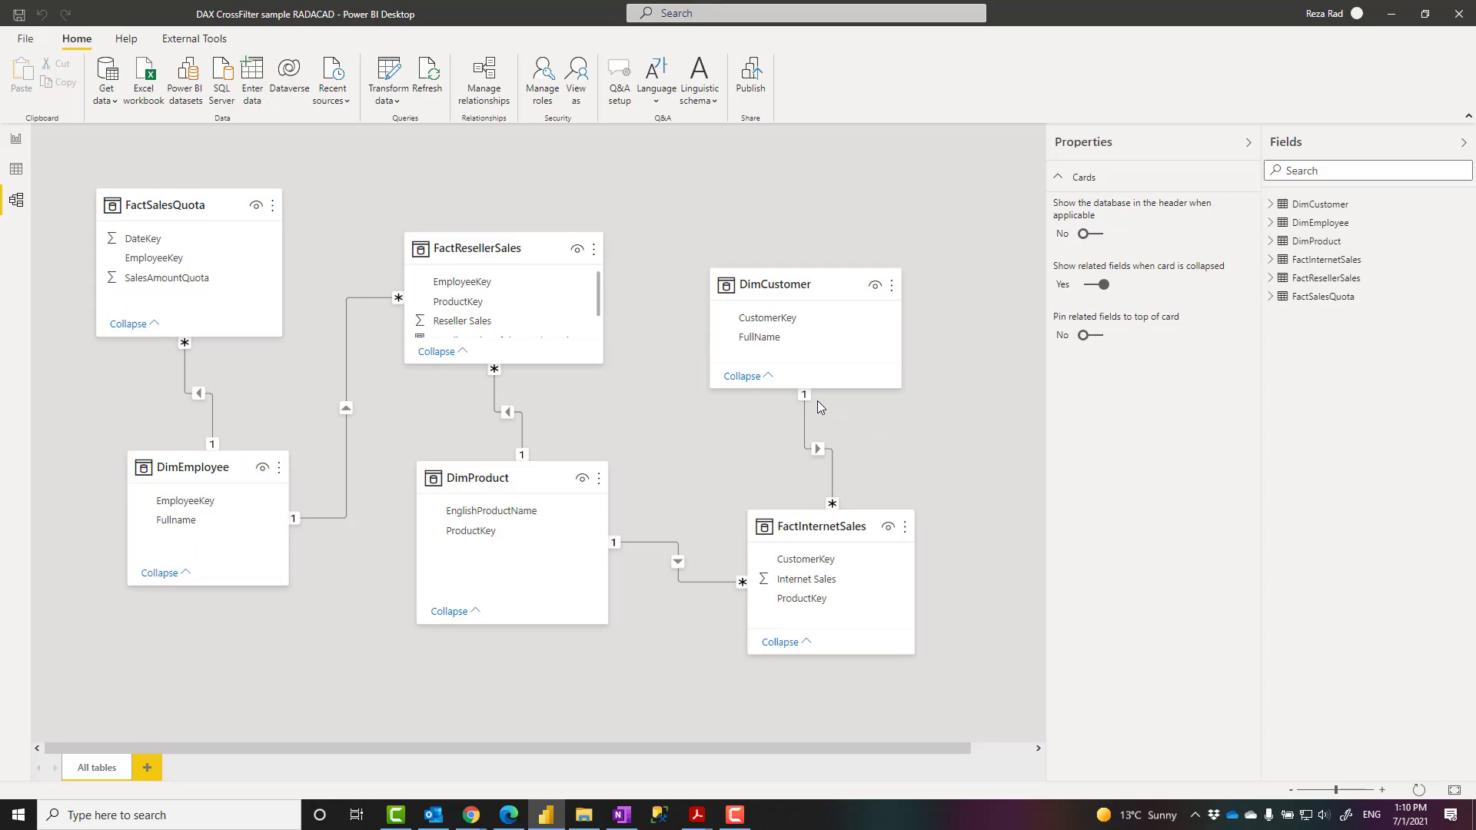
{"action": "mouse_move", "coordinate": [454, 444]}
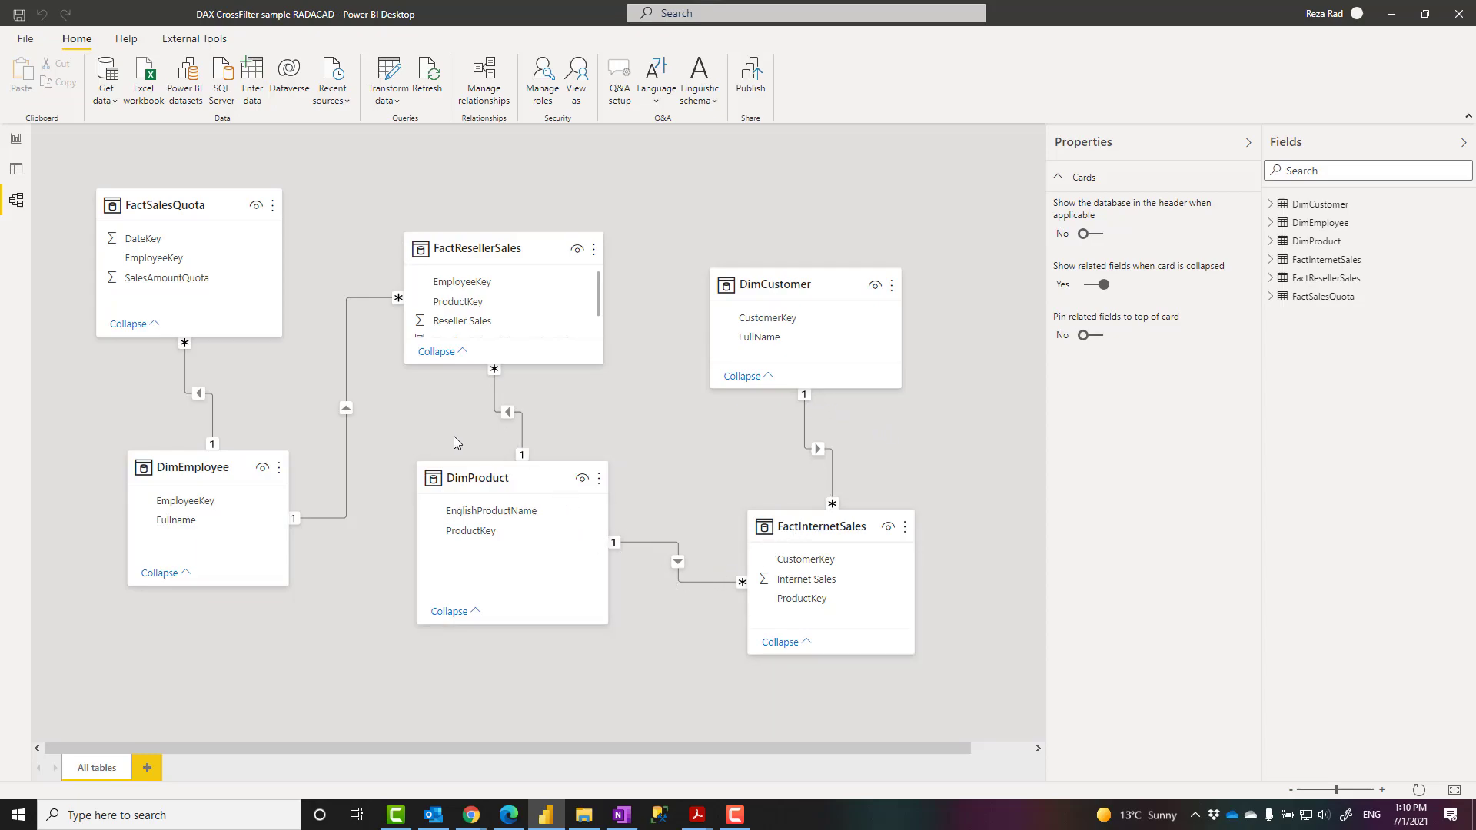
{"action": "mouse_move", "coordinate": [636, 436]}
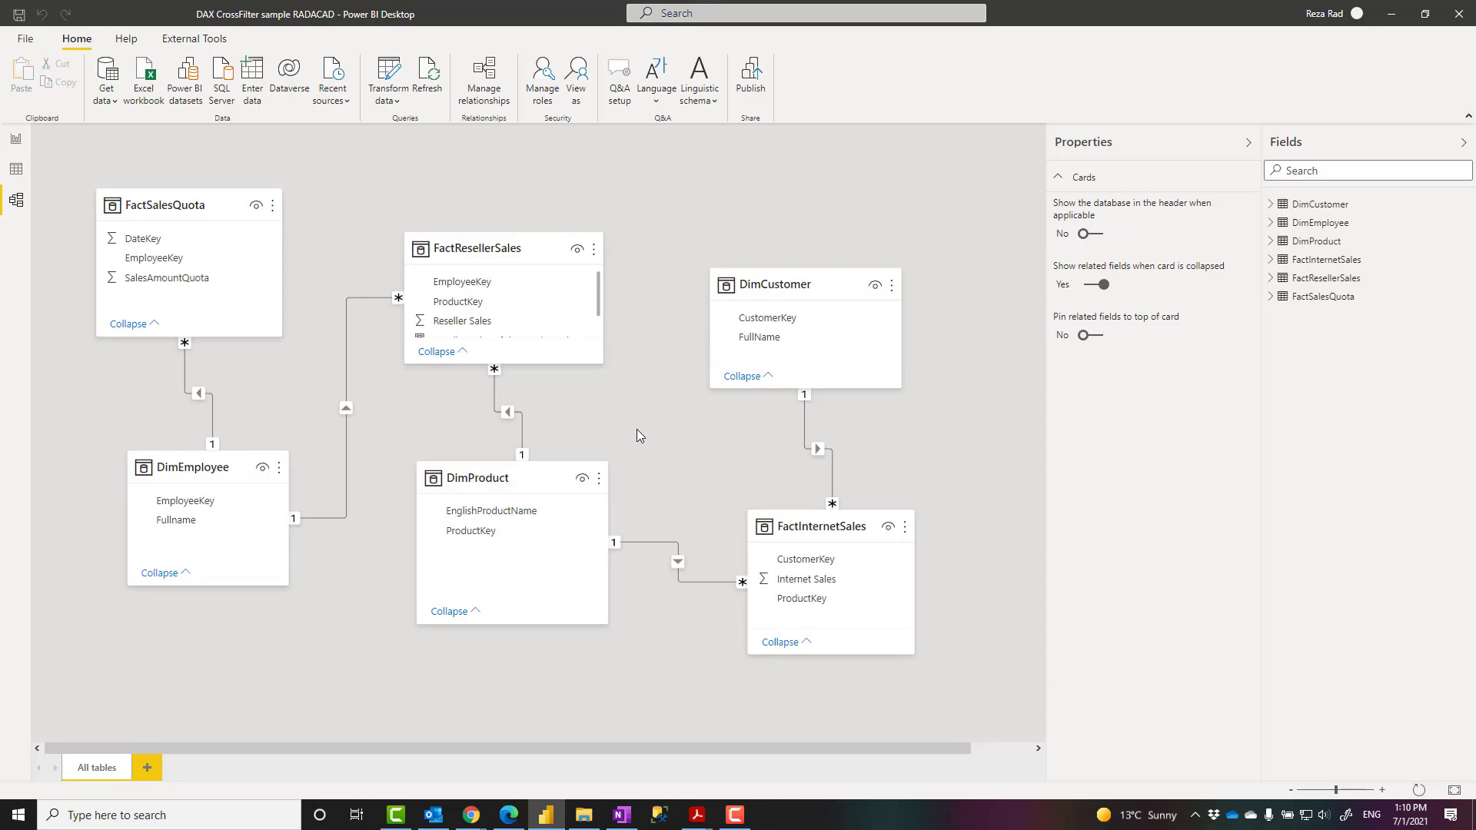
{"action": "mouse_move", "coordinate": [799, 389]}
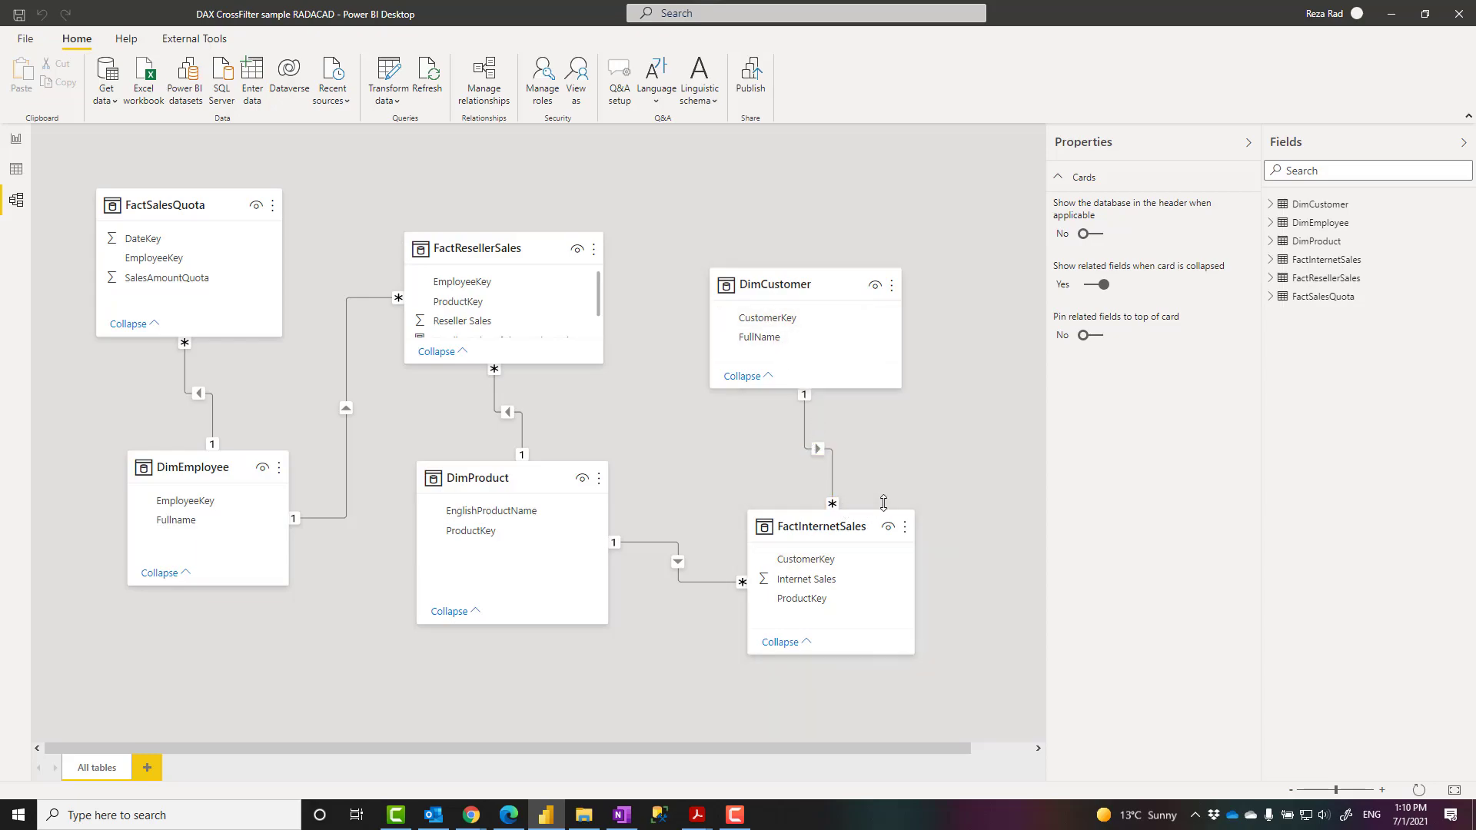
{"action": "mouse_move", "coordinate": [31, 150]}
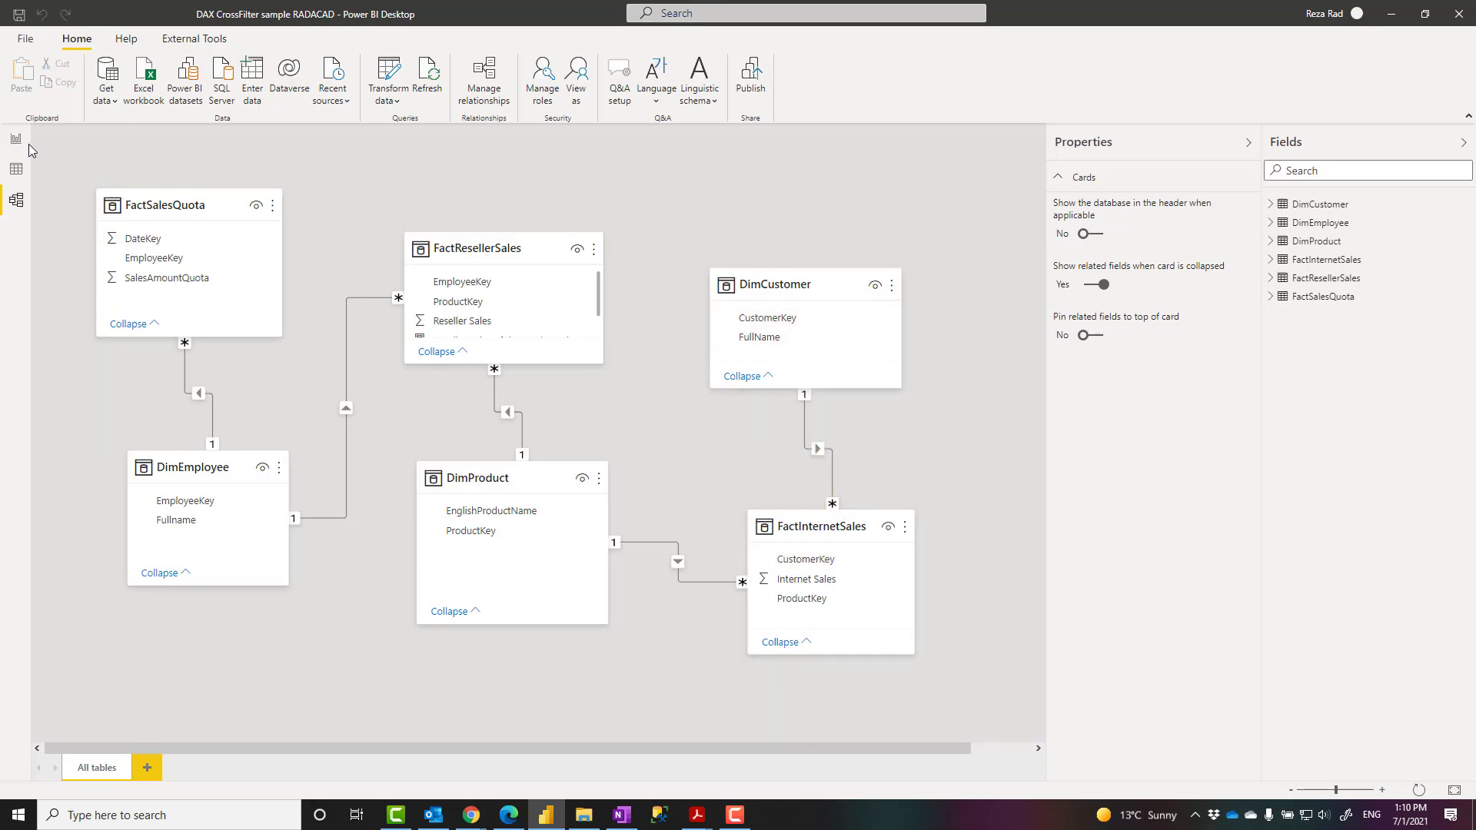
{"action": "left_click", "coordinate": [16, 139]}
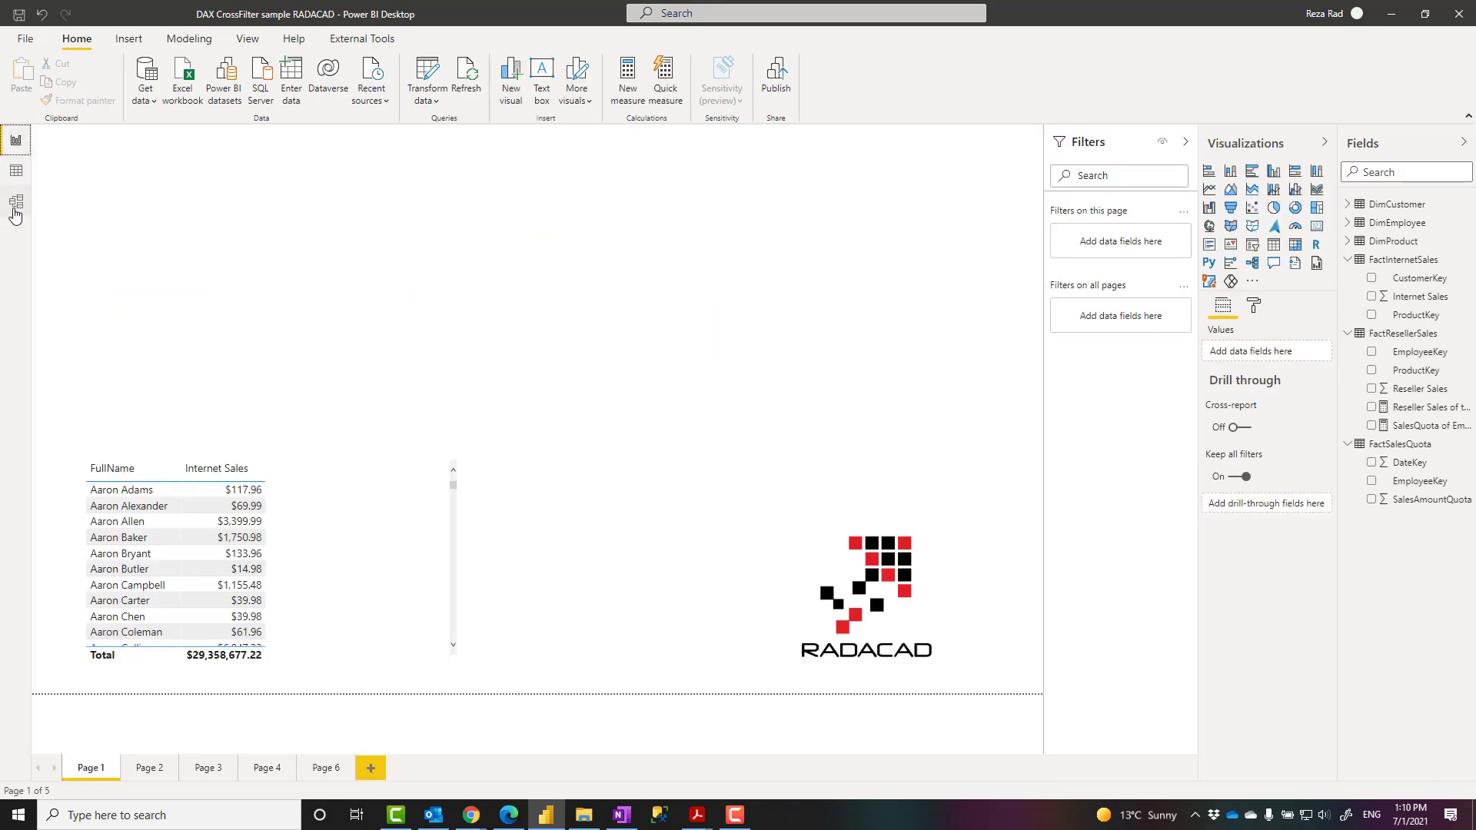
{"action": "left_click", "coordinate": [15, 200]}
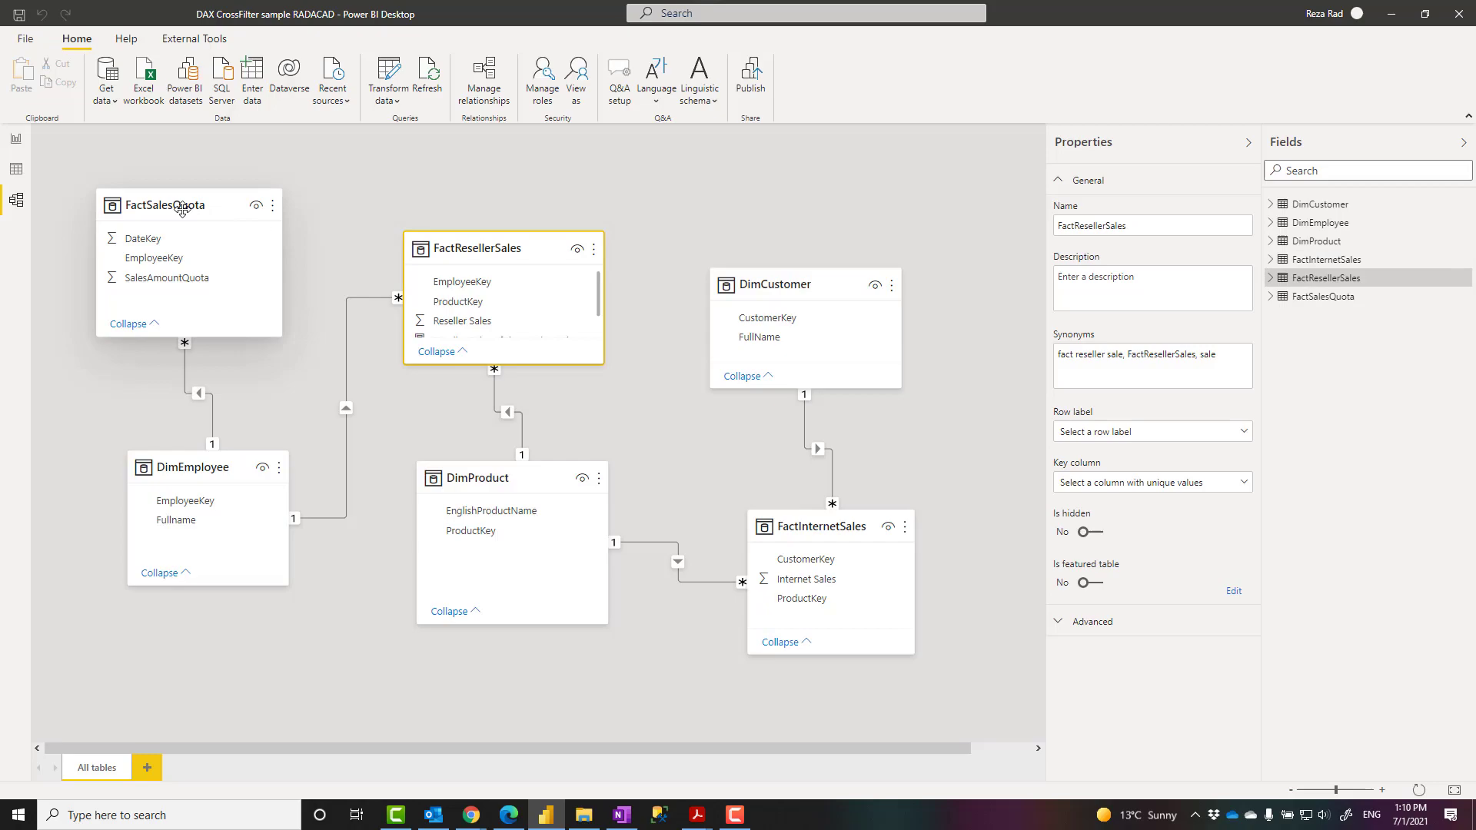
{"action": "left_click", "coordinate": [668, 236]}
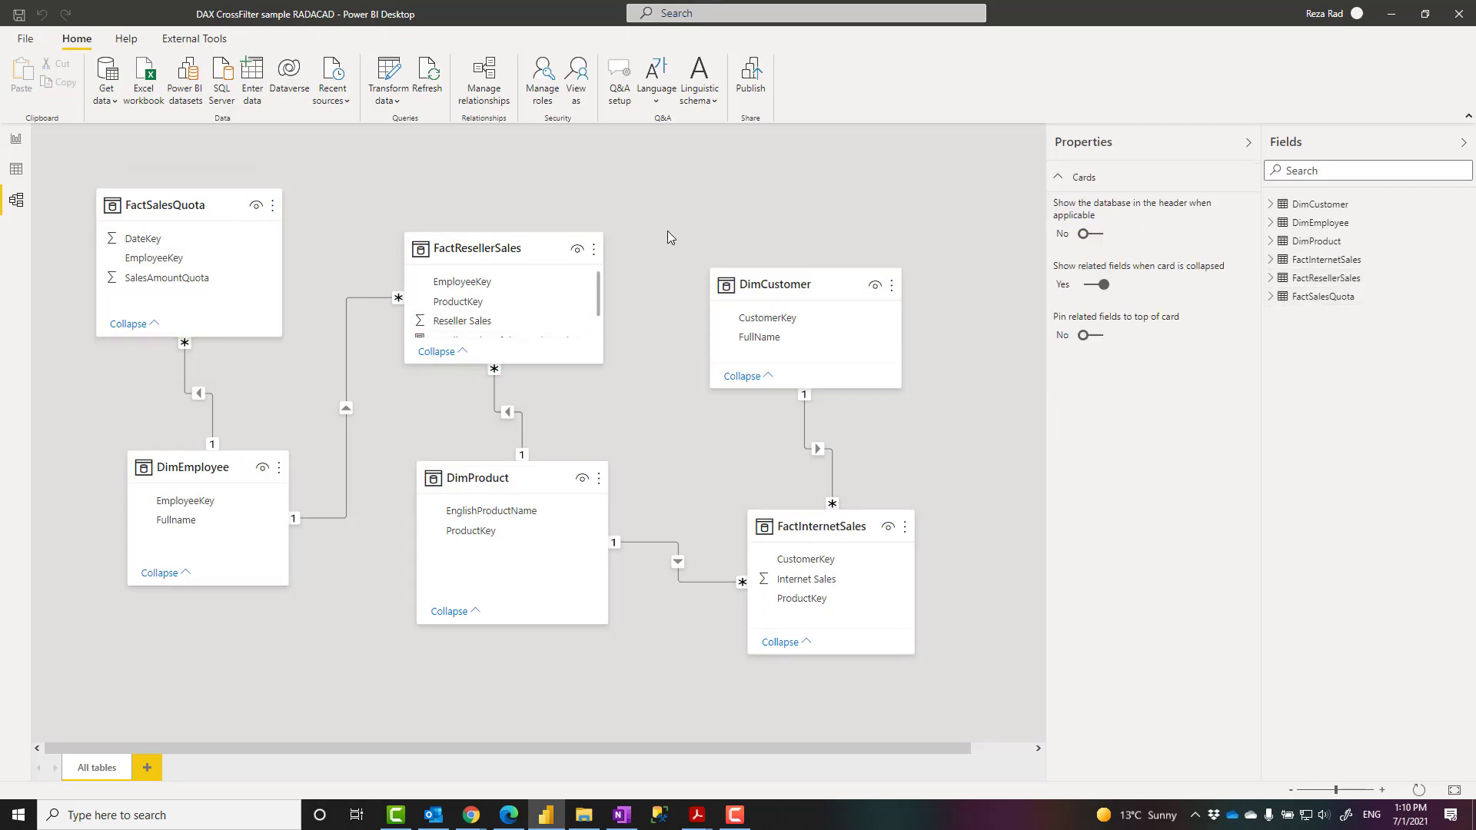
{"action": "mouse_move", "coordinate": [298, 490]}
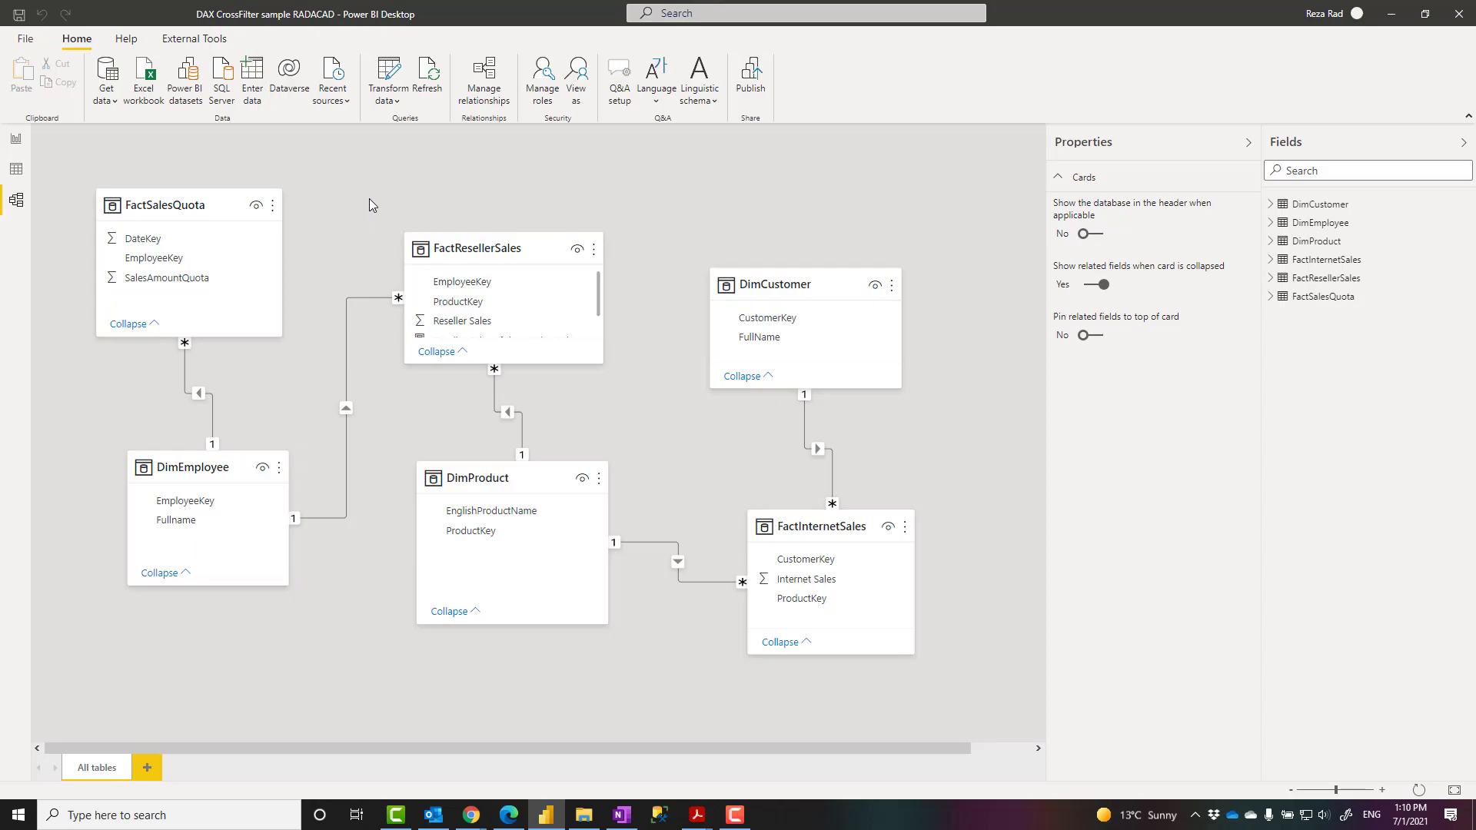
{"action": "mouse_move", "coordinate": [345, 194]}
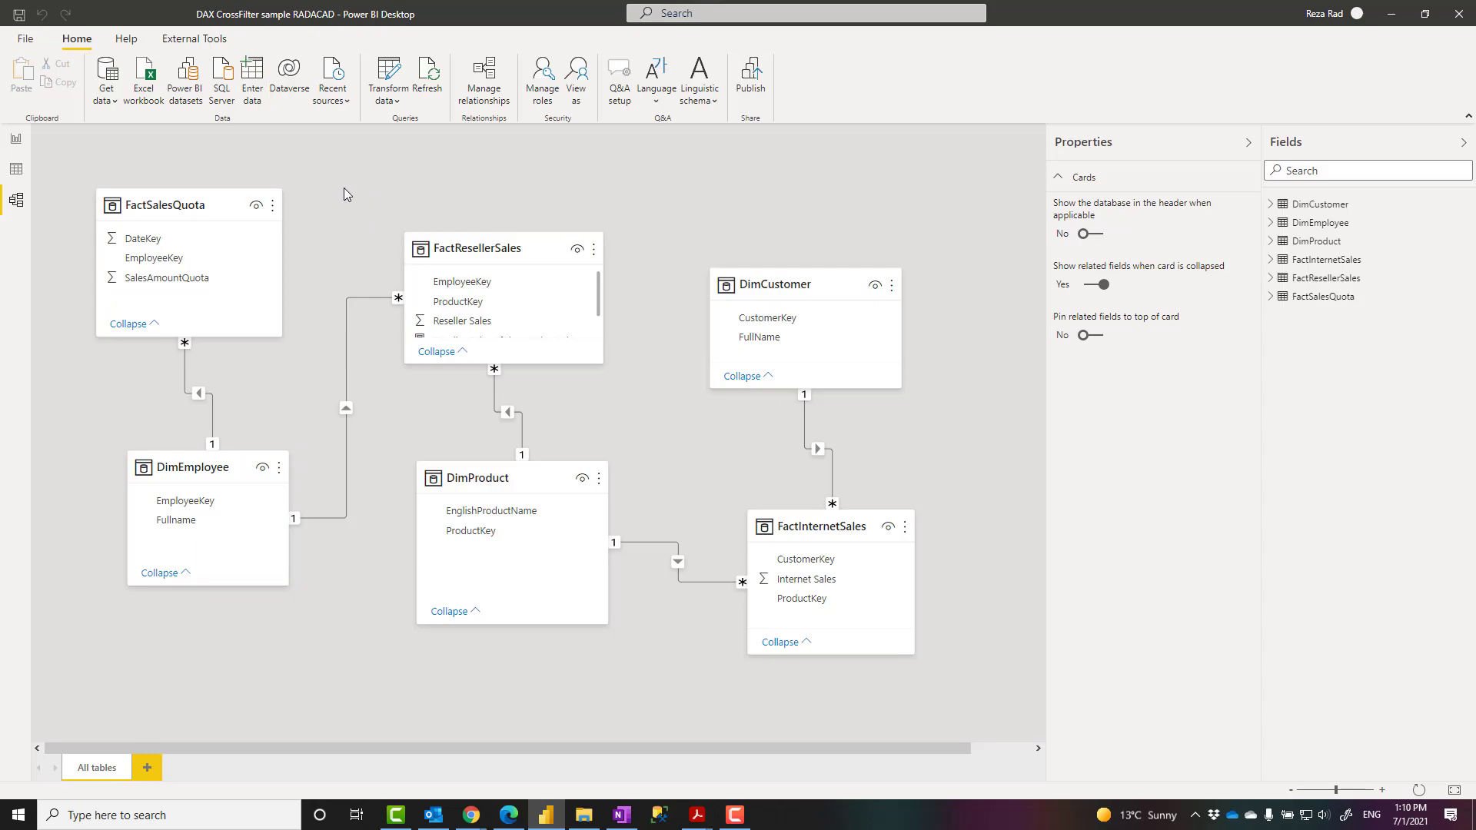
Return to report Page 1 and select the FullName and Internet Sales table
{"action": "left_click", "coordinate": [16, 140]}
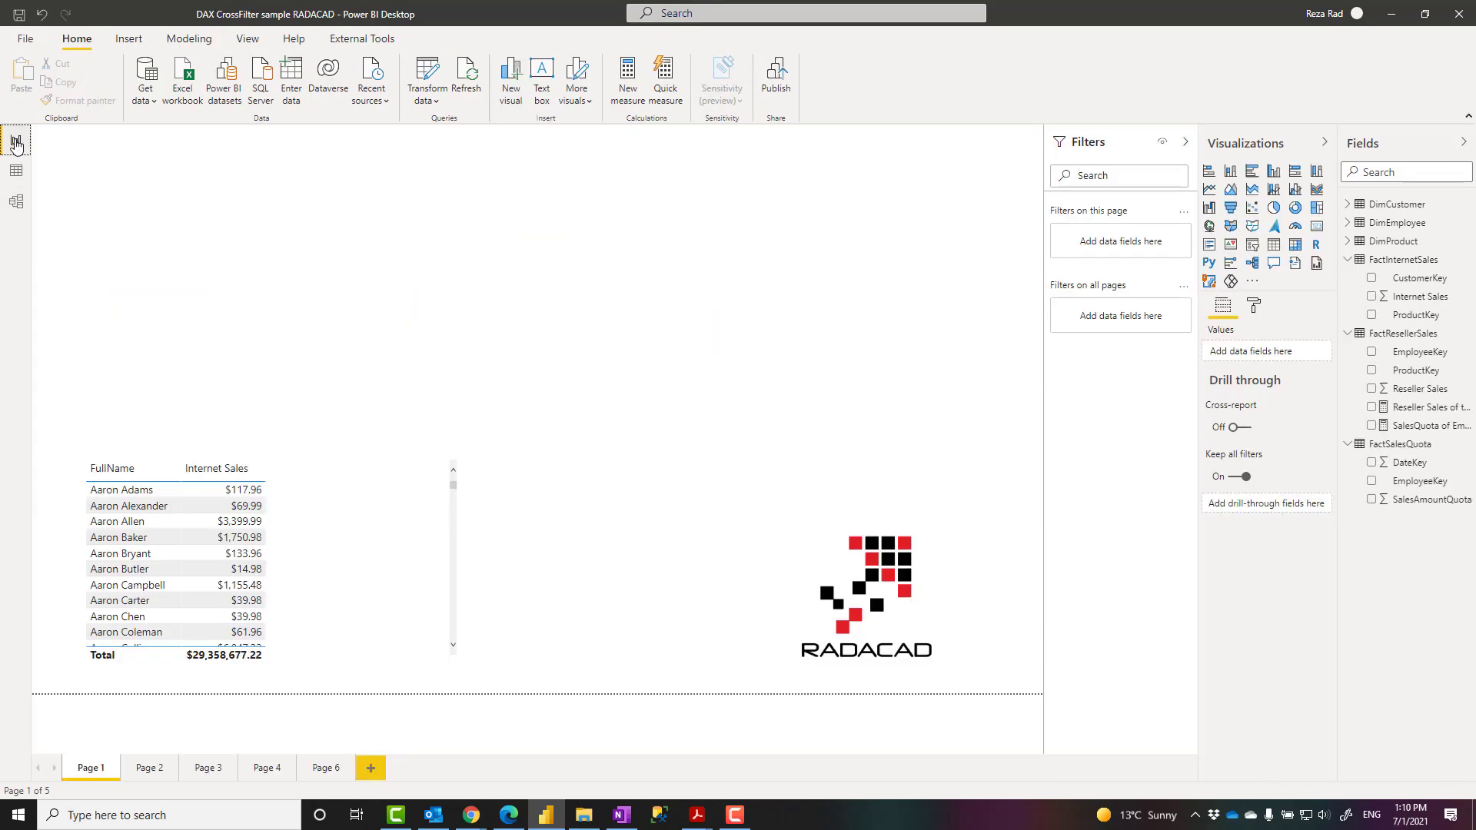
{"action": "left_click", "coordinate": [174, 565]}
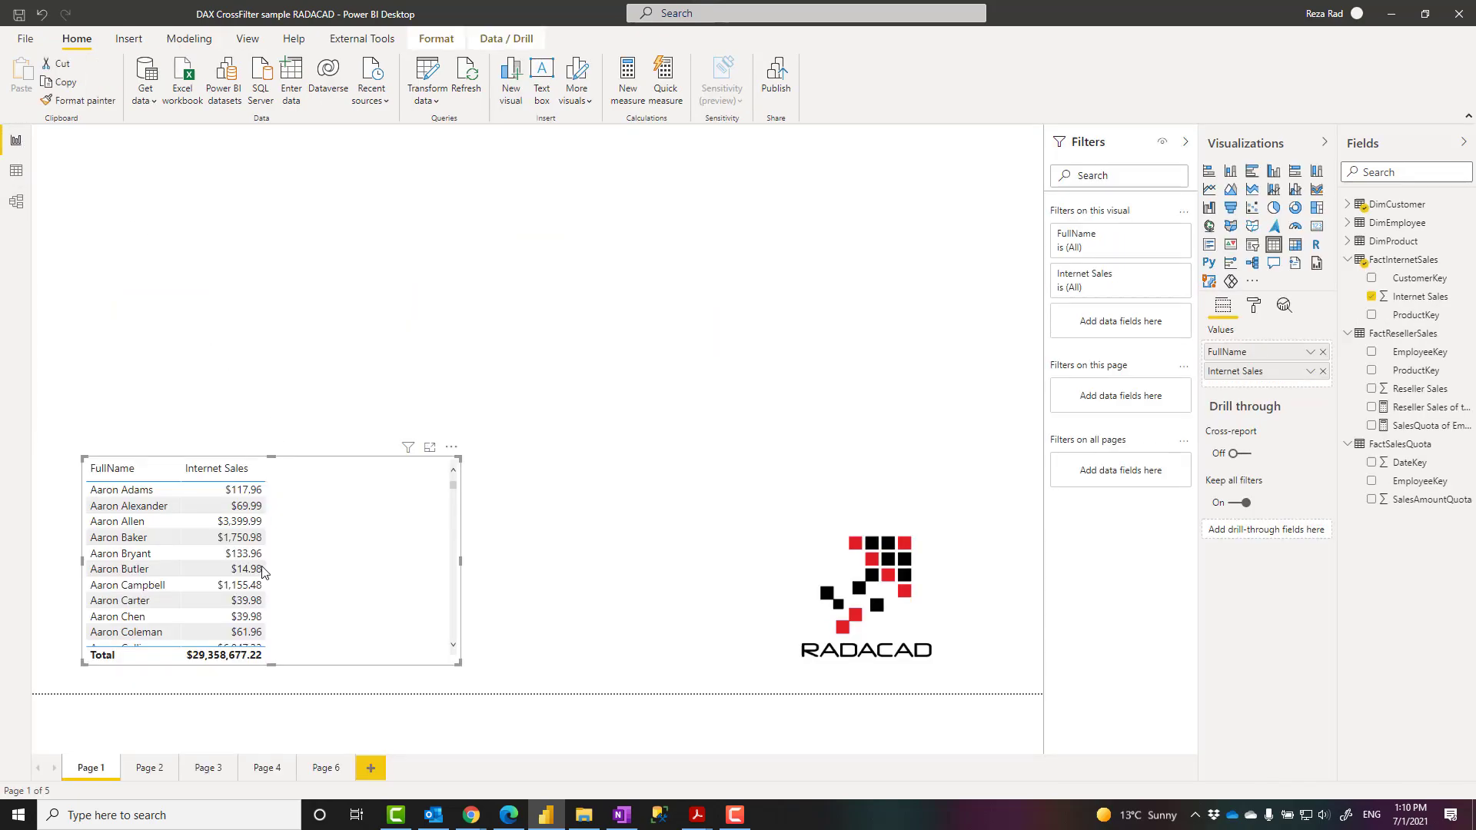
{"action": "left_click", "coordinate": [120, 599]}
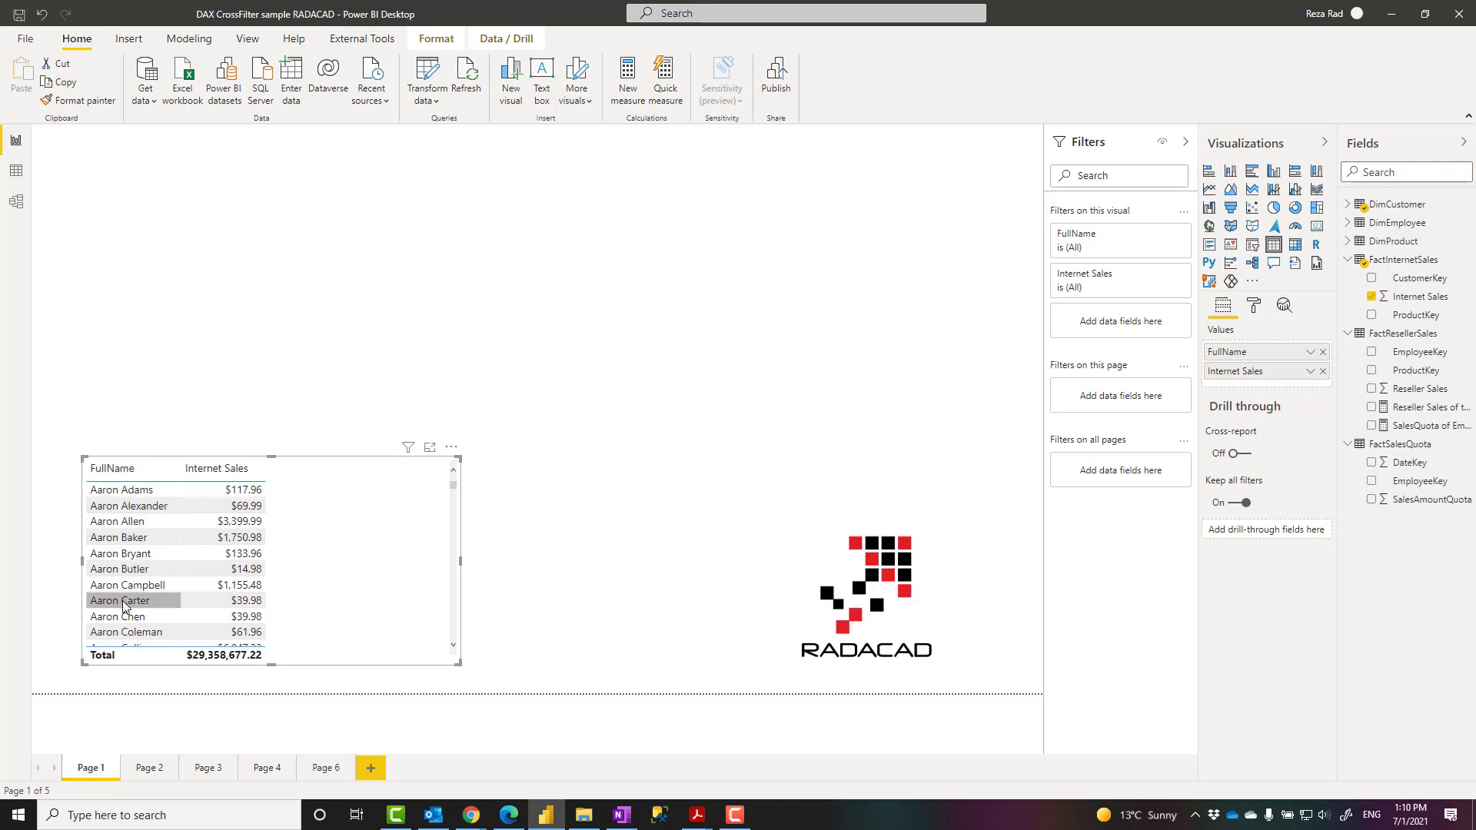
{"action": "mouse_move", "coordinate": [17, 209]}
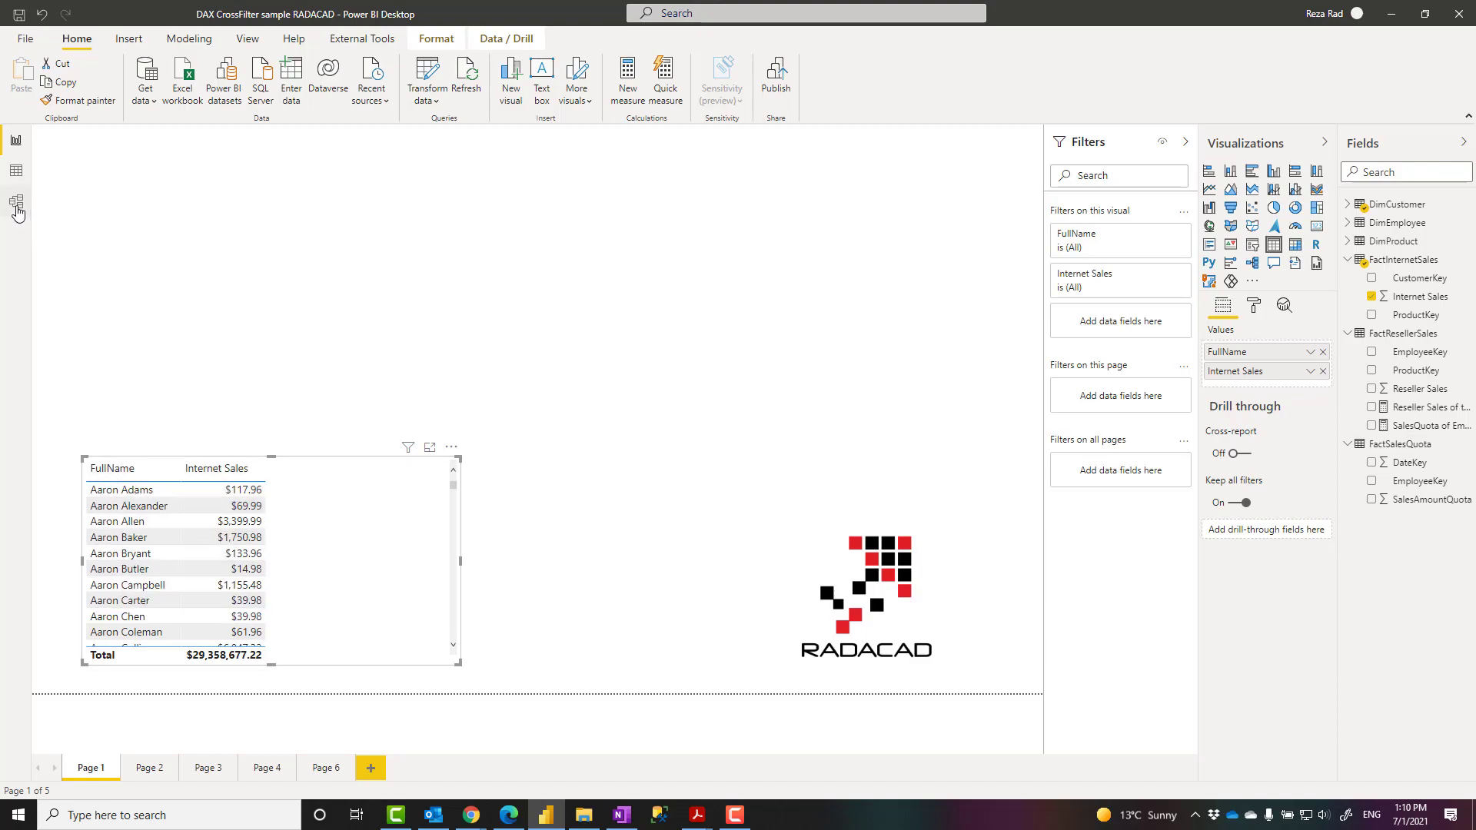
In the model diagram, select DimCustomer's FullName column to trace its filter to FactInternetSales
{"action": "left_click", "coordinate": [16, 205]}
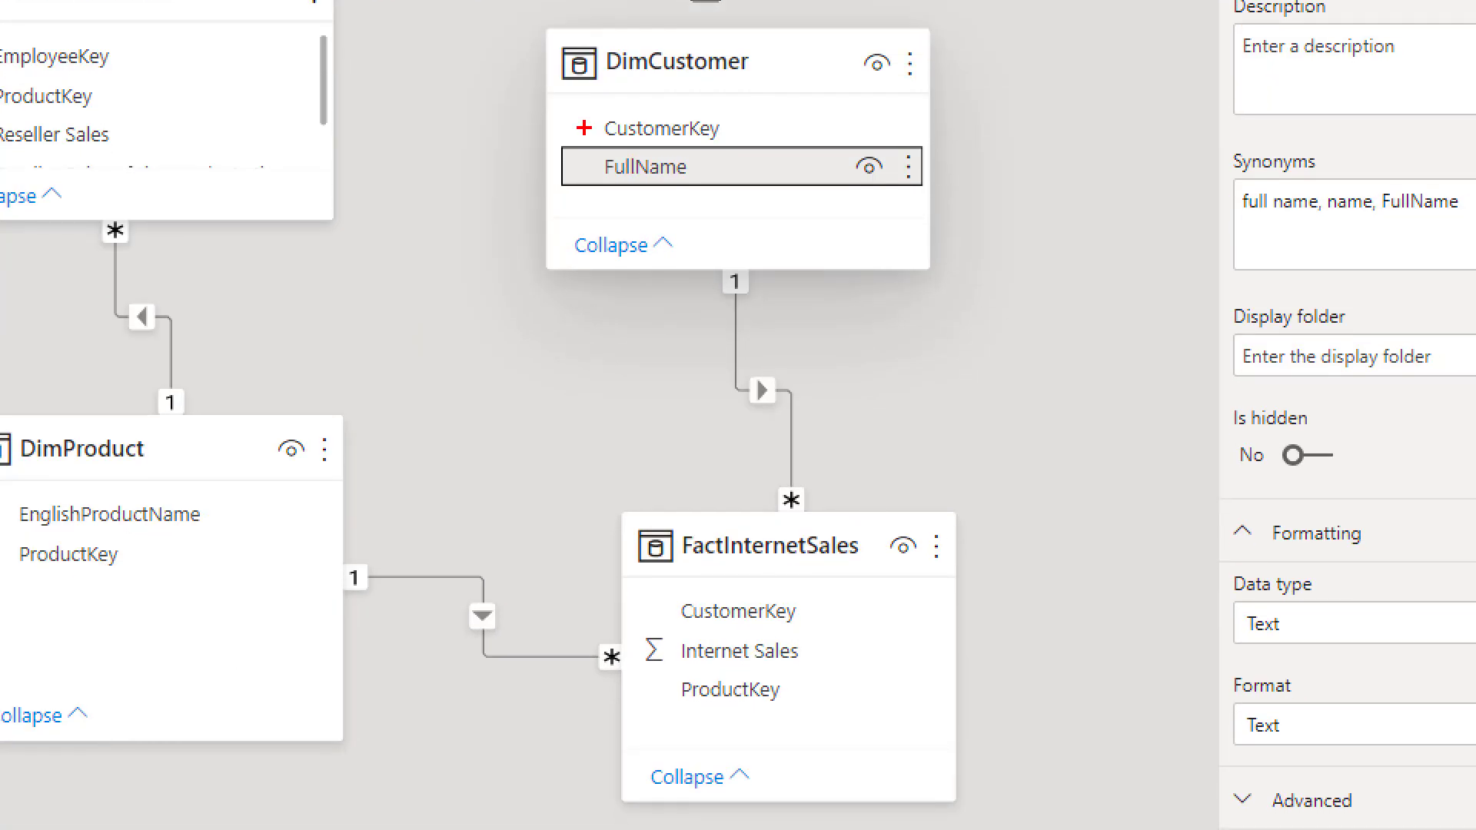
{"action": "left_click", "coordinate": [643, 166]}
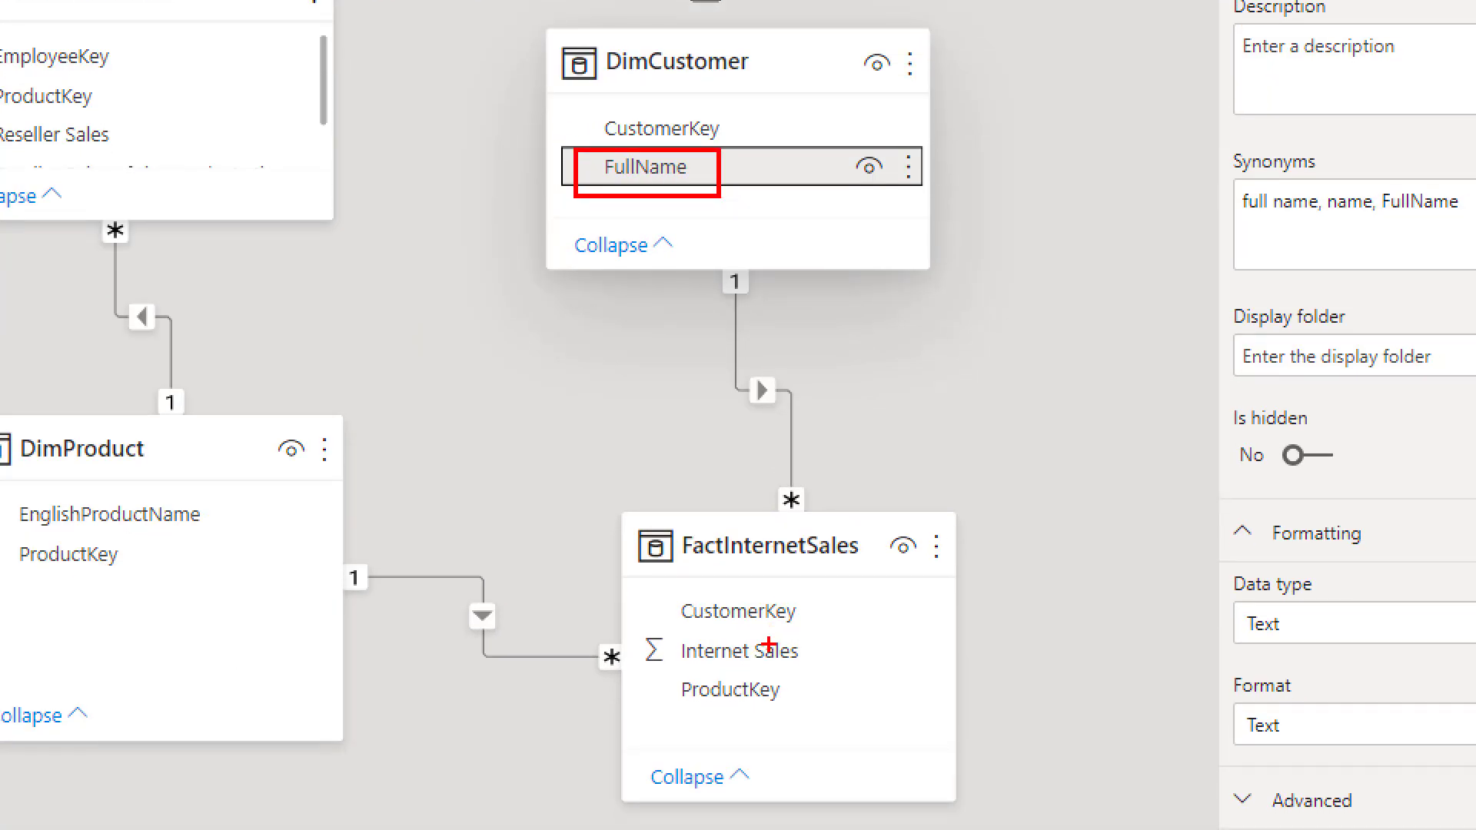
{"action": "left_click", "coordinate": [746, 650]}
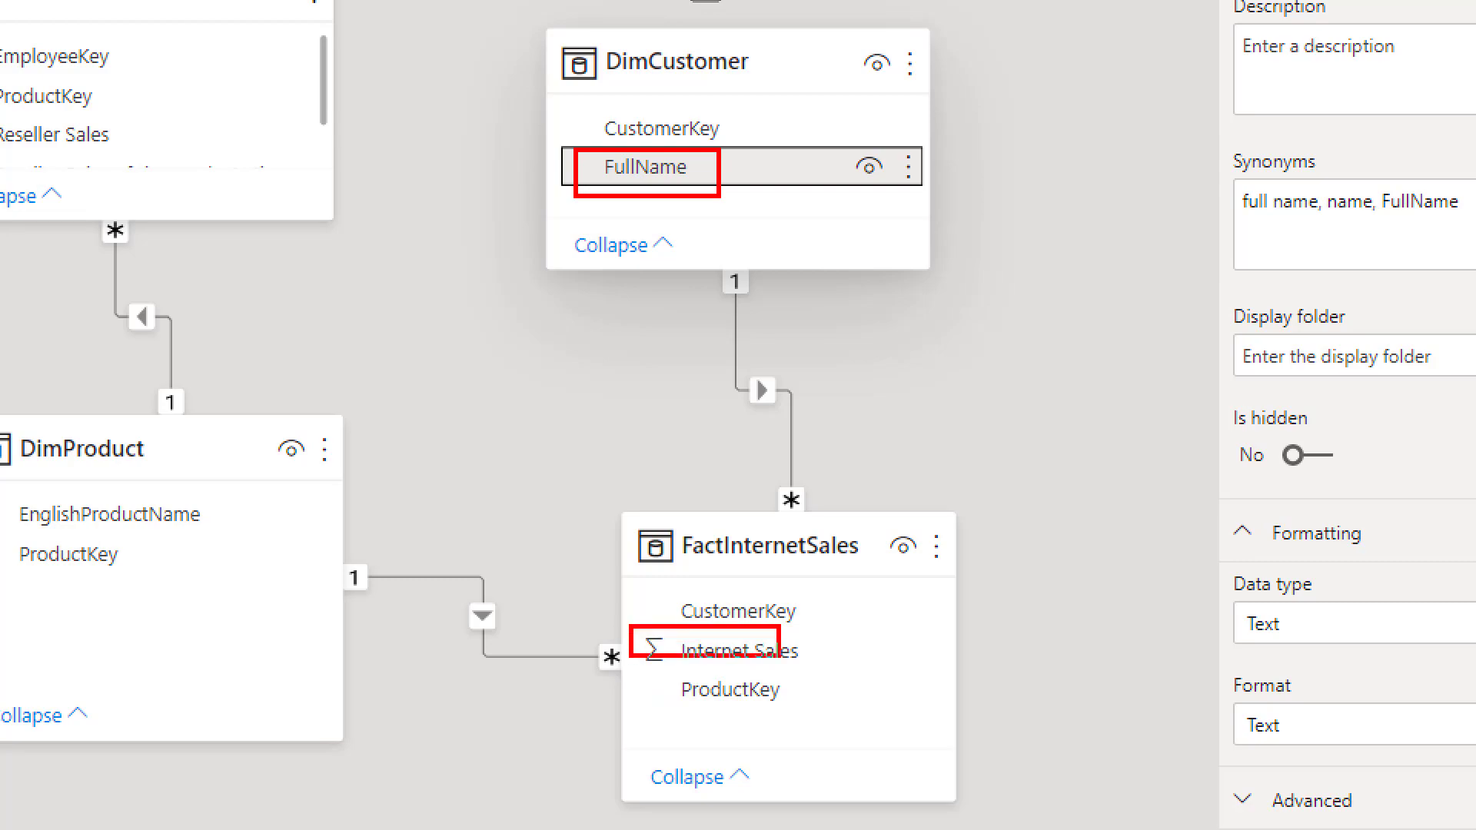
{"action": "left_click", "coordinate": [739, 648]}
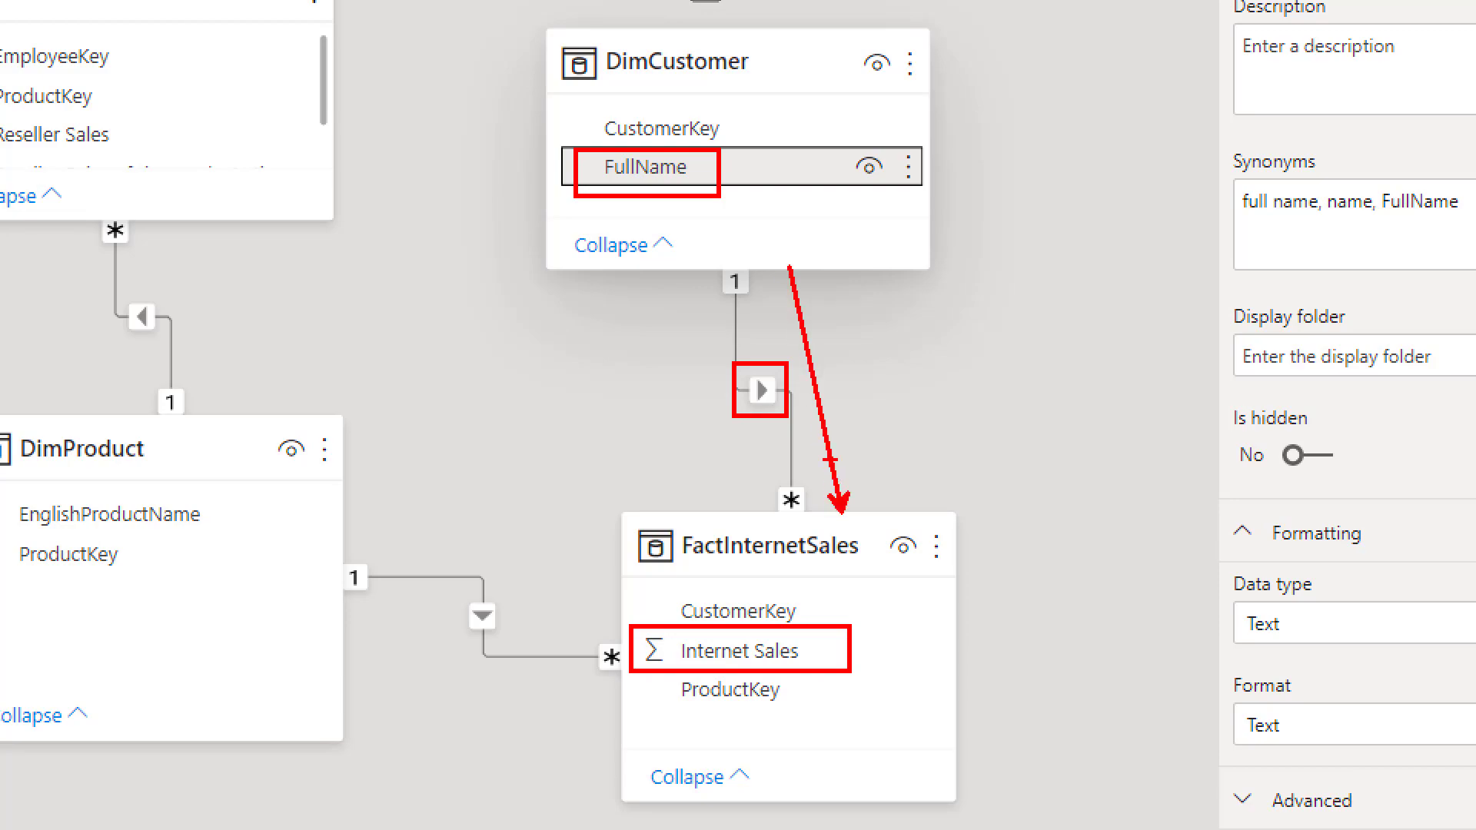
{"action": "mouse_move", "coordinate": [558, 166]}
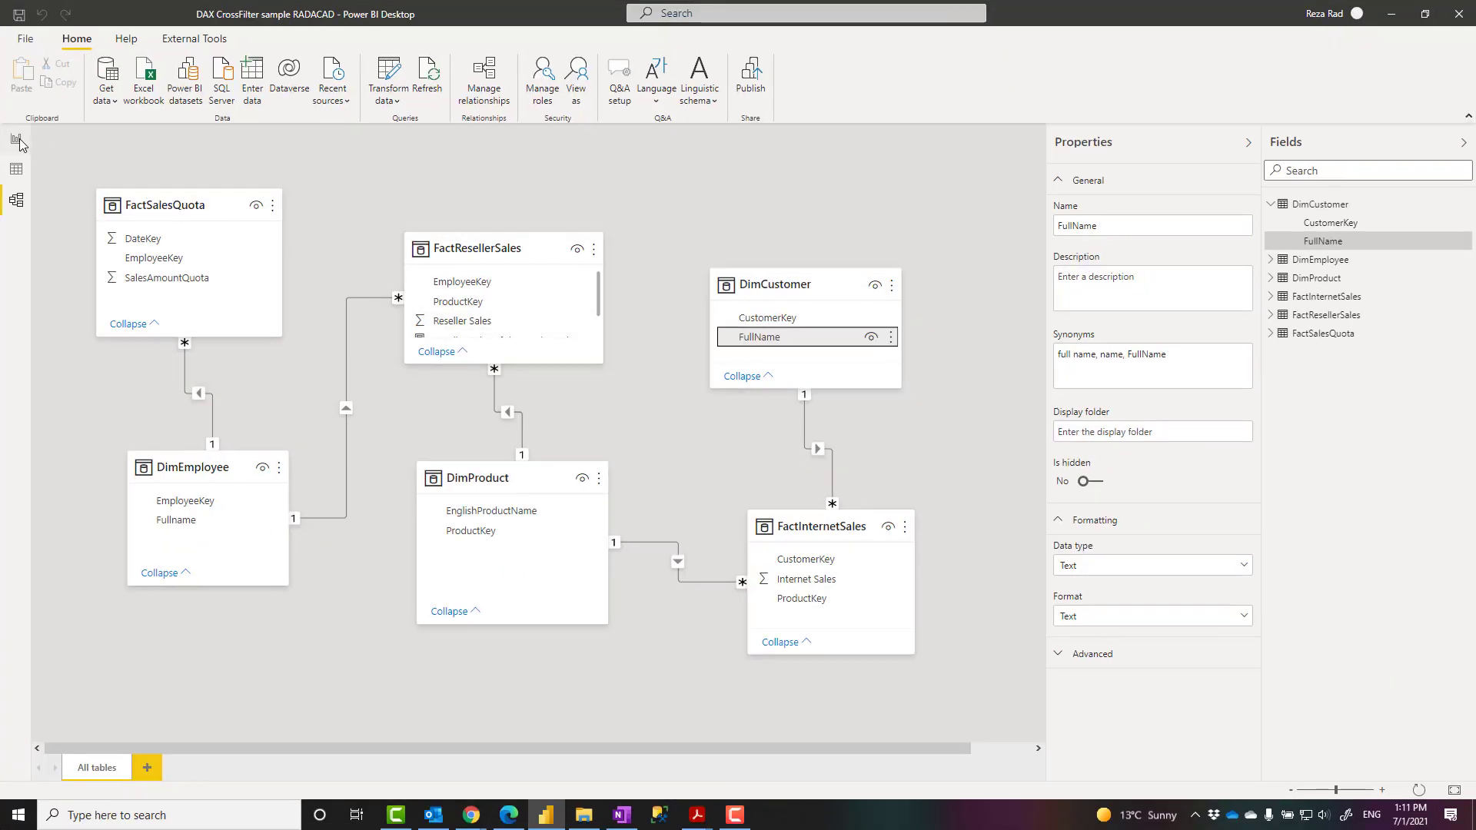
Open Page 2, where every FullName shows Reseller Sales of $80,450,596.98
{"action": "left_click", "coordinate": [15, 139]}
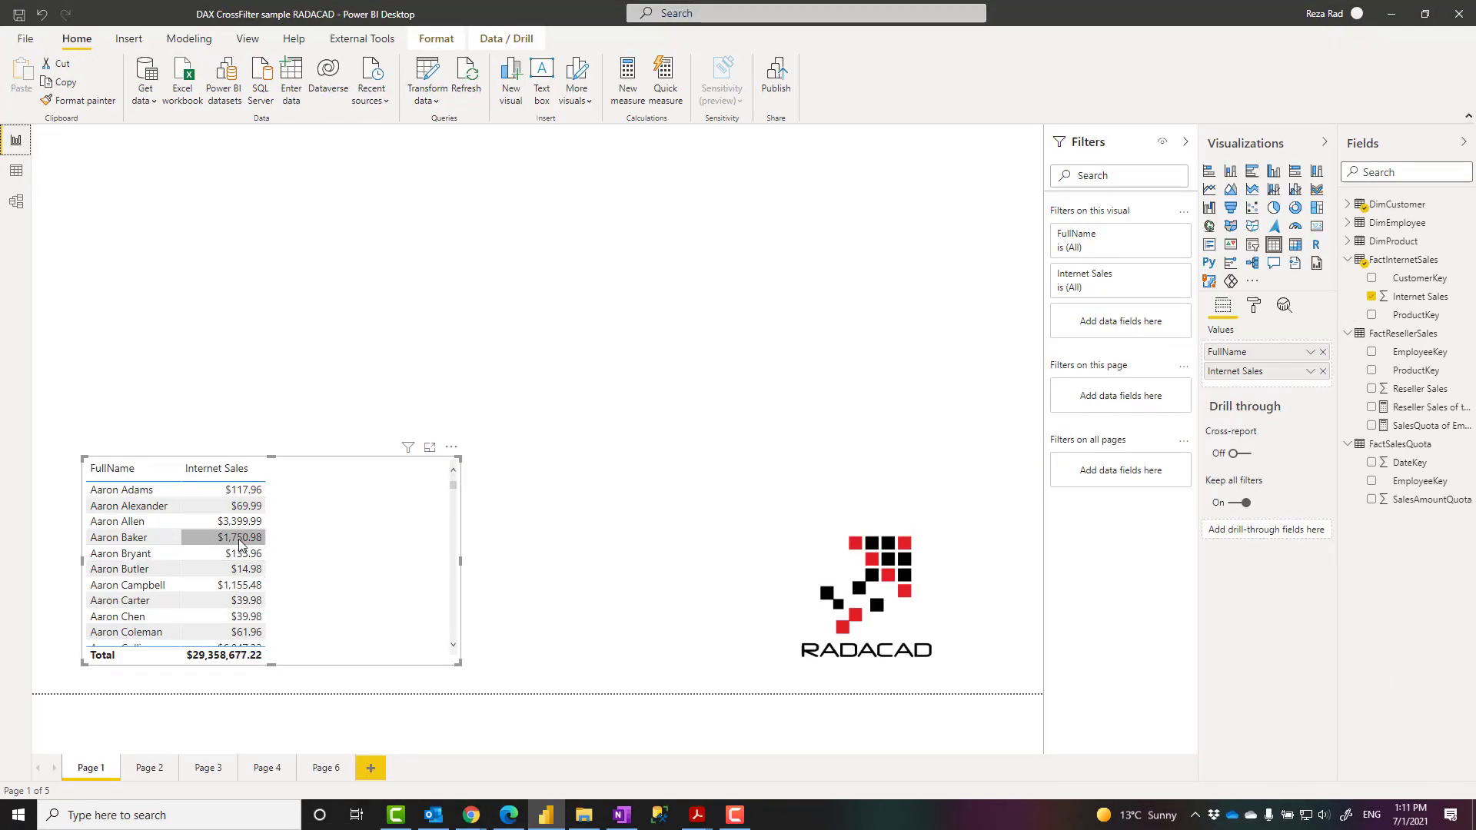
{"action": "left_click", "coordinate": [121, 489]}
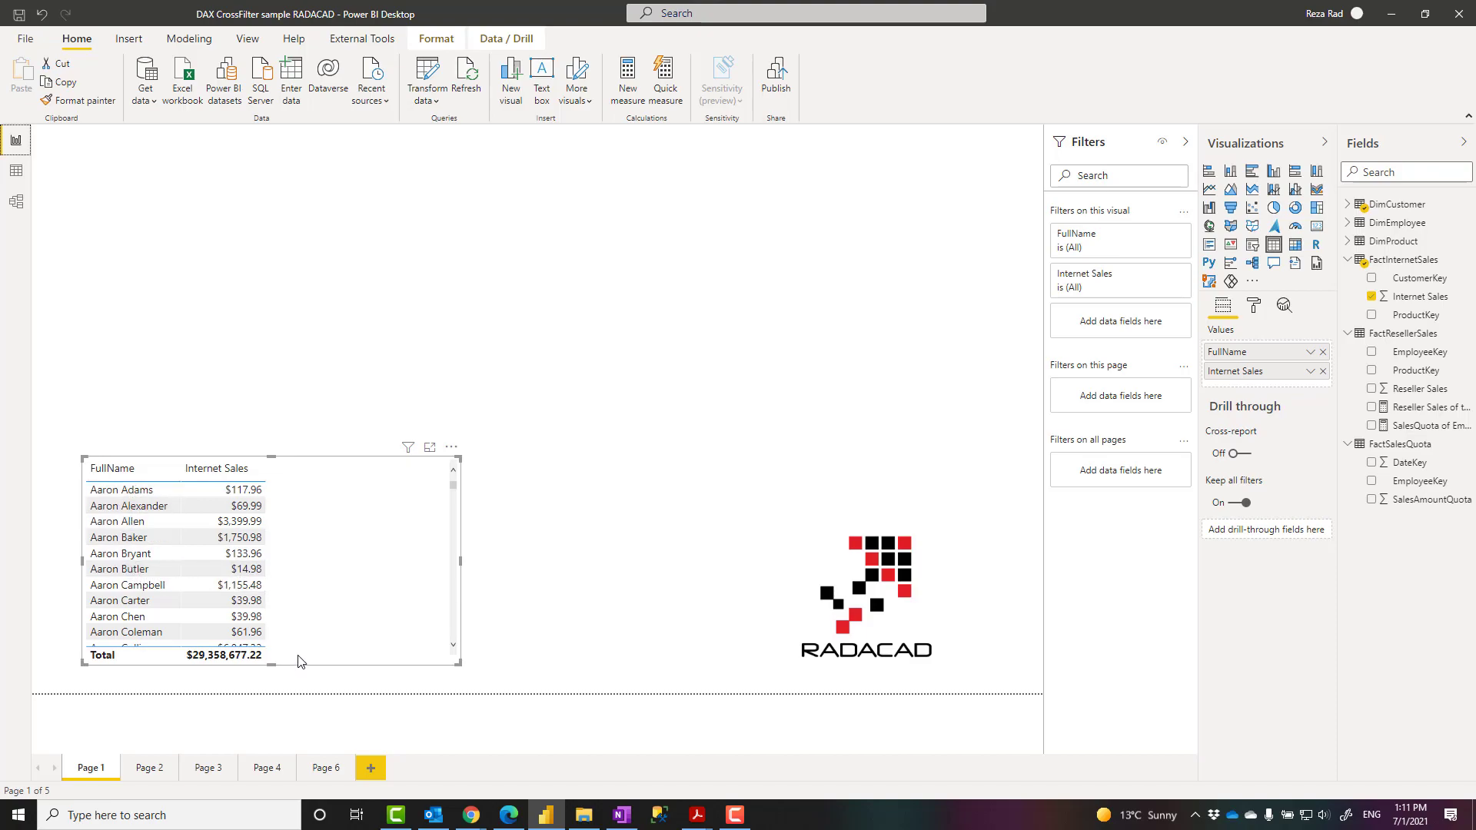
{"action": "mouse_move", "coordinate": [149, 768]}
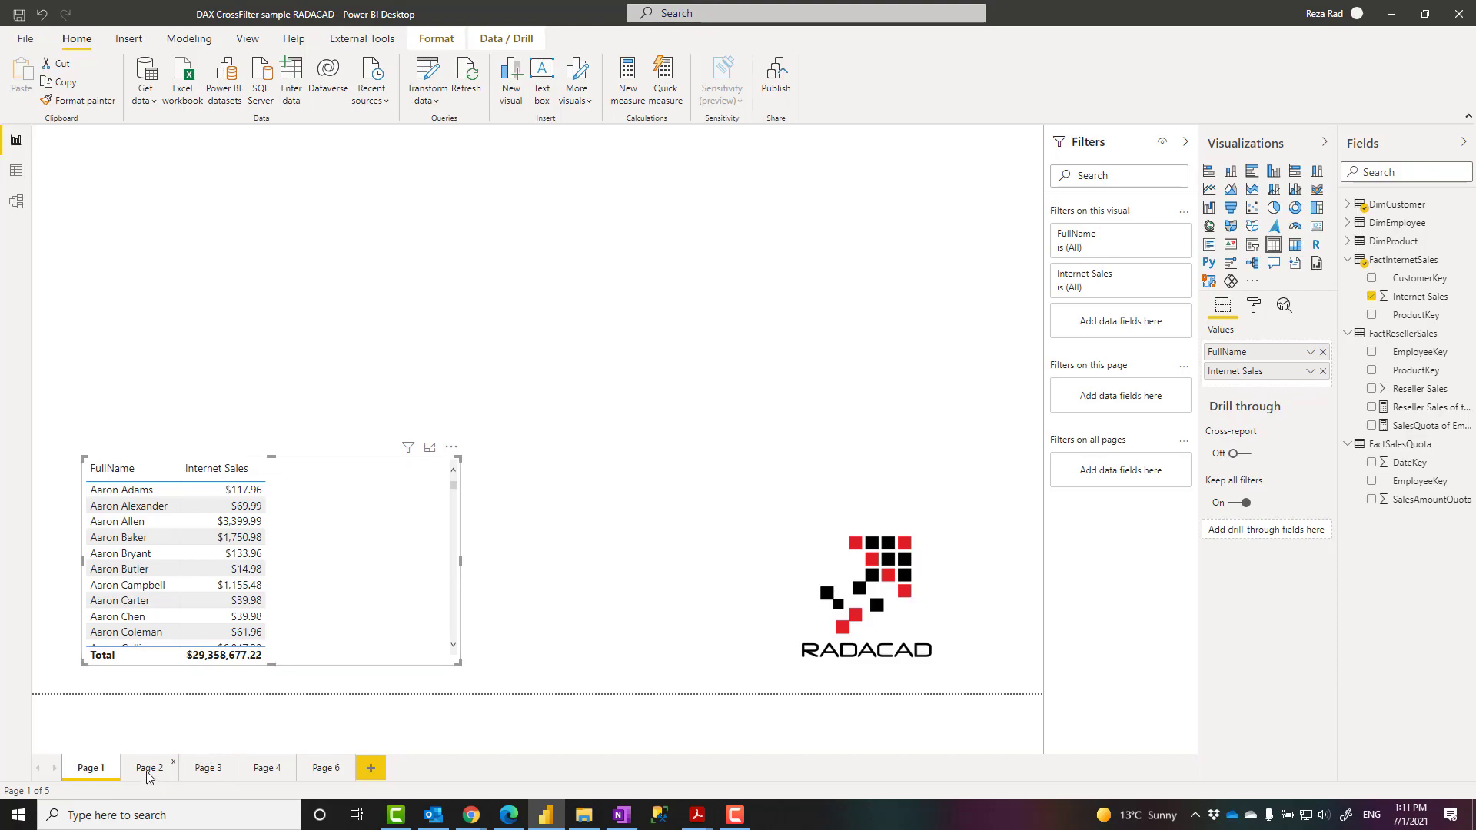
{"action": "left_click", "coordinate": [150, 767]}
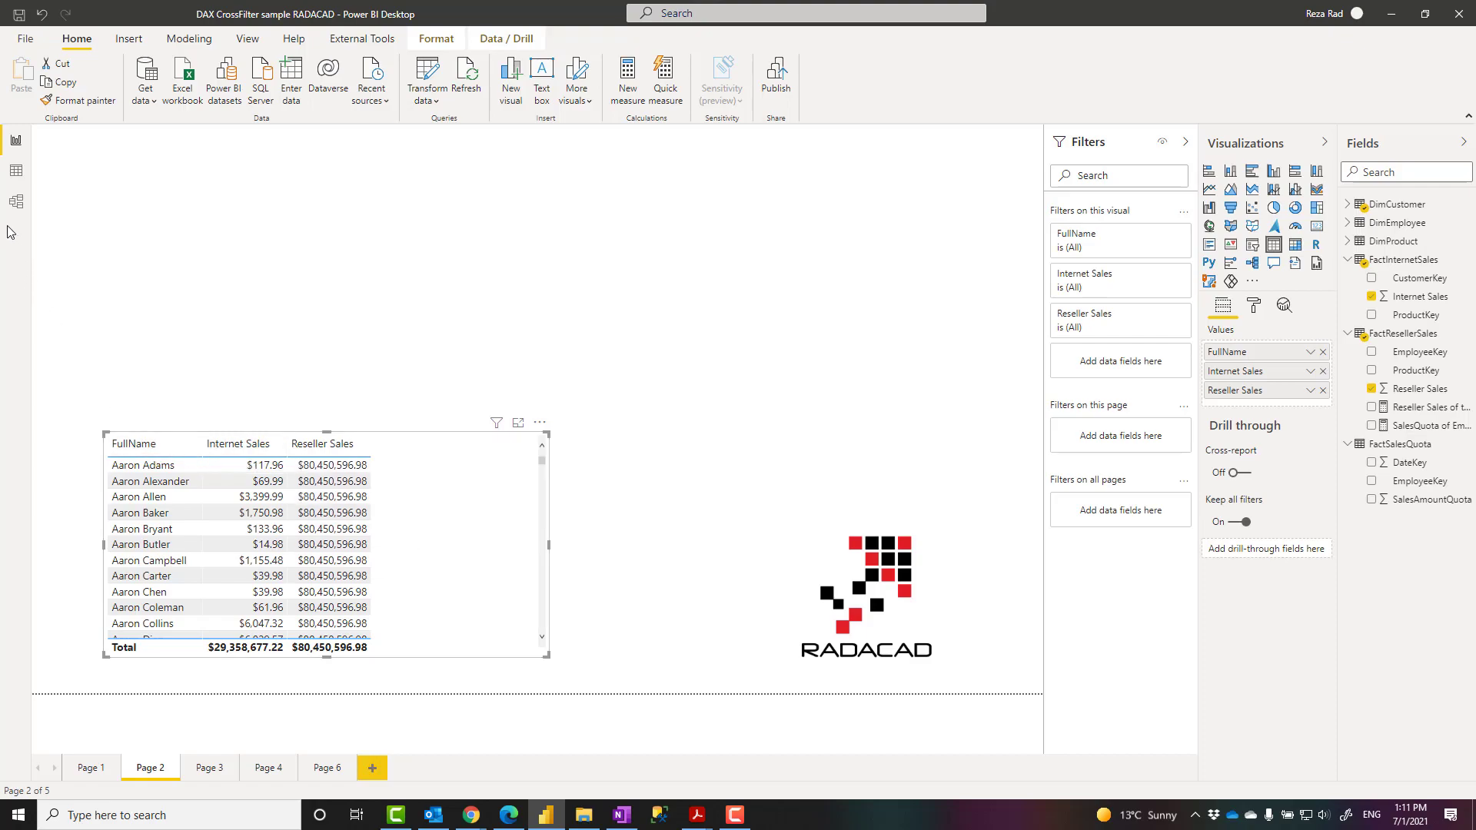
{"action": "left_click", "coordinate": [13, 201]}
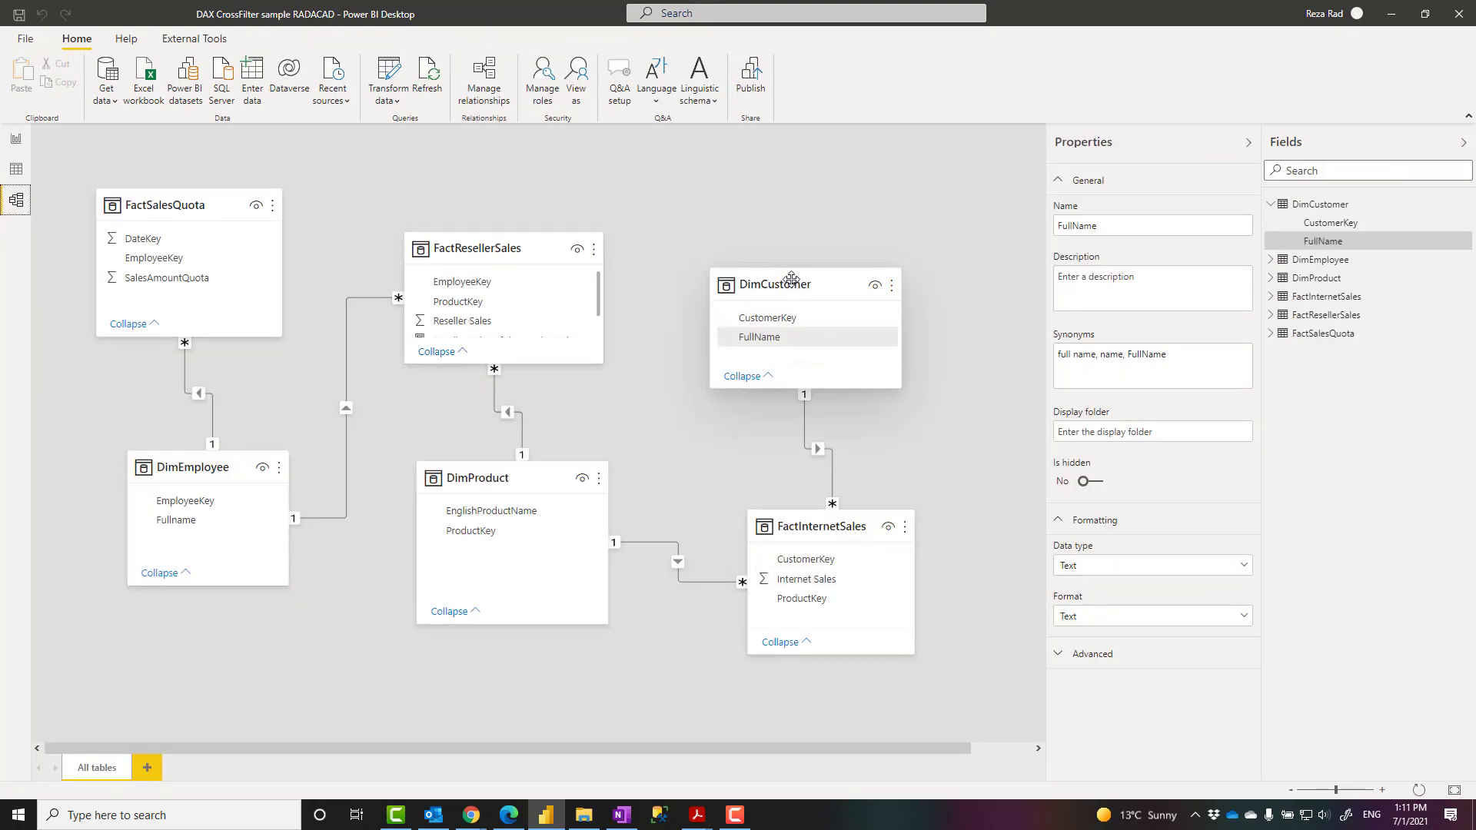
{"action": "mouse_move", "coordinate": [486, 248]}
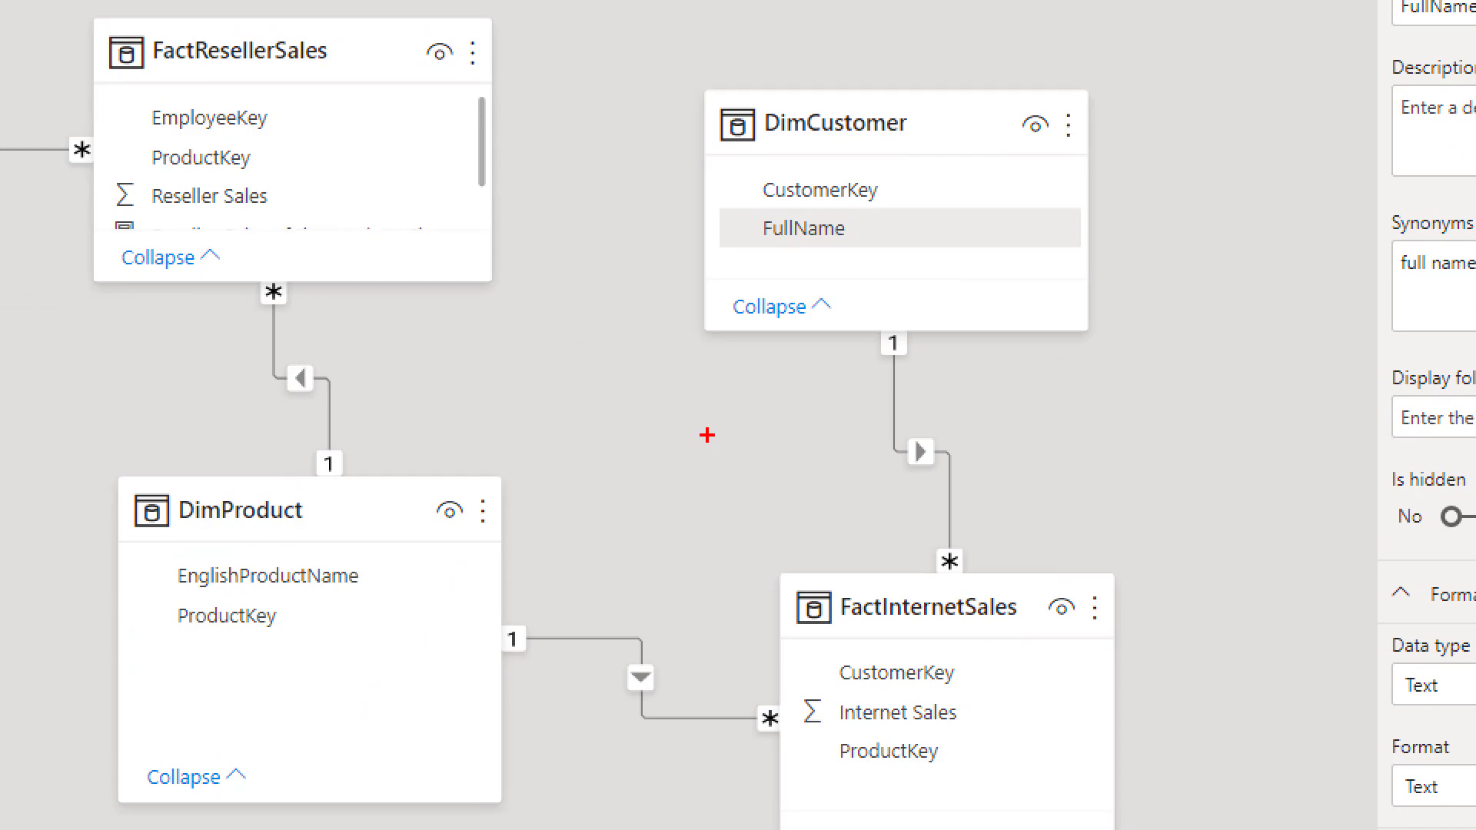
{"action": "left_click", "coordinate": [197, 195]}
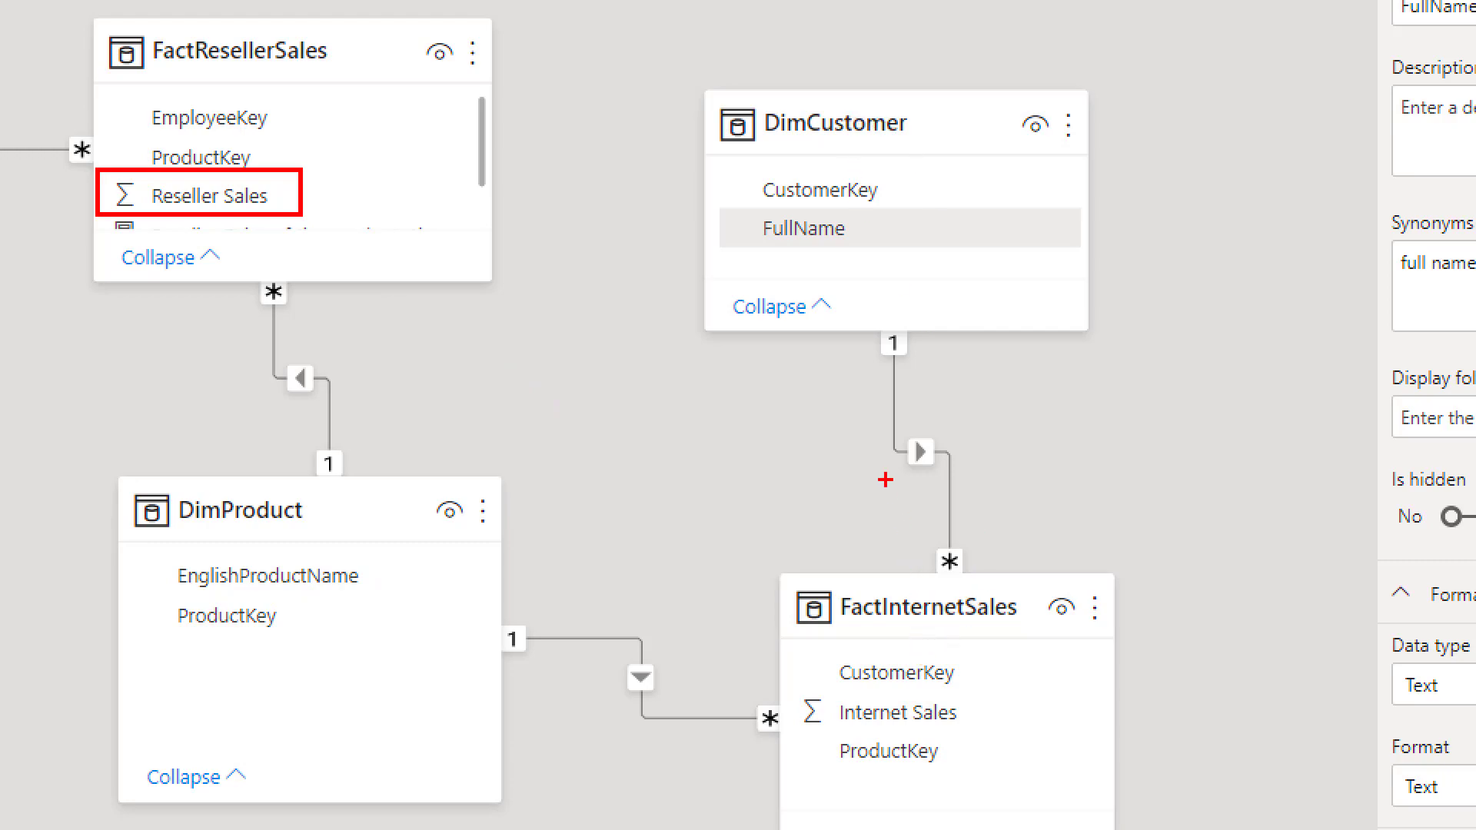
{"action": "mouse_move", "coordinate": [193, 577]}
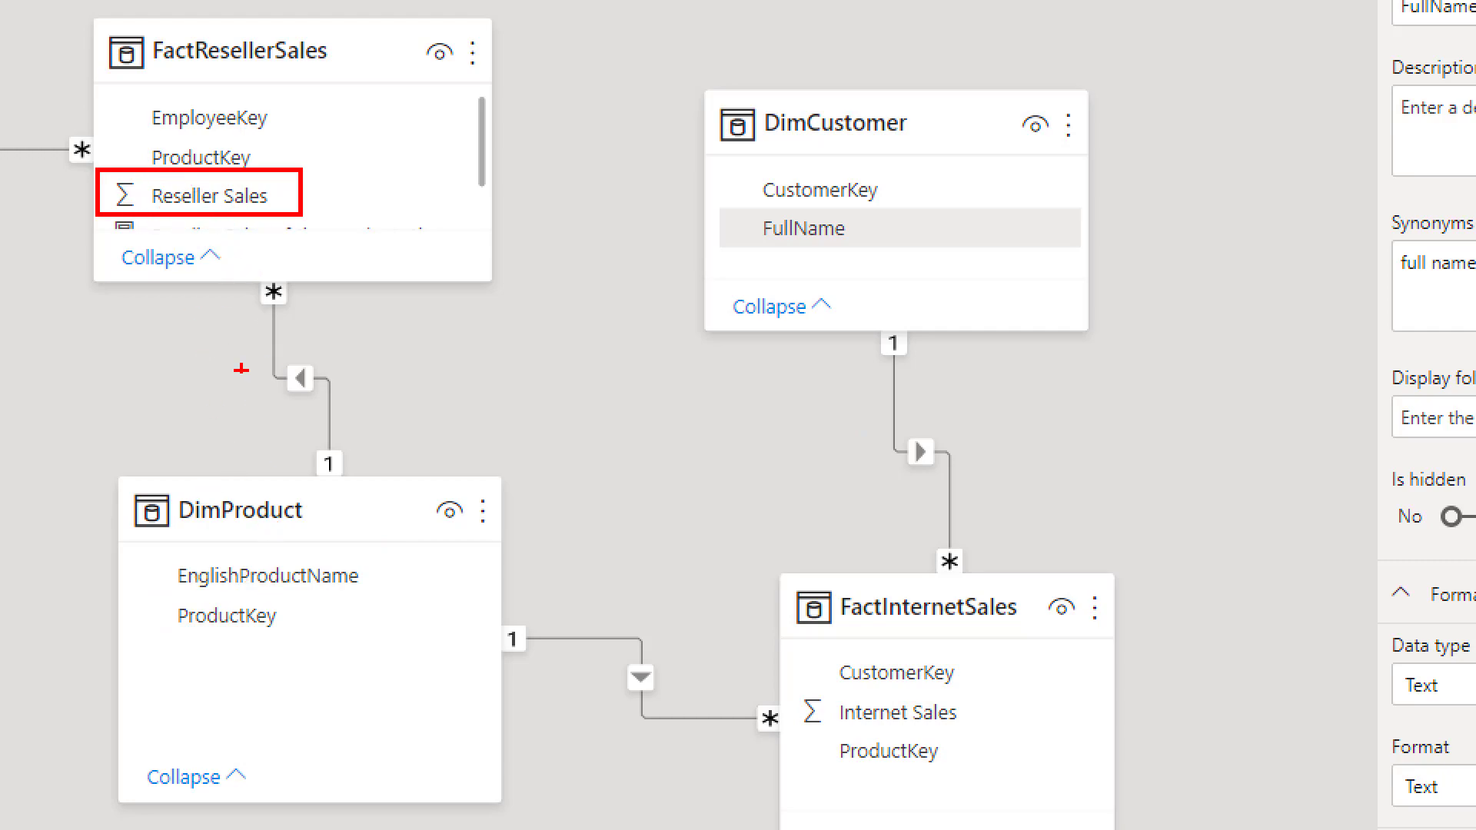
{"action": "mouse_move", "coordinate": [197, 641]}
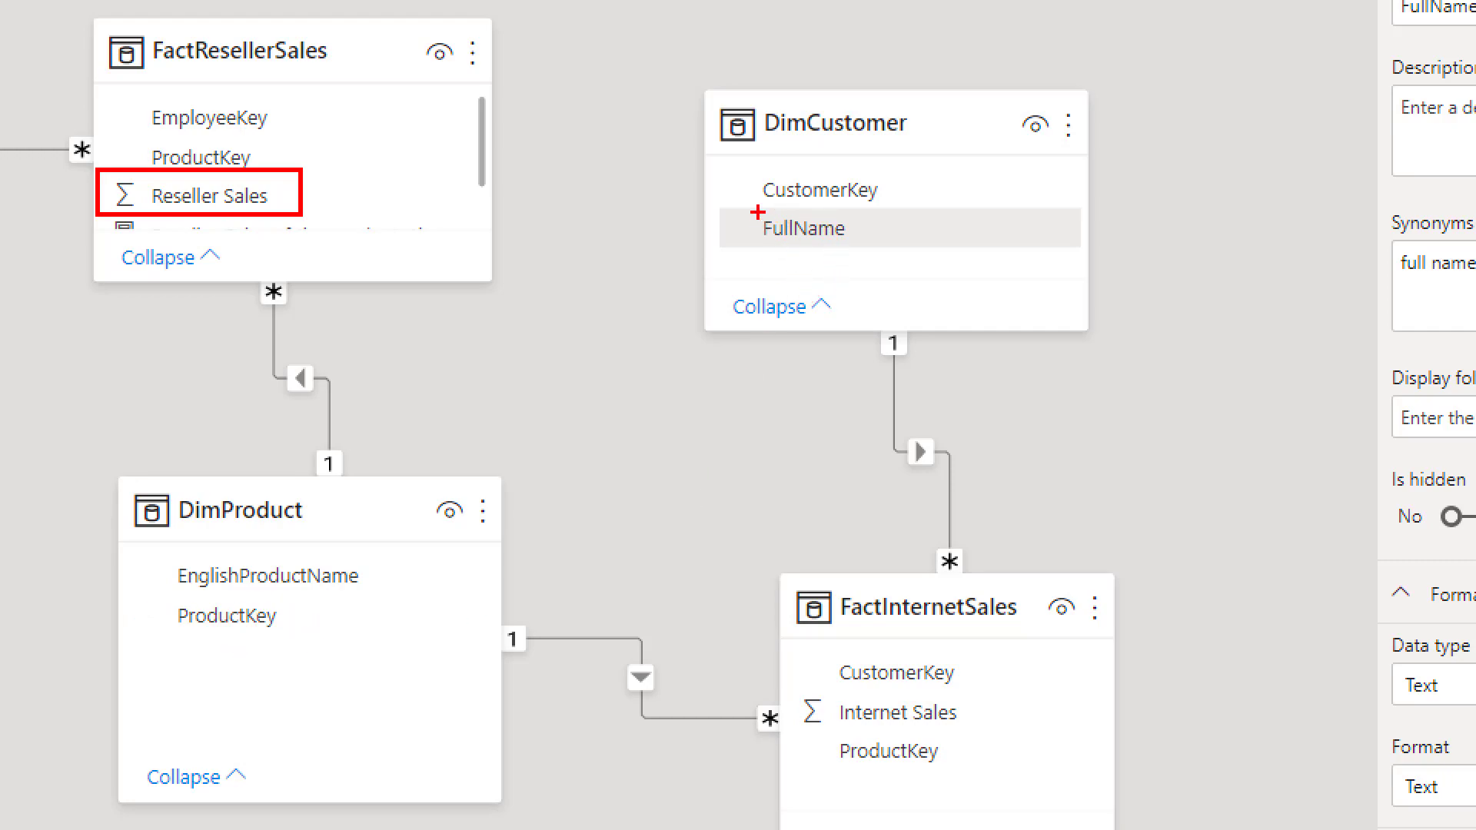
{"action": "left_click", "coordinate": [812, 228]}
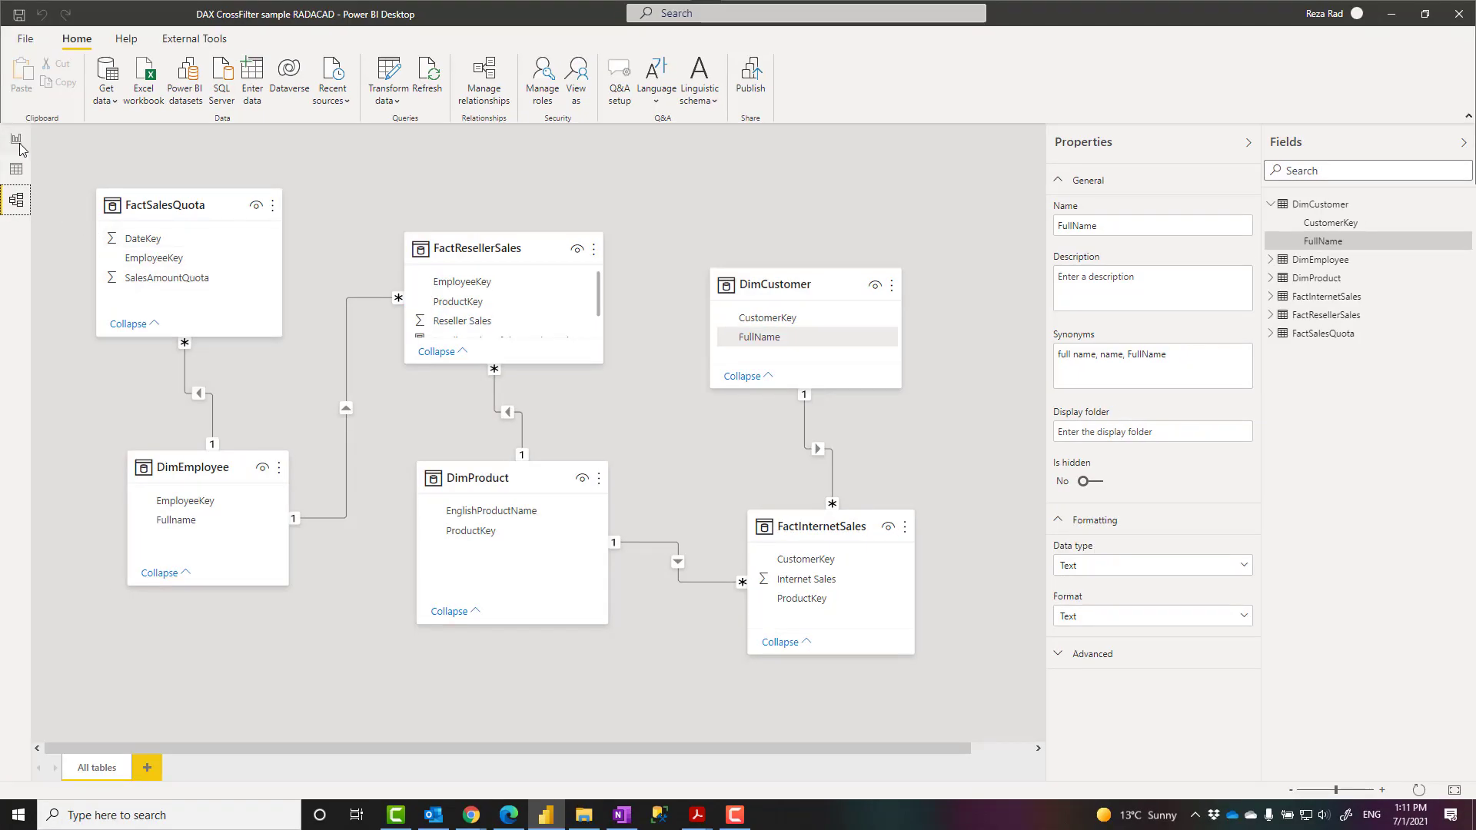
{"action": "left_click", "coordinate": [15, 139]}
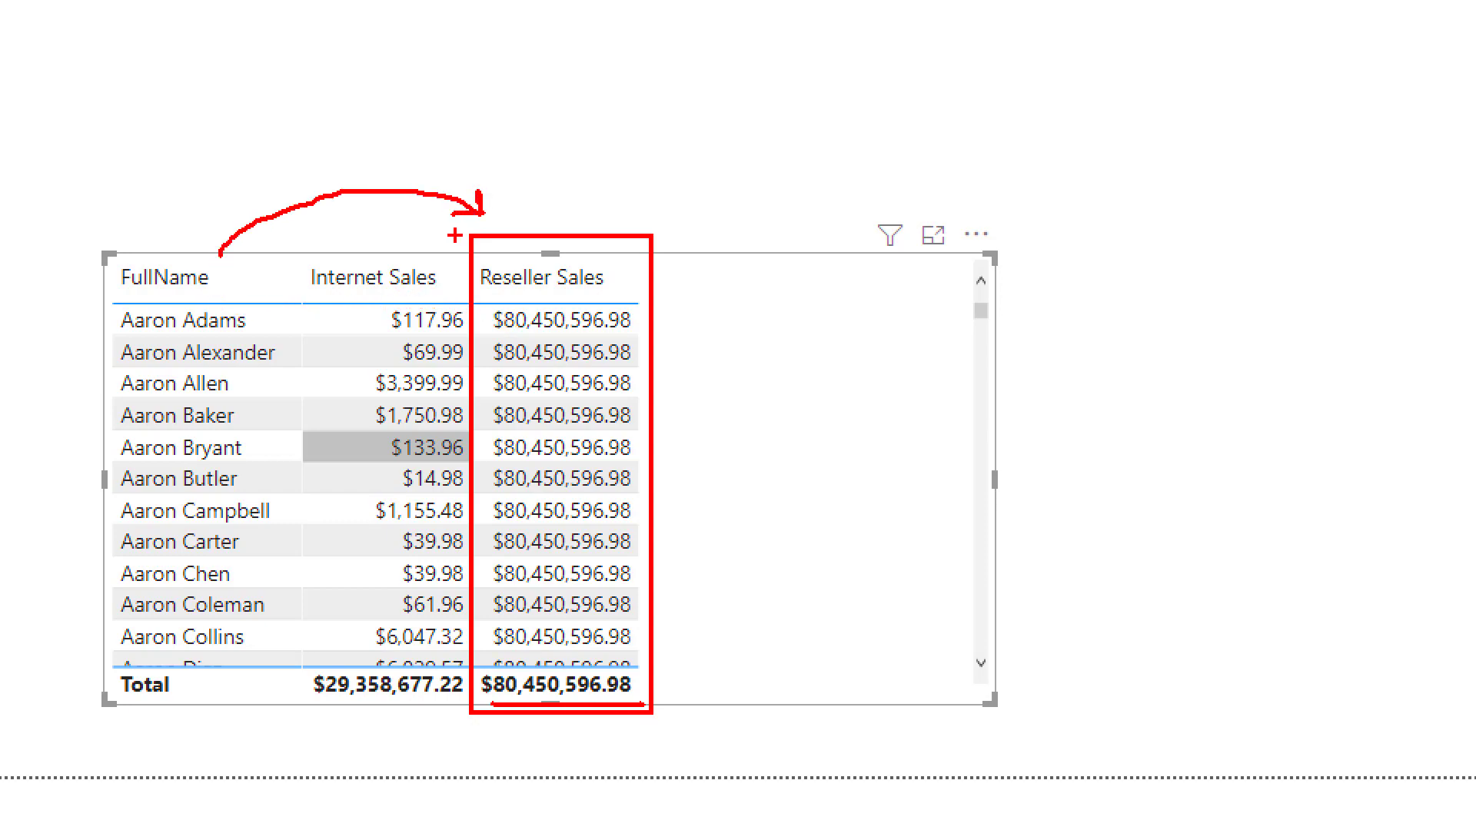
{"action": "mouse_move", "coordinate": [448, 390]}
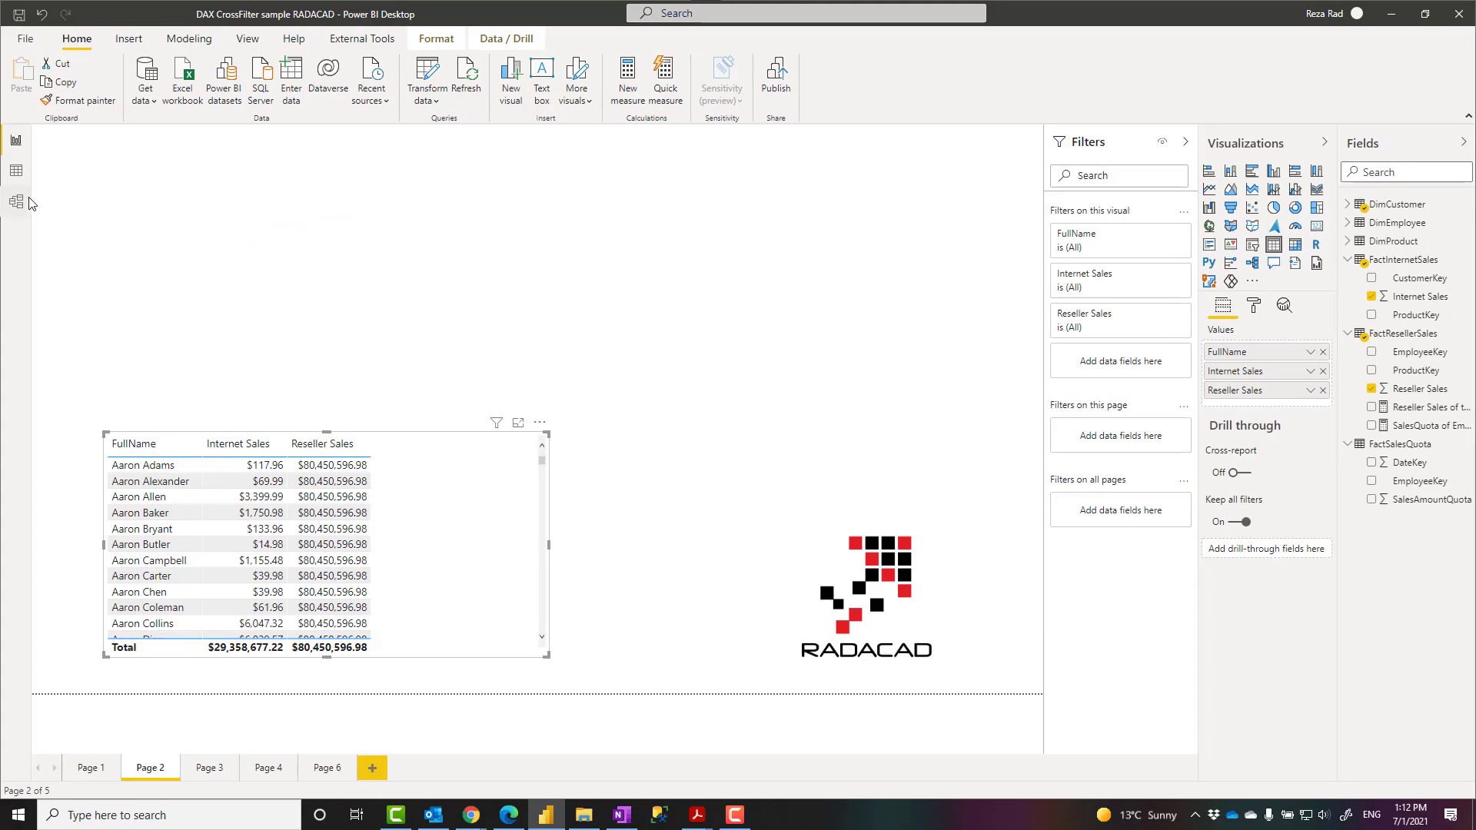
Review relationship directions between DimCustomer, DimProduct and the sales tables in the model diagram
{"action": "left_click", "coordinate": [17, 202]}
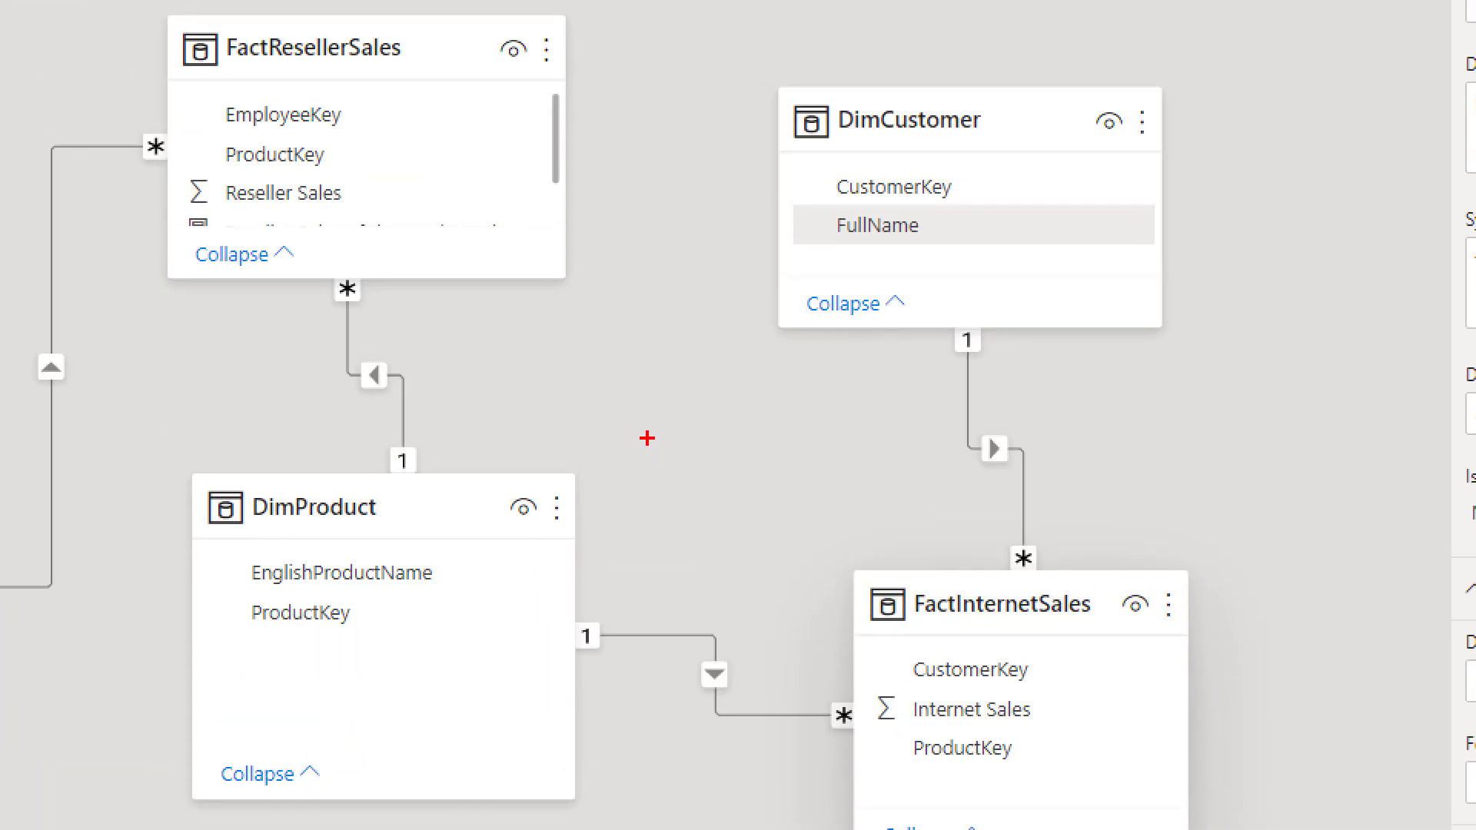
{"action": "left_click", "coordinate": [875, 225]}
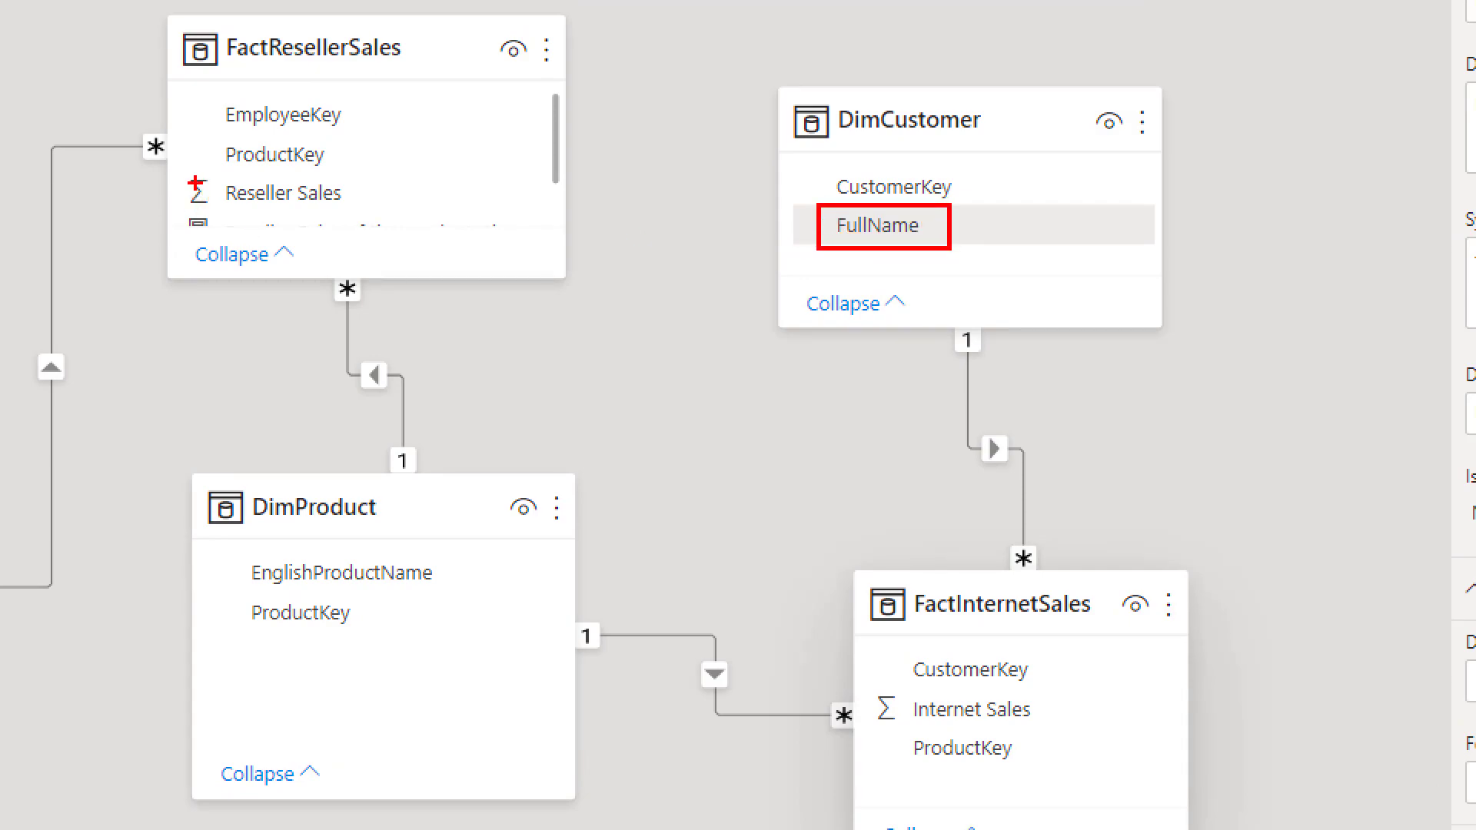
{"action": "left_click", "coordinate": [272, 191]}
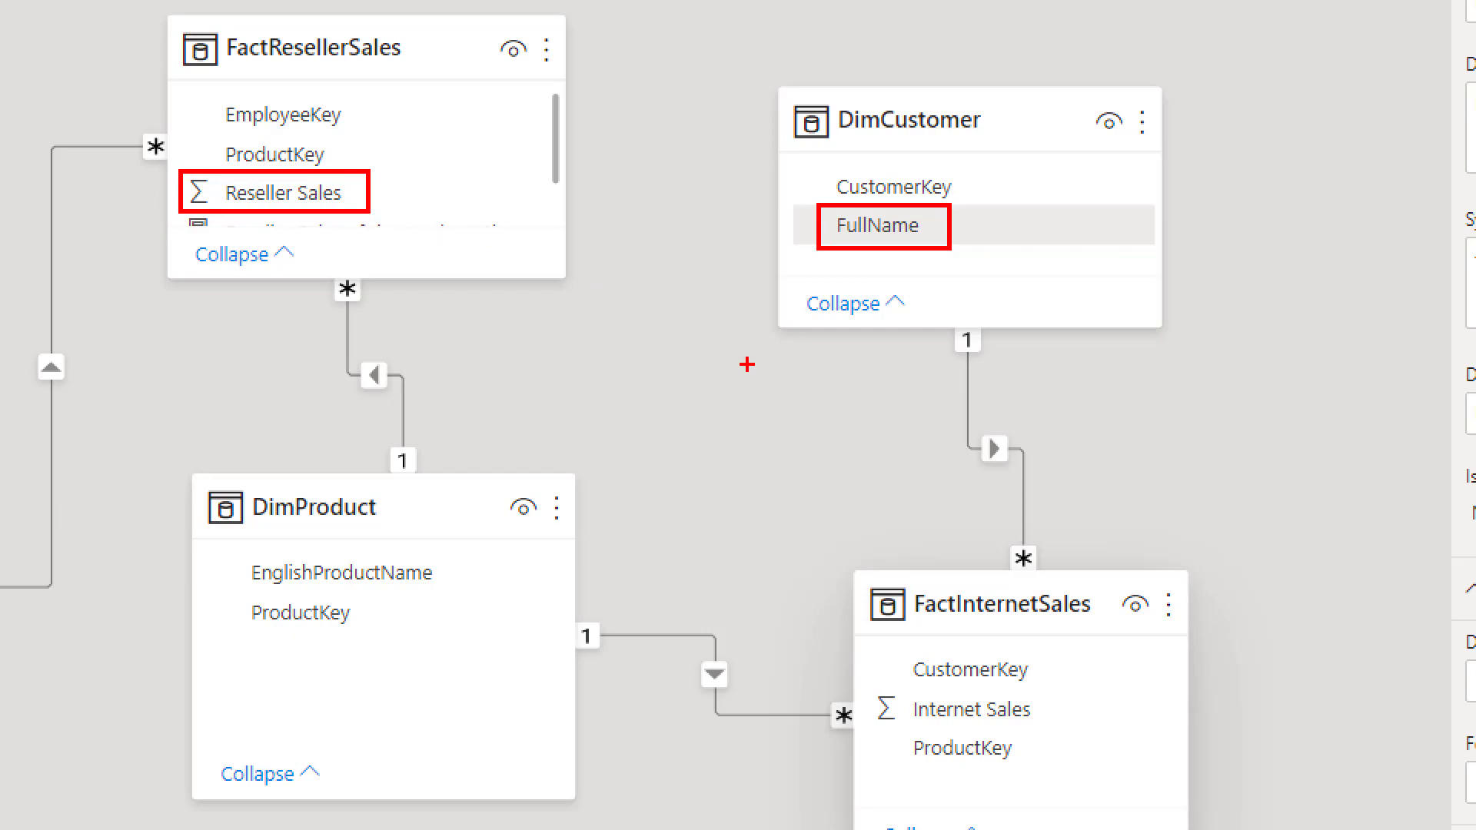
{"action": "mouse_move", "coordinate": [935, 567]}
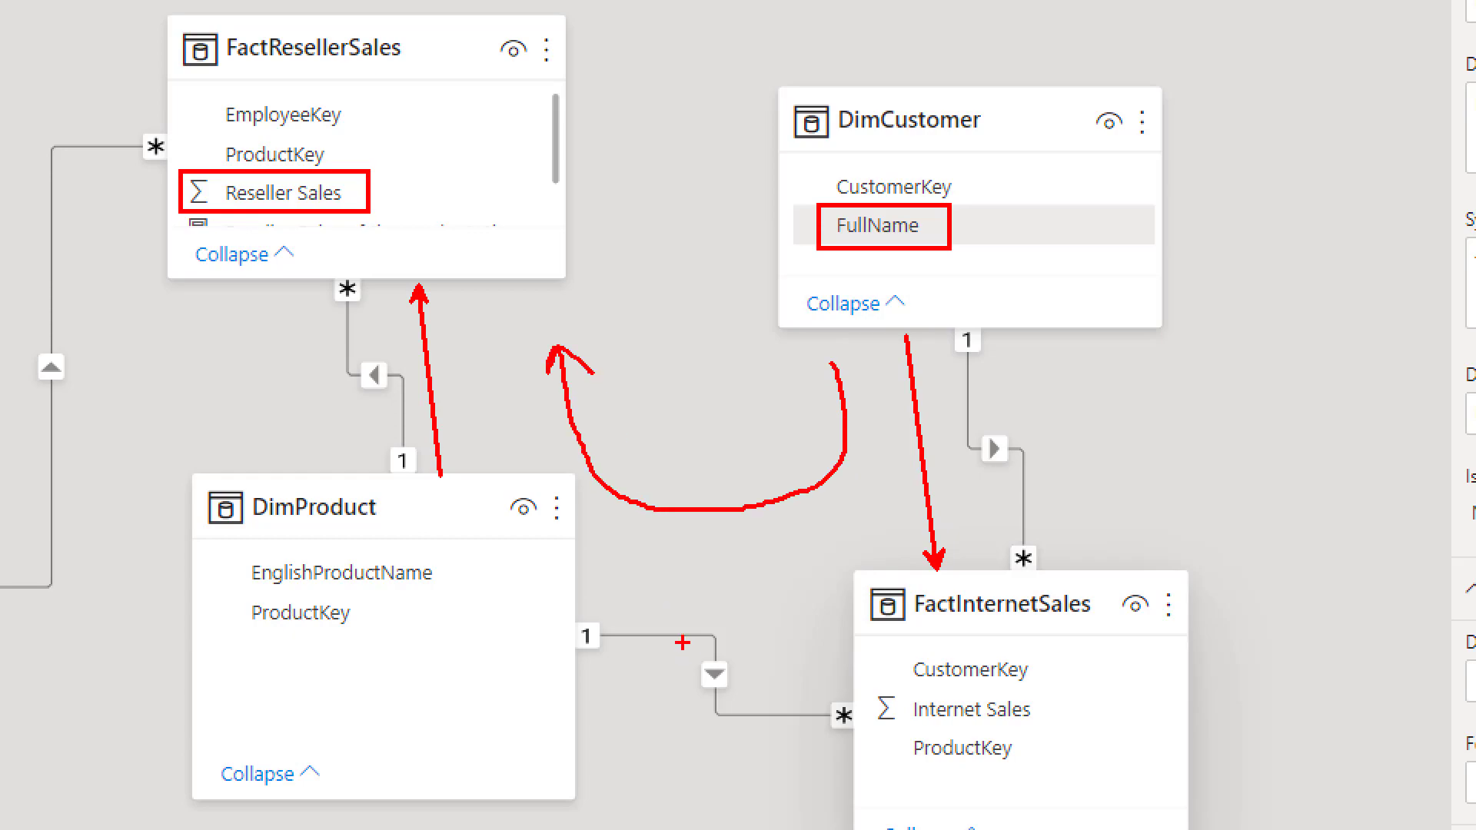
{"action": "left_click", "coordinate": [715, 671]}
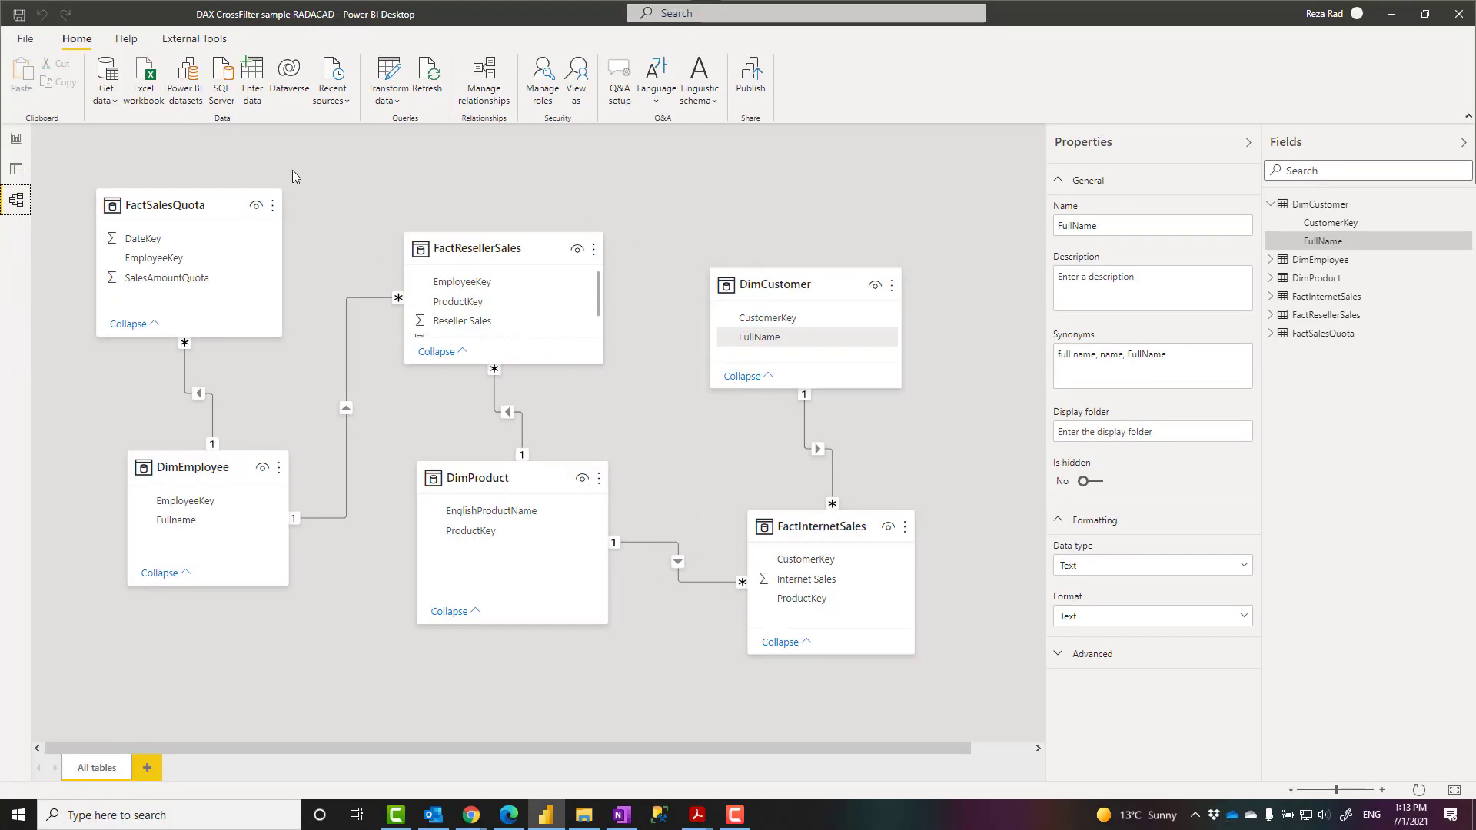
Draft a DimCustomer measure 'Measure = CROSSFILTER(,,' and browse its CrossFilterType options
{"action": "left_click", "coordinate": [15, 169]}
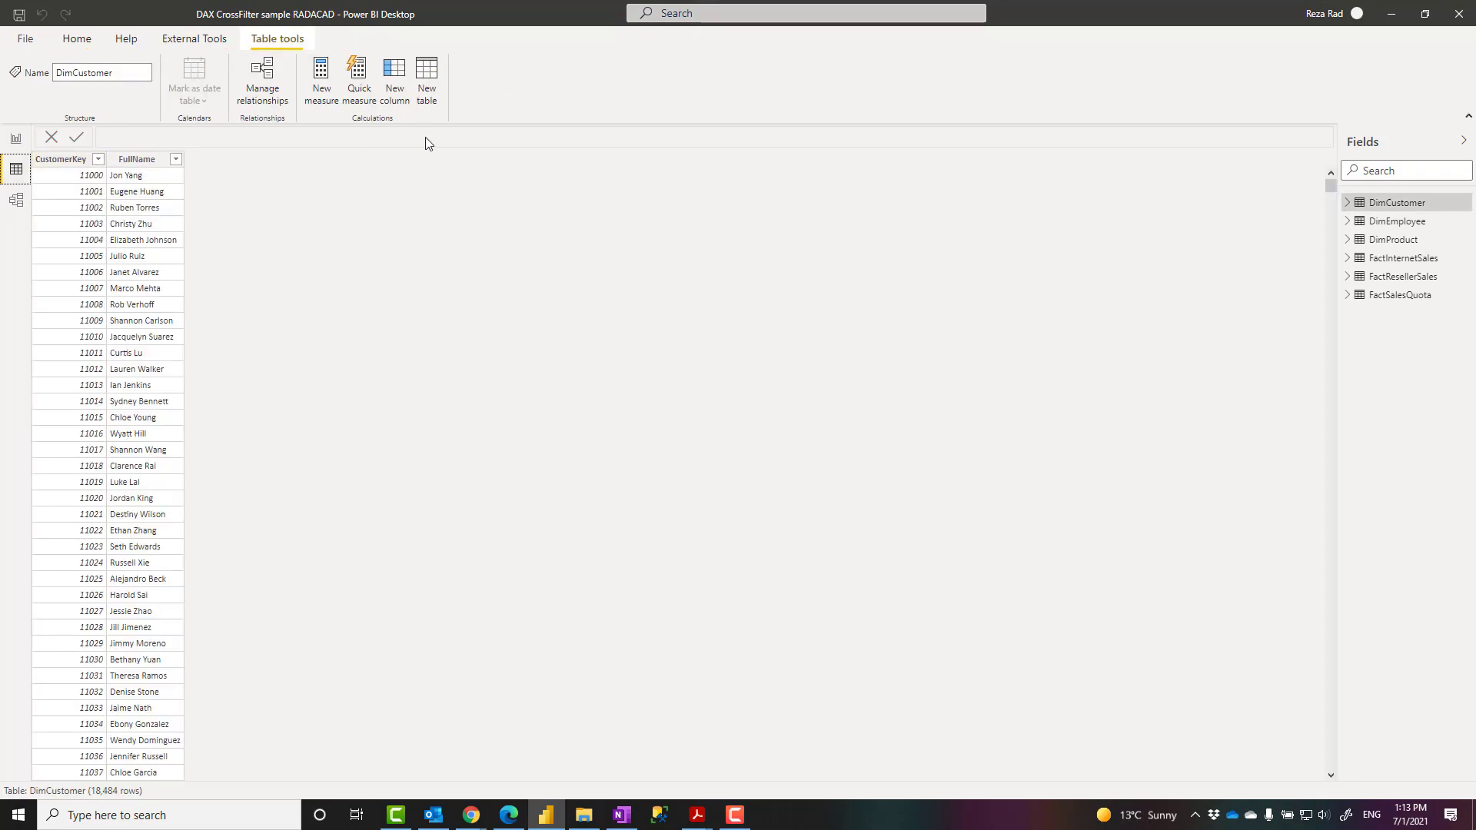
{"action": "mouse_move", "coordinate": [321, 77]}
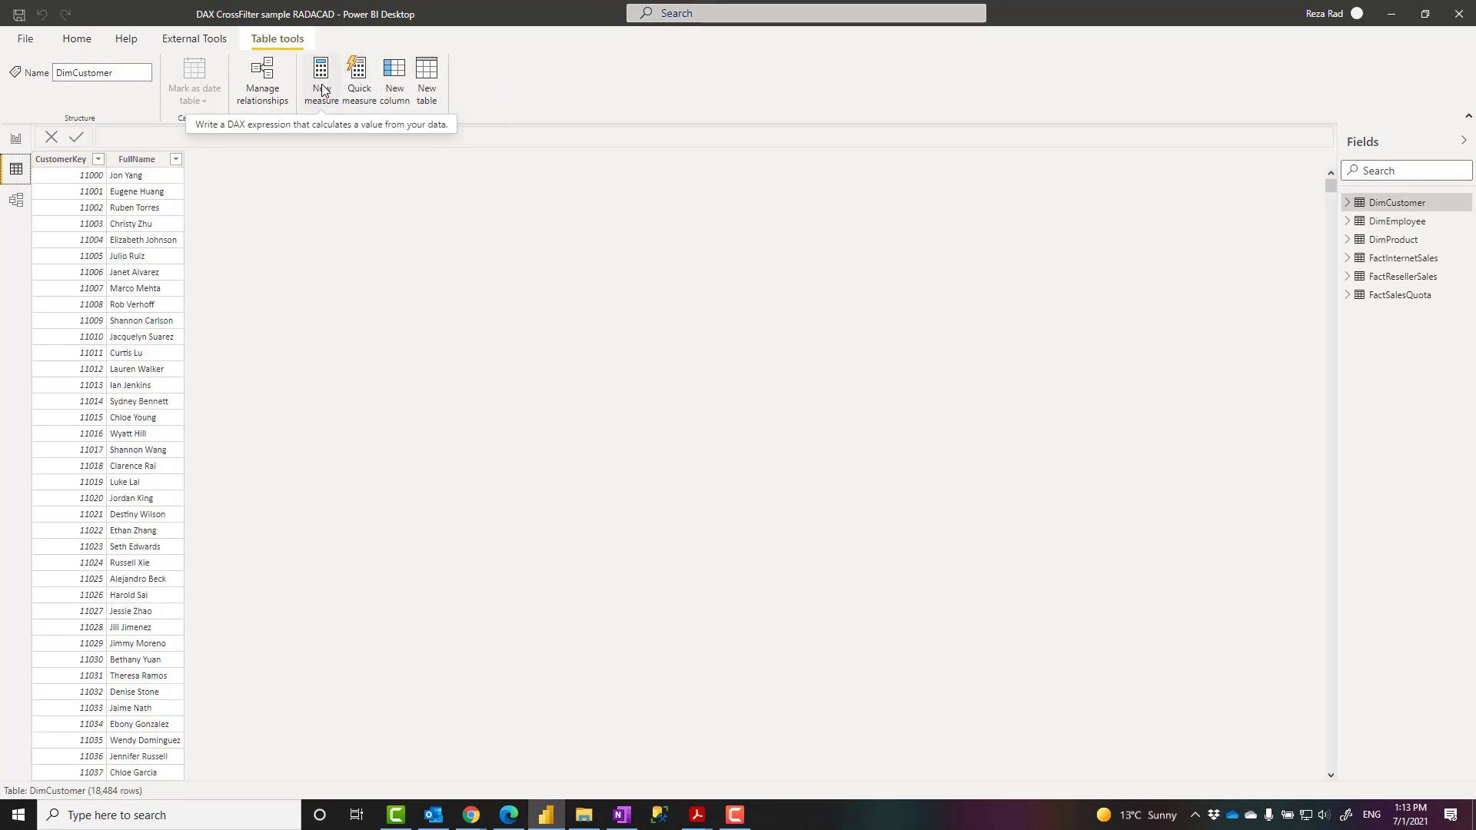
{"action": "left_click", "coordinate": [321, 75]}
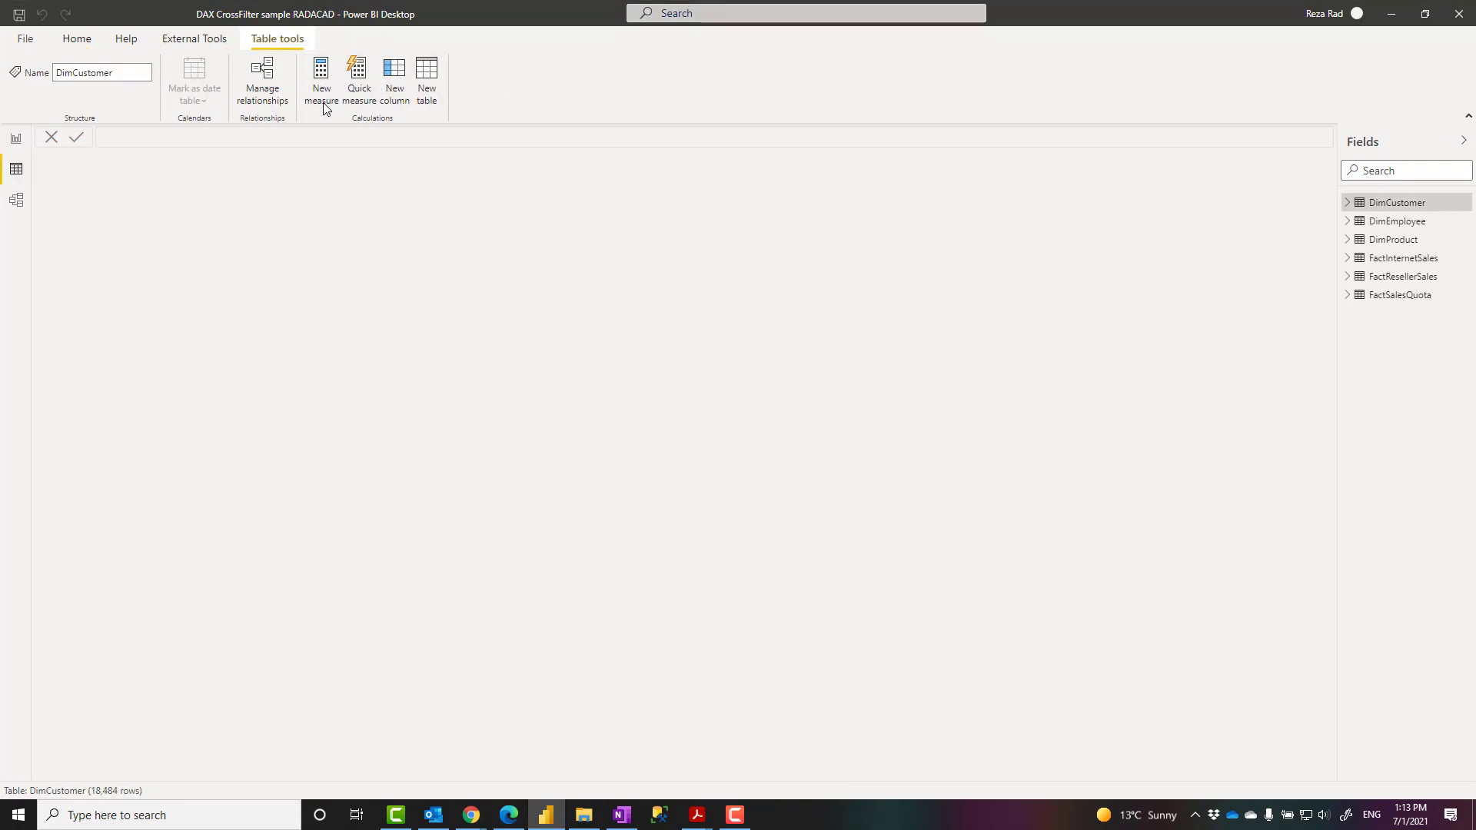
{"action": "left_click", "coordinate": [321, 80]}
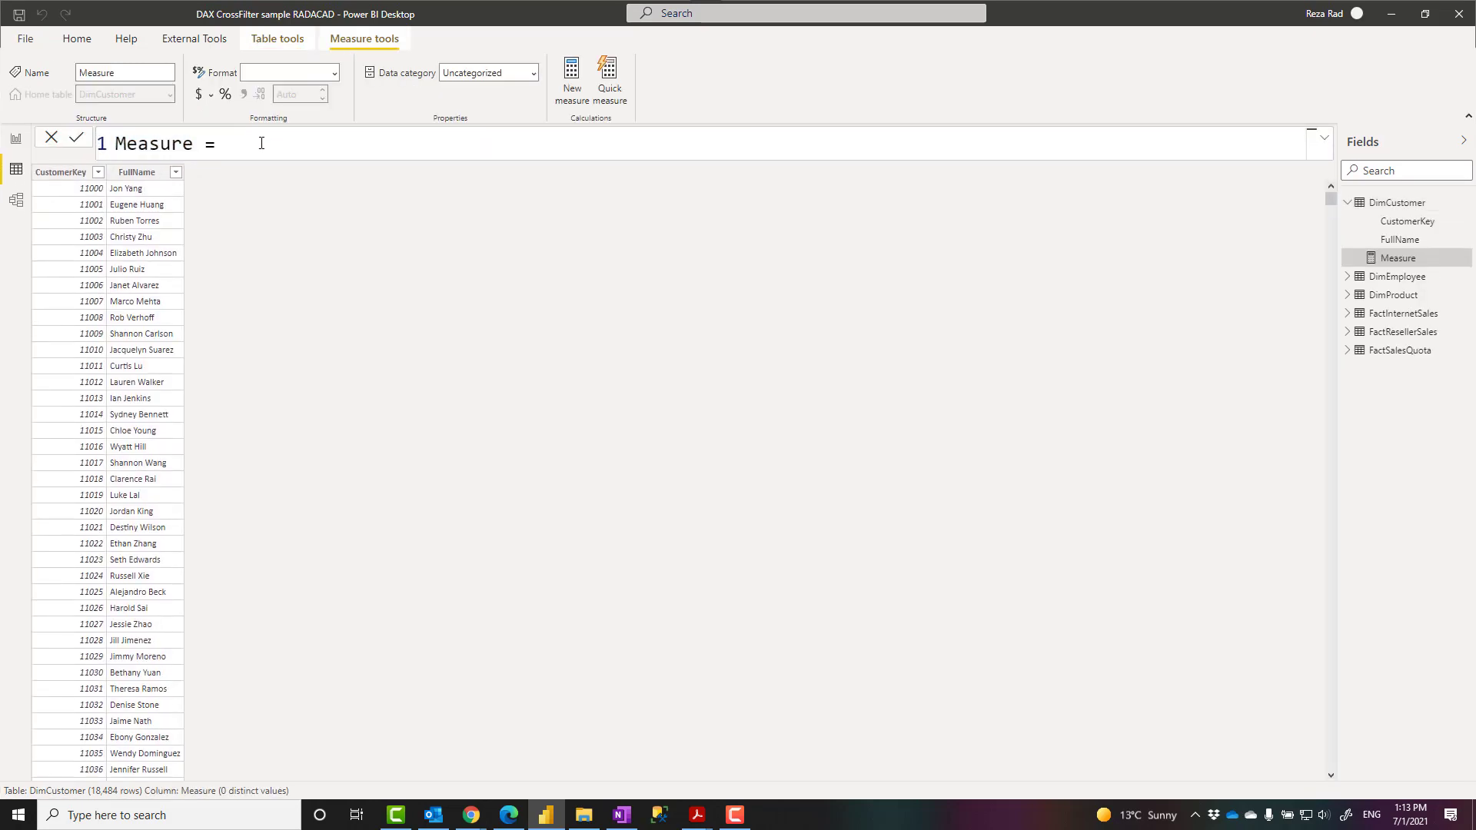
{"action": "type", "text": "CROSSFILTER("}
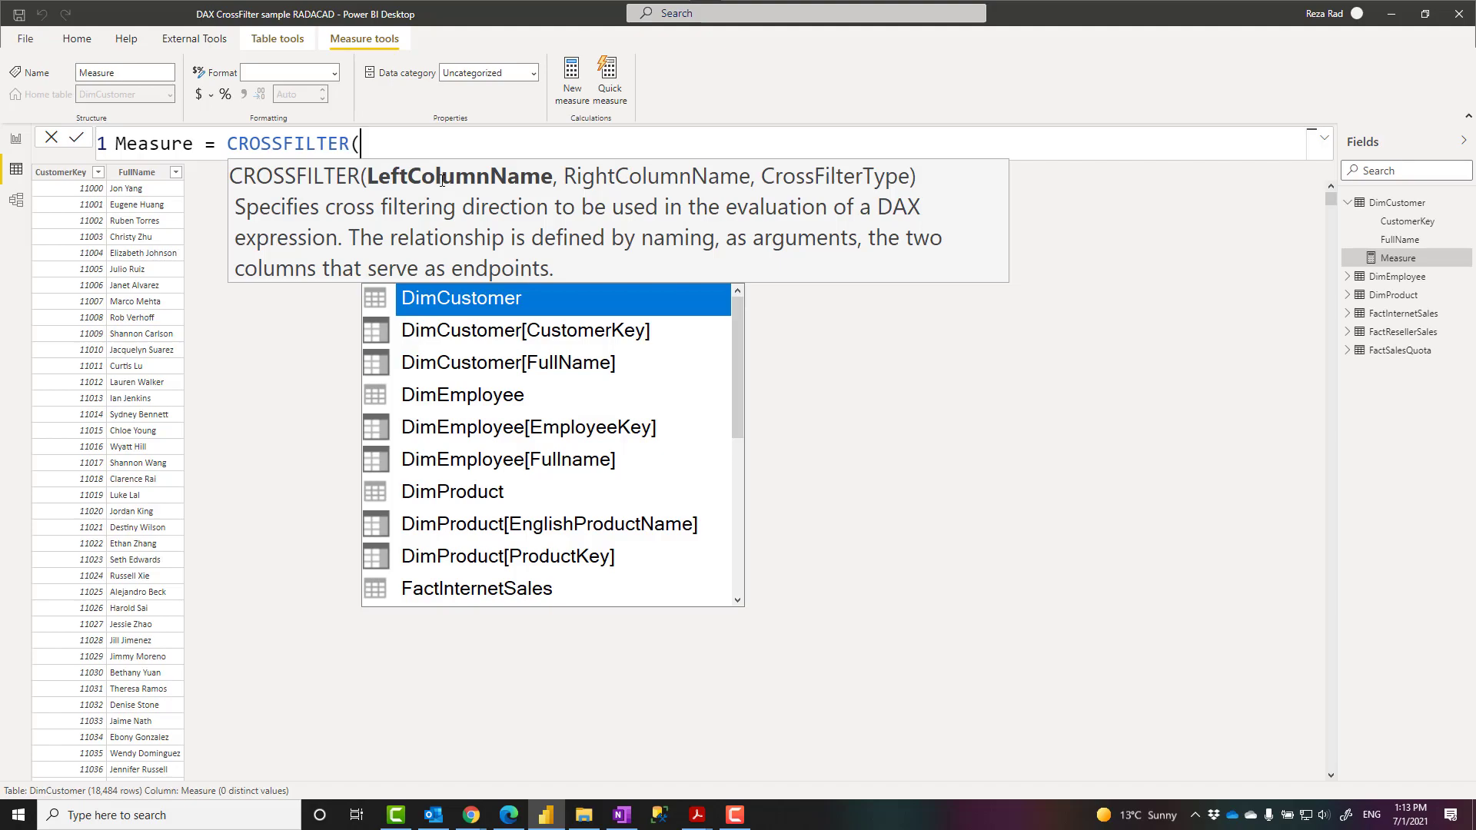
{"action": "type", "text": ",,"}
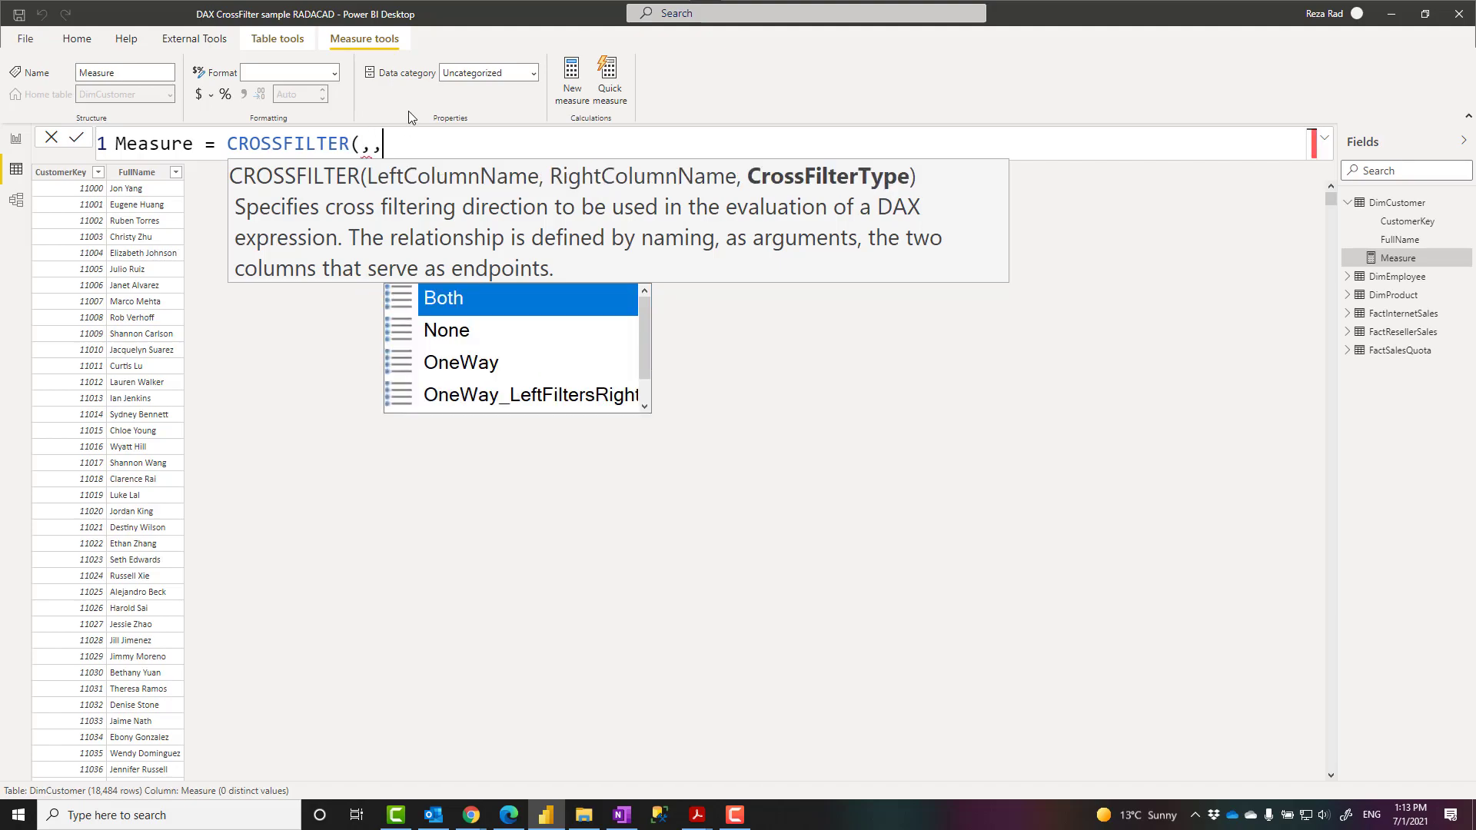
{"action": "scroll", "scroll_direction": "down", "scroll_amount": 3}
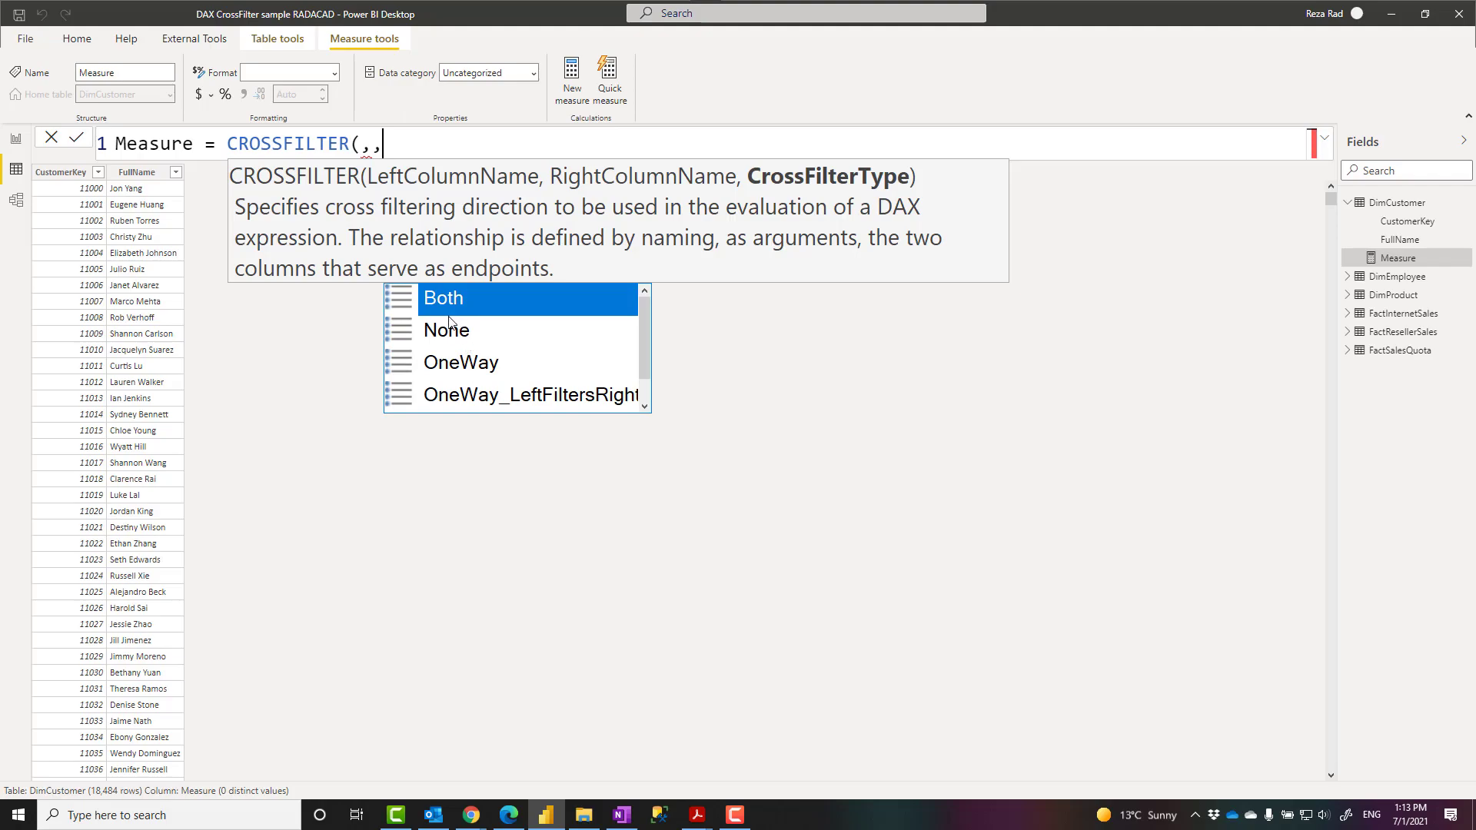
{"action": "scroll", "scroll_direction": "down", "scroll_amount": 3}
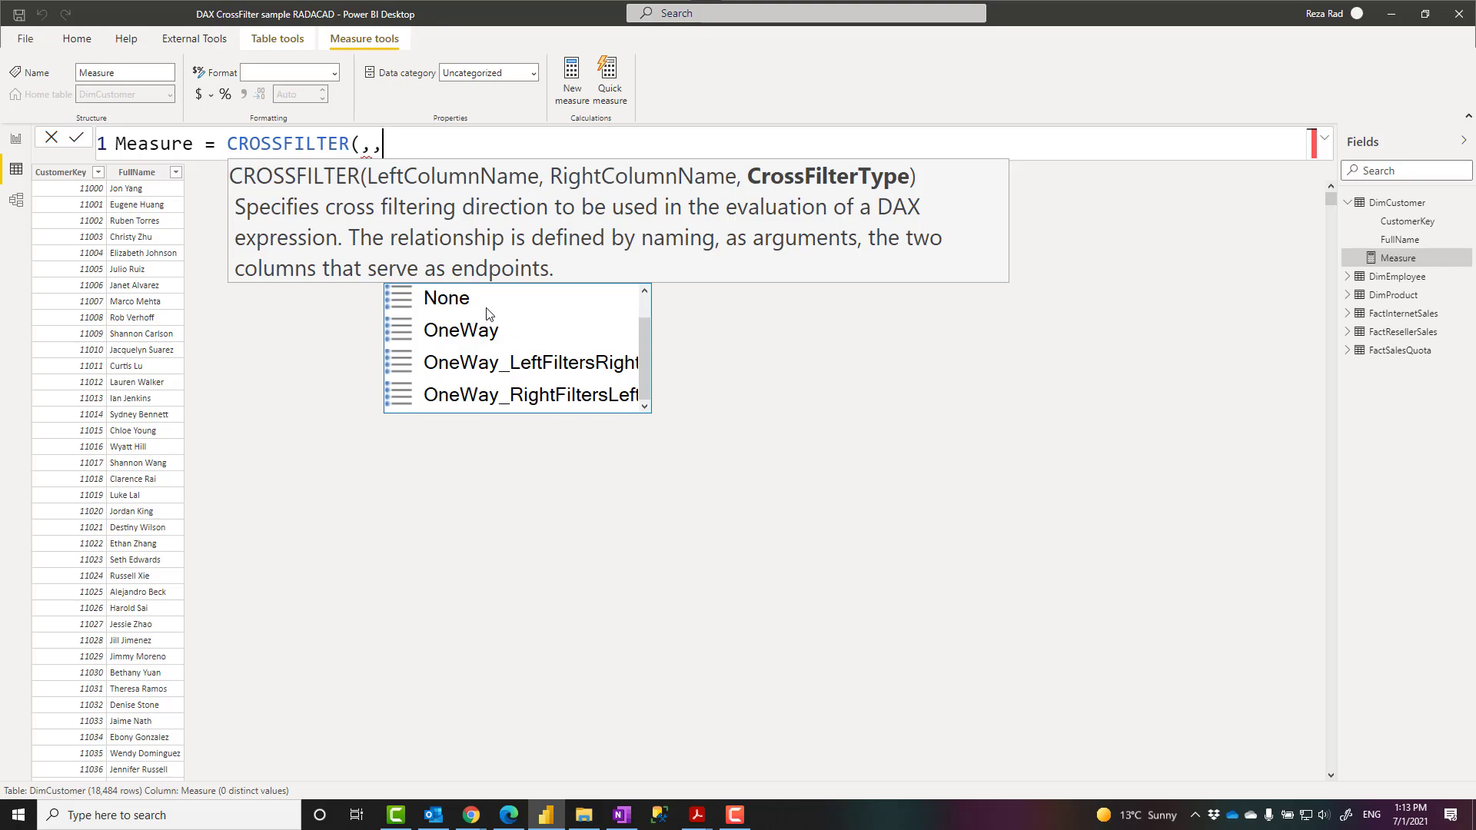
{"action": "mouse_move", "coordinate": [436, 343]}
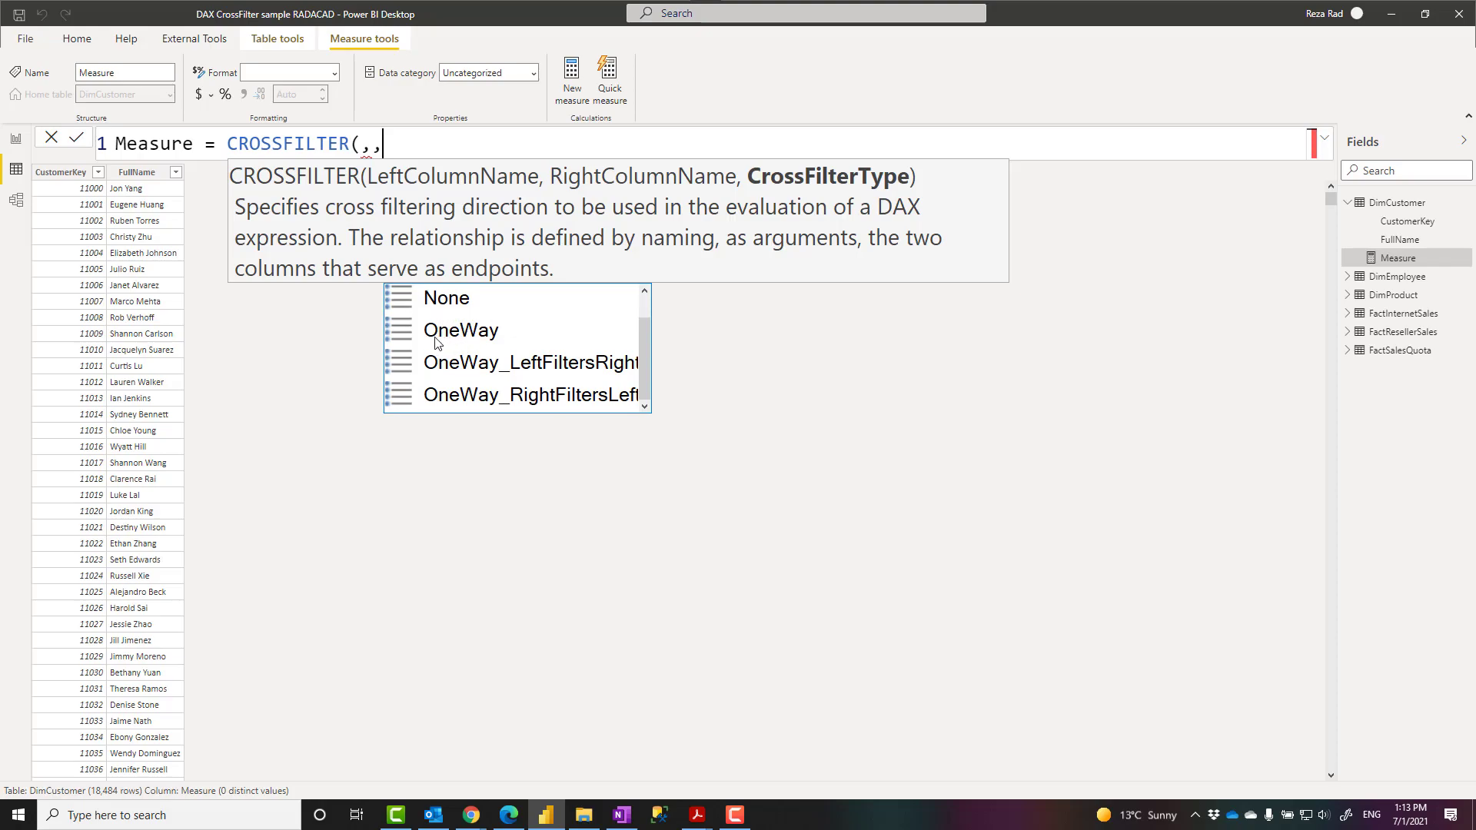
{"action": "mouse_move", "coordinate": [499, 341]}
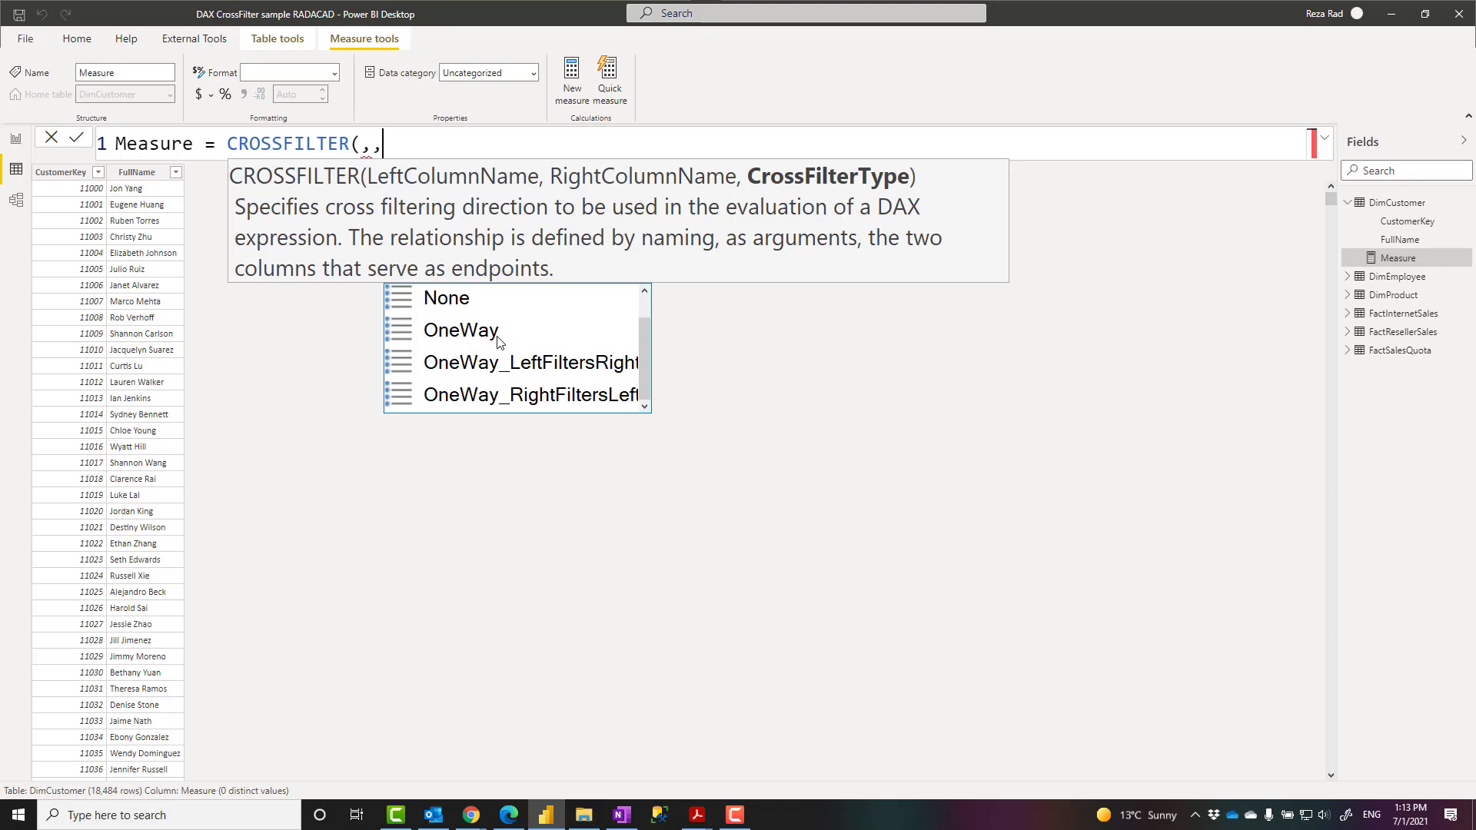
{"action": "mouse_move", "coordinate": [565, 377]}
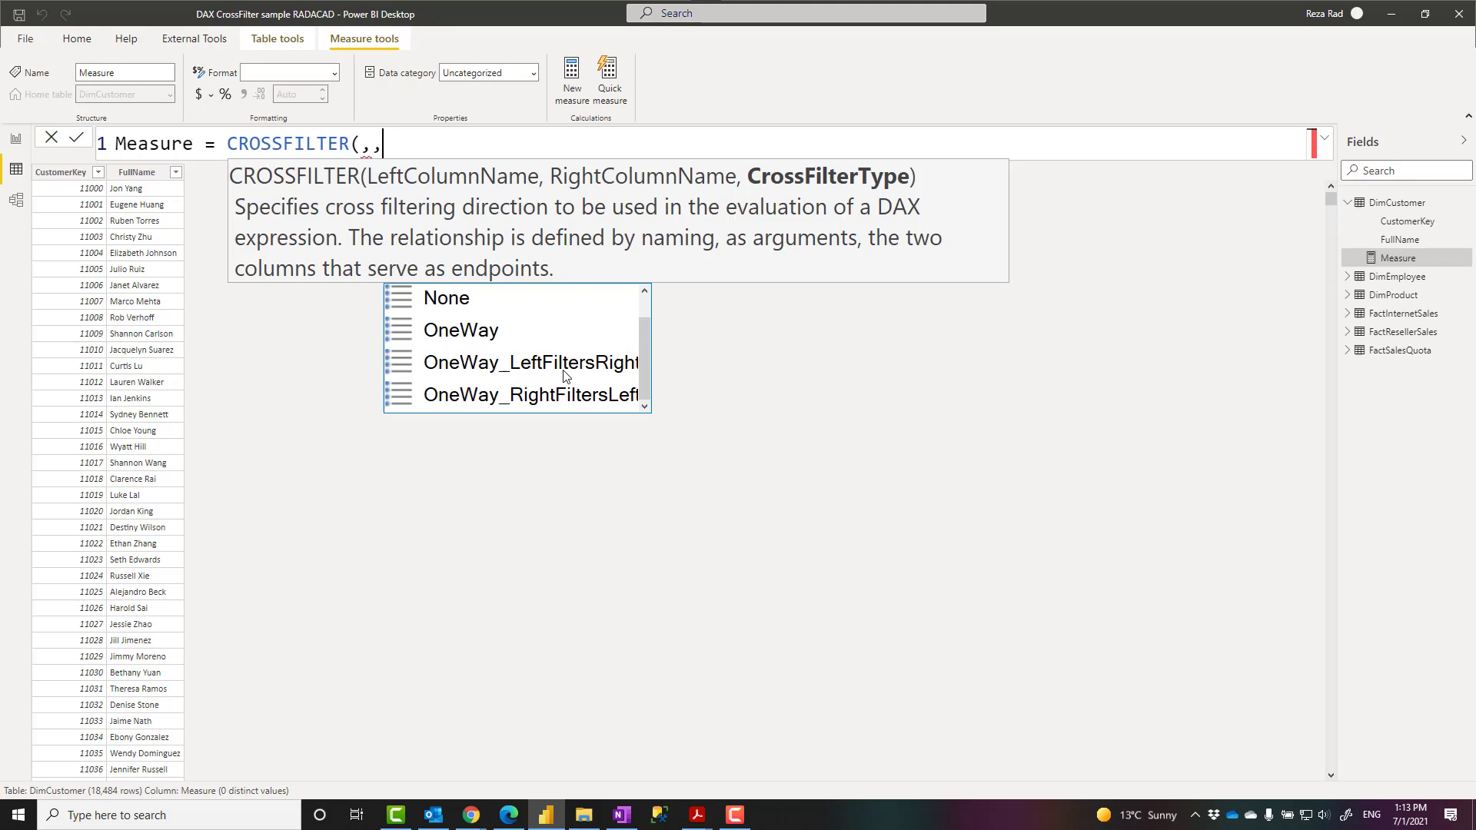
{"action": "mouse_move", "coordinate": [628, 411]}
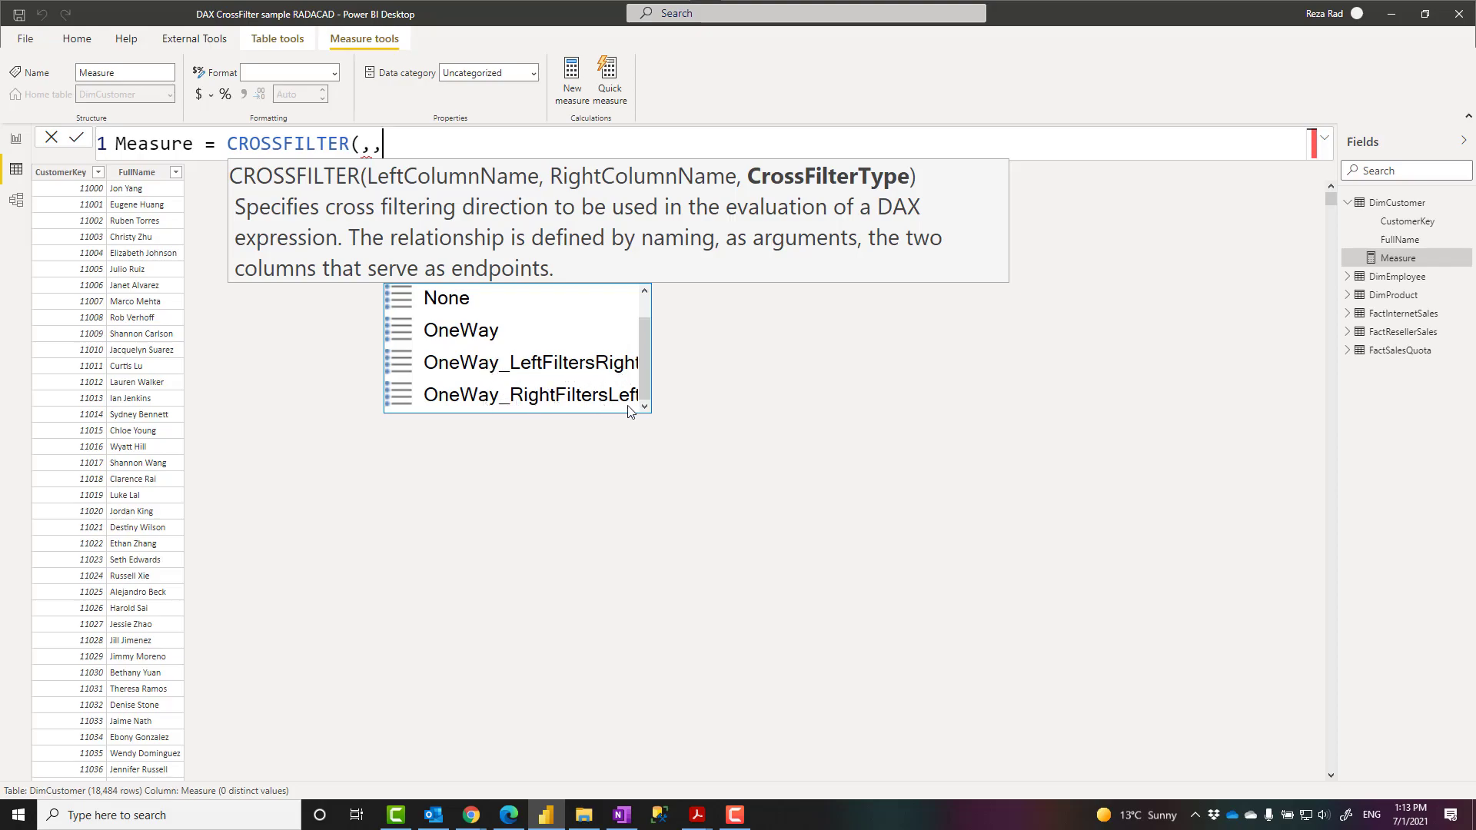
{"action": "mouse_move", "coordinate": [541, 359]}
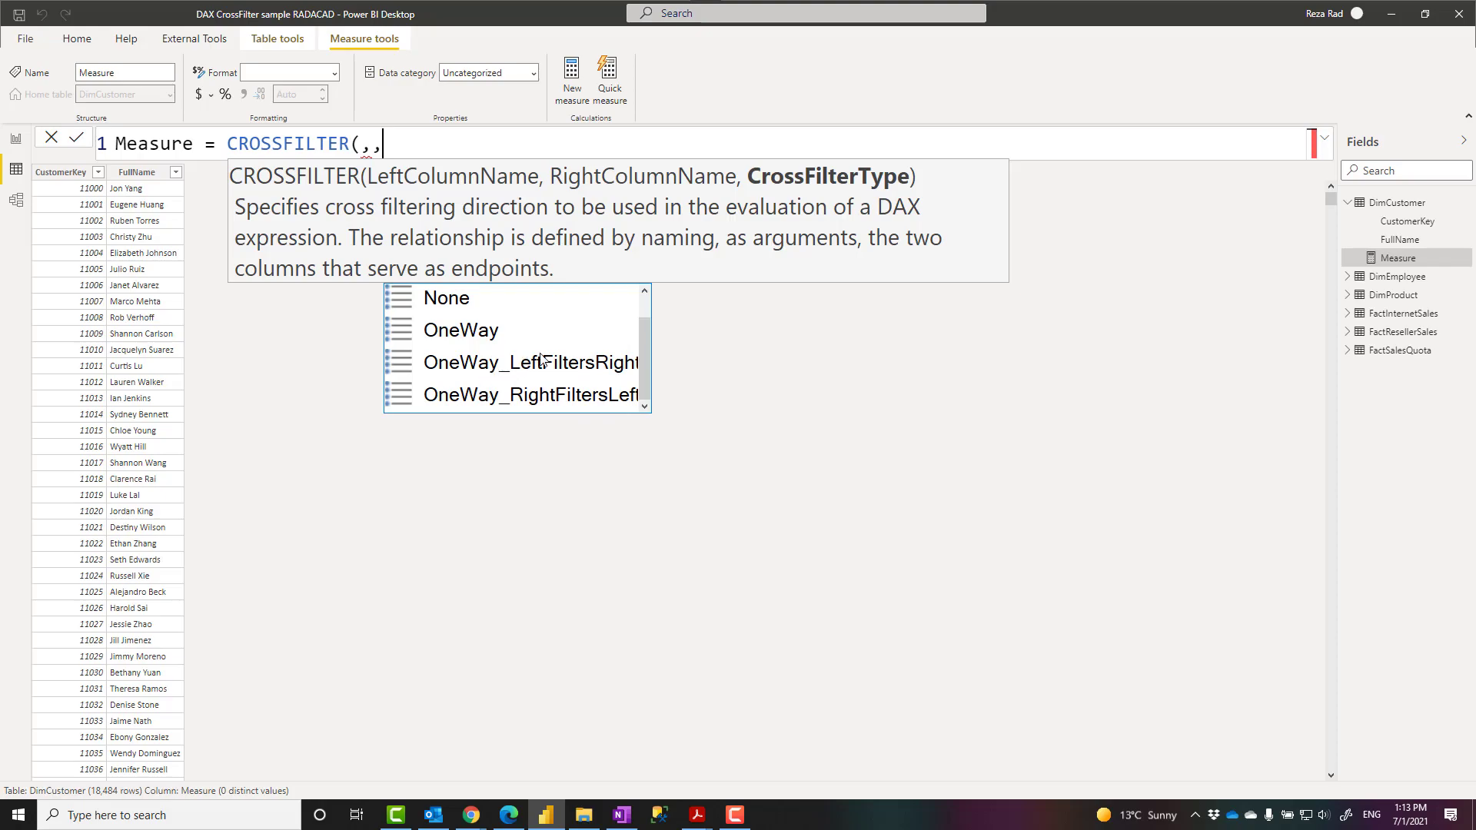
{"action": "mouse_move", "coordinate": [575, 389]}
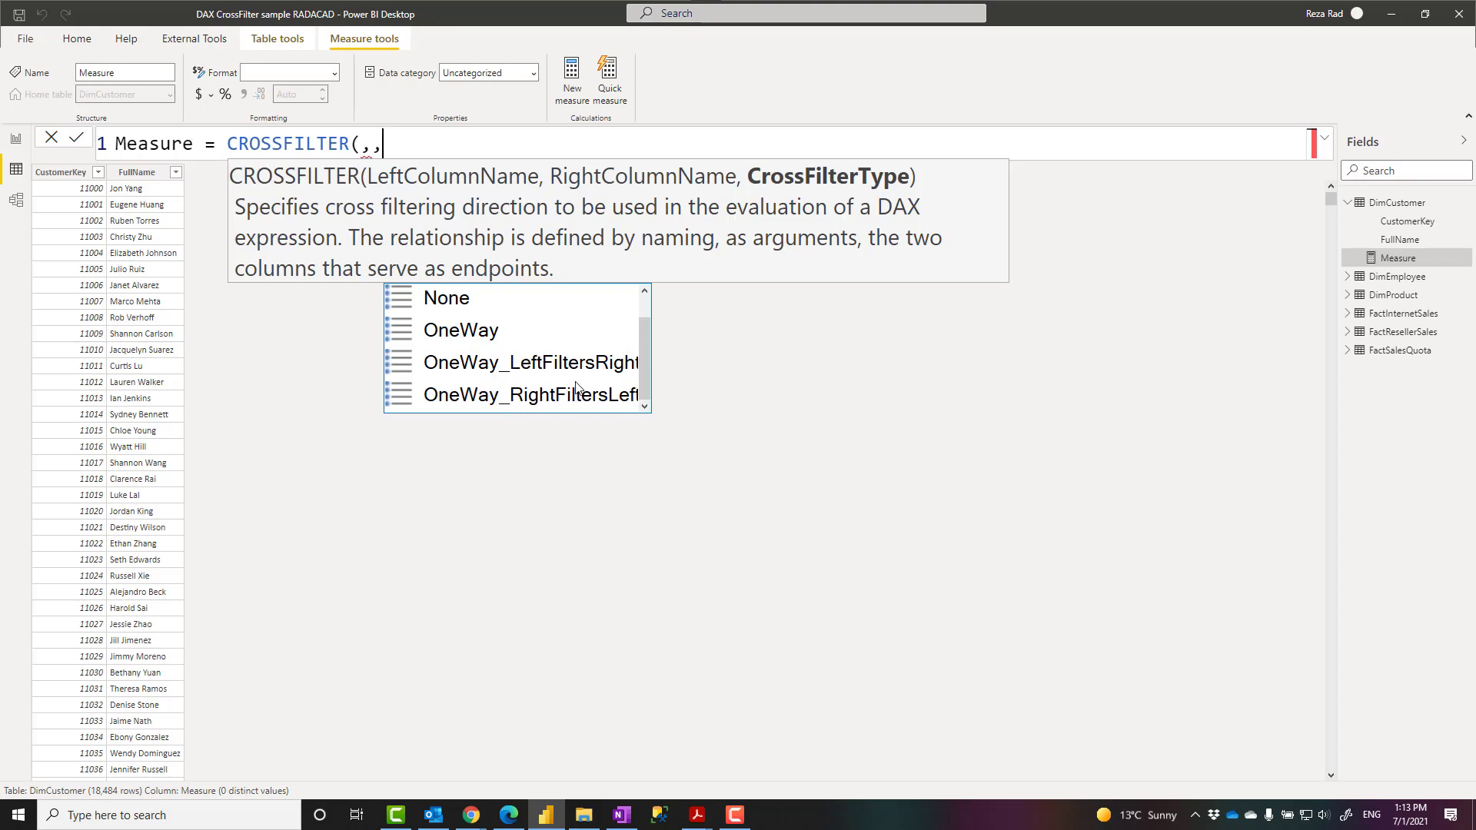
{"action": "mouse_move", "coordinate": [525, 347]}
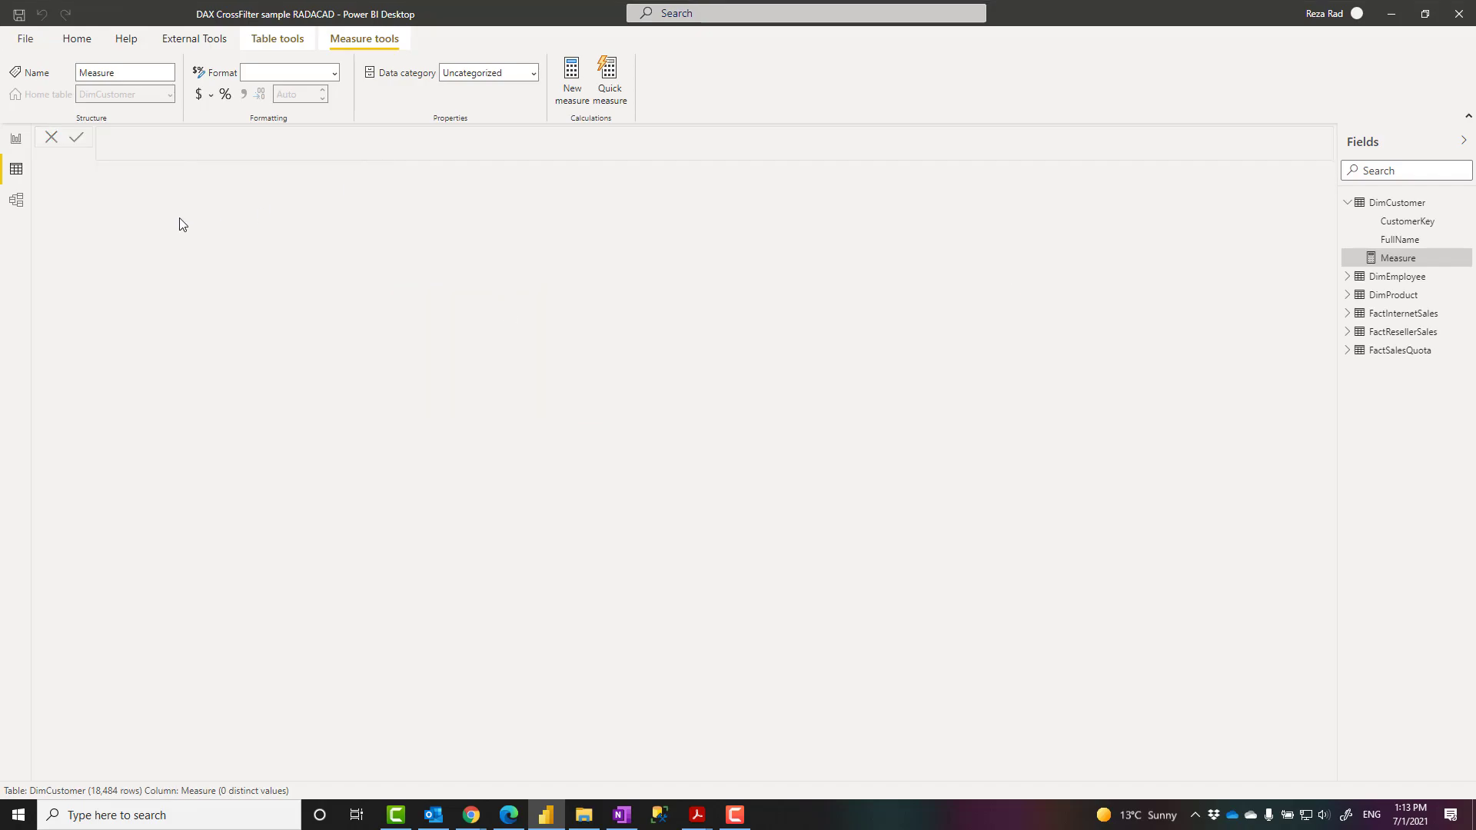
Discard the draft measure and open report Page 3
{"action": "left_click", "coordinate": [16, 167]}
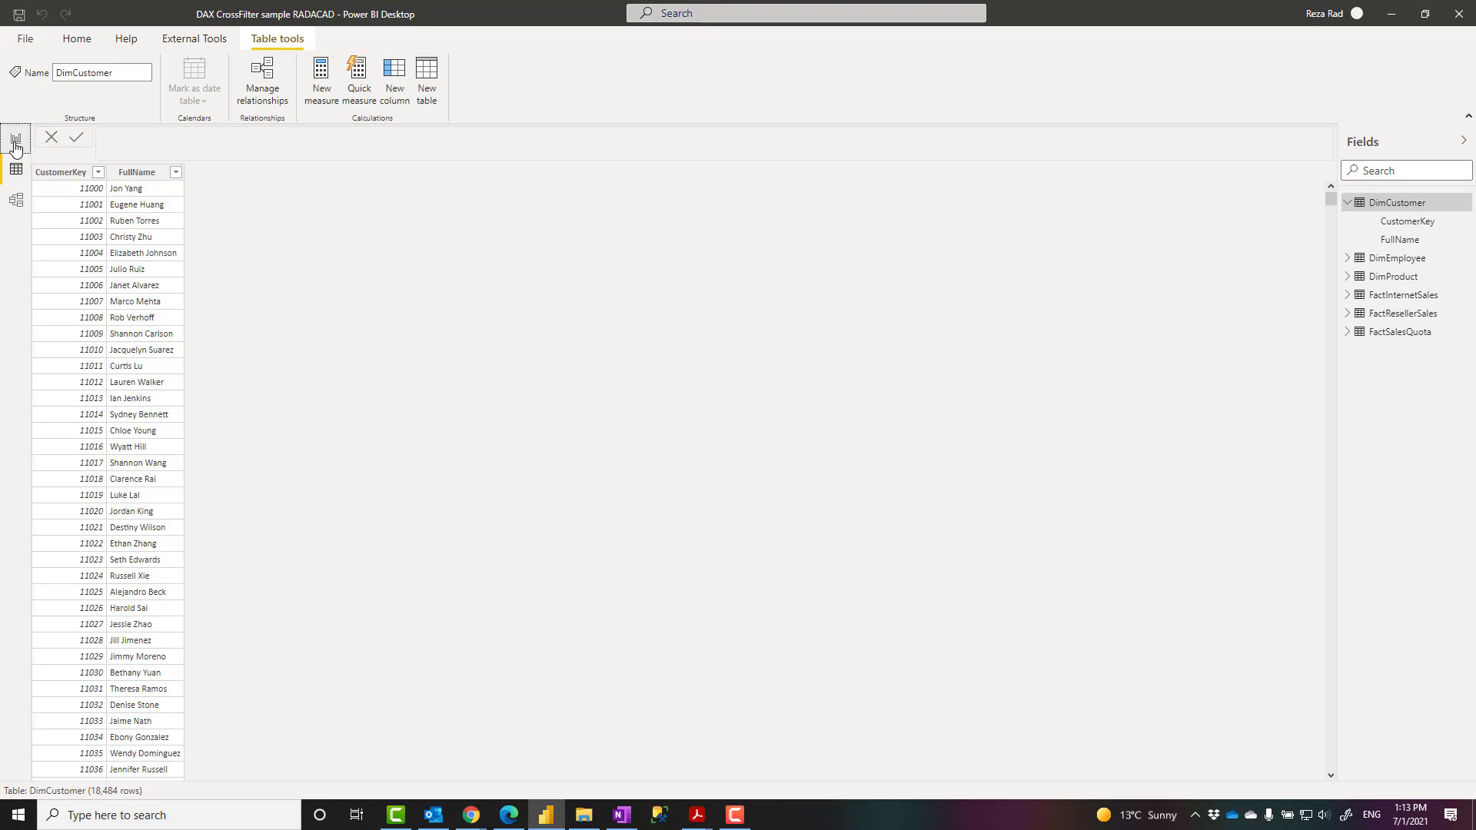
{"action": "left_click", "coordinate": [15, 140]}
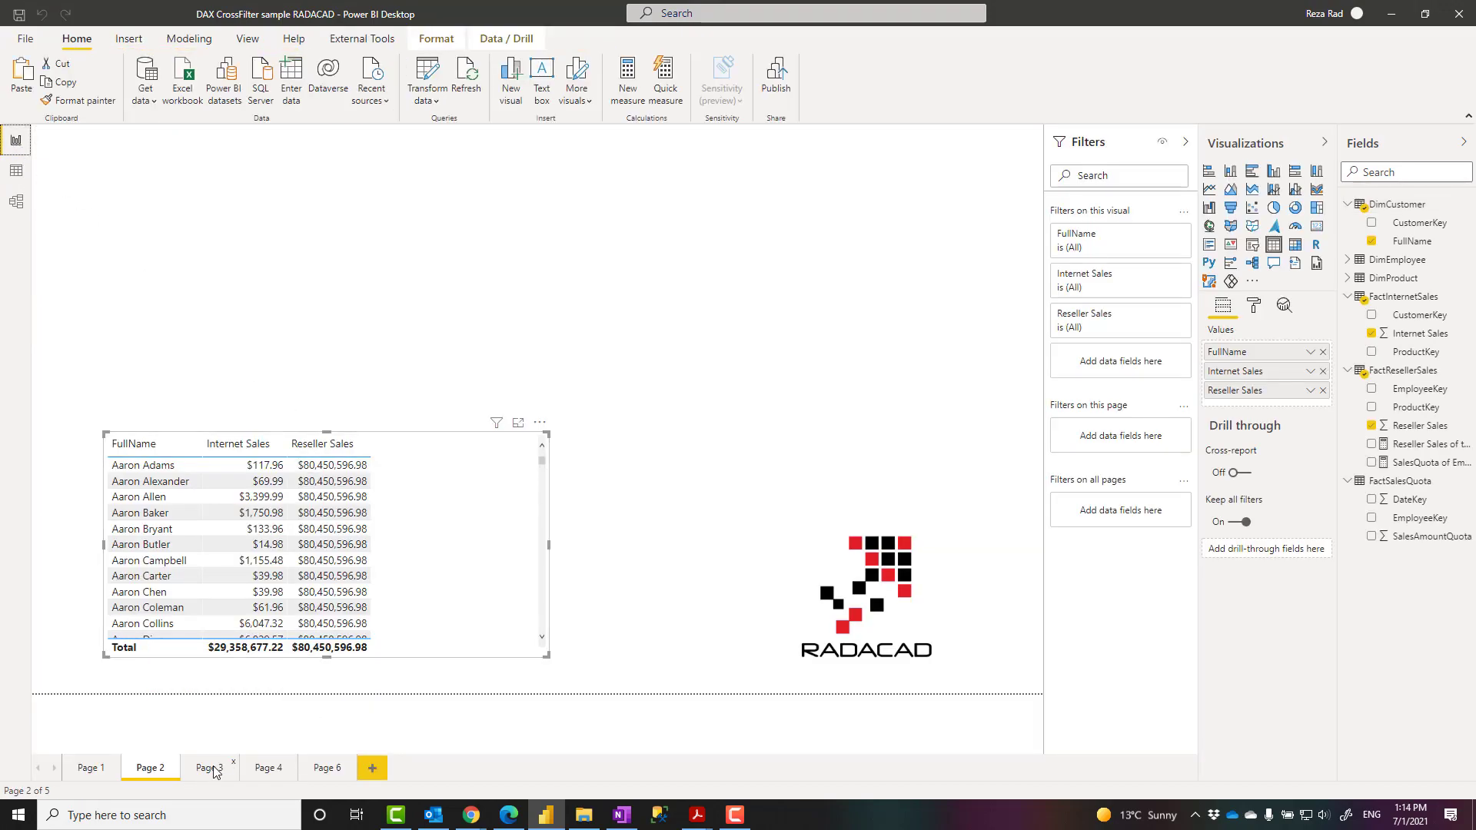
{"action": "left_click", "coordinate": [209, 767]}
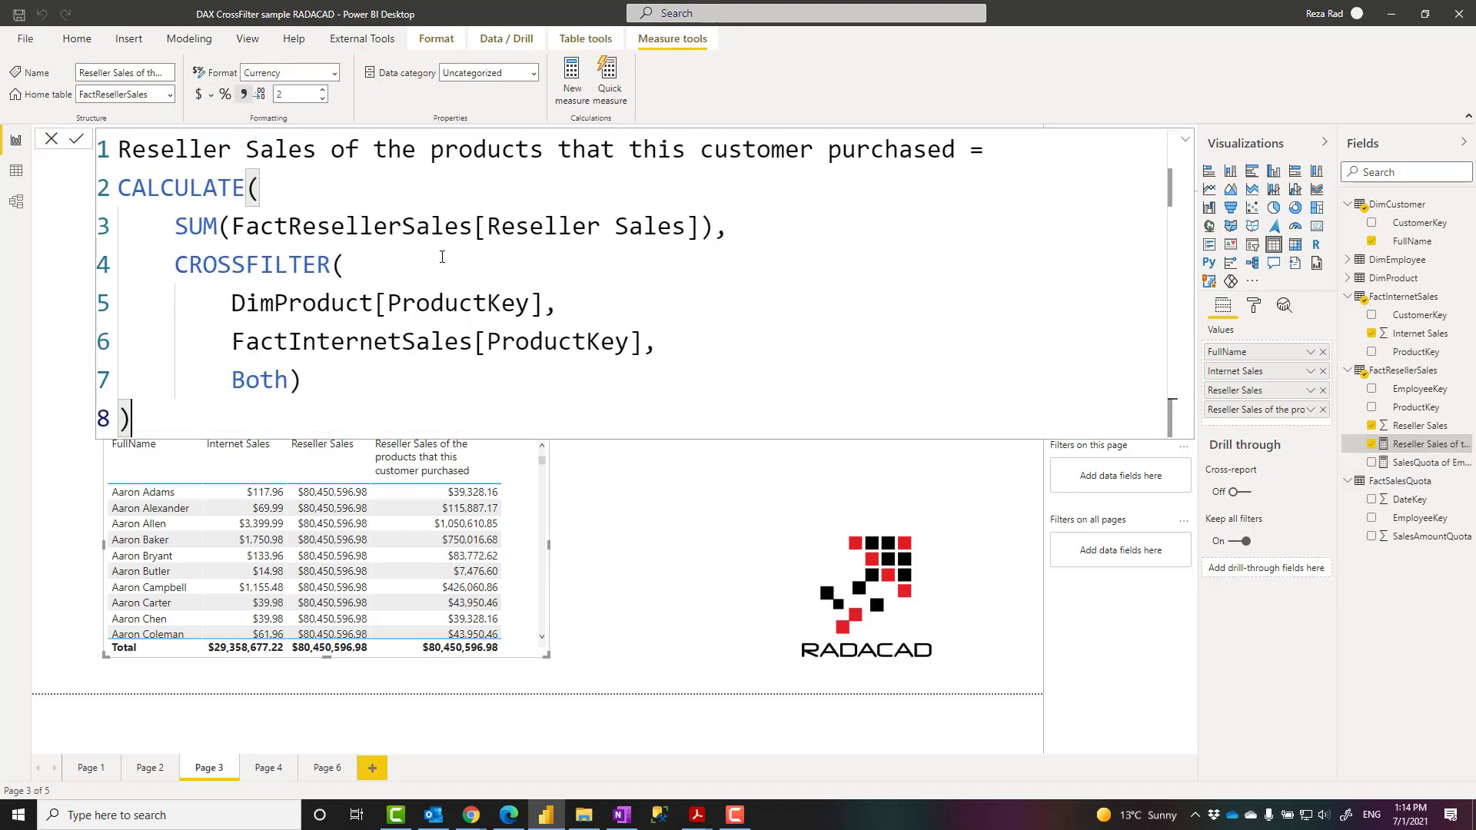
Highlight the CALCULATE body and the CROSSFILTER expression in the measure's formula
{"action": "left_click_drag", "start_coordinate": [117, 187], "coordinate": [151, 341]}
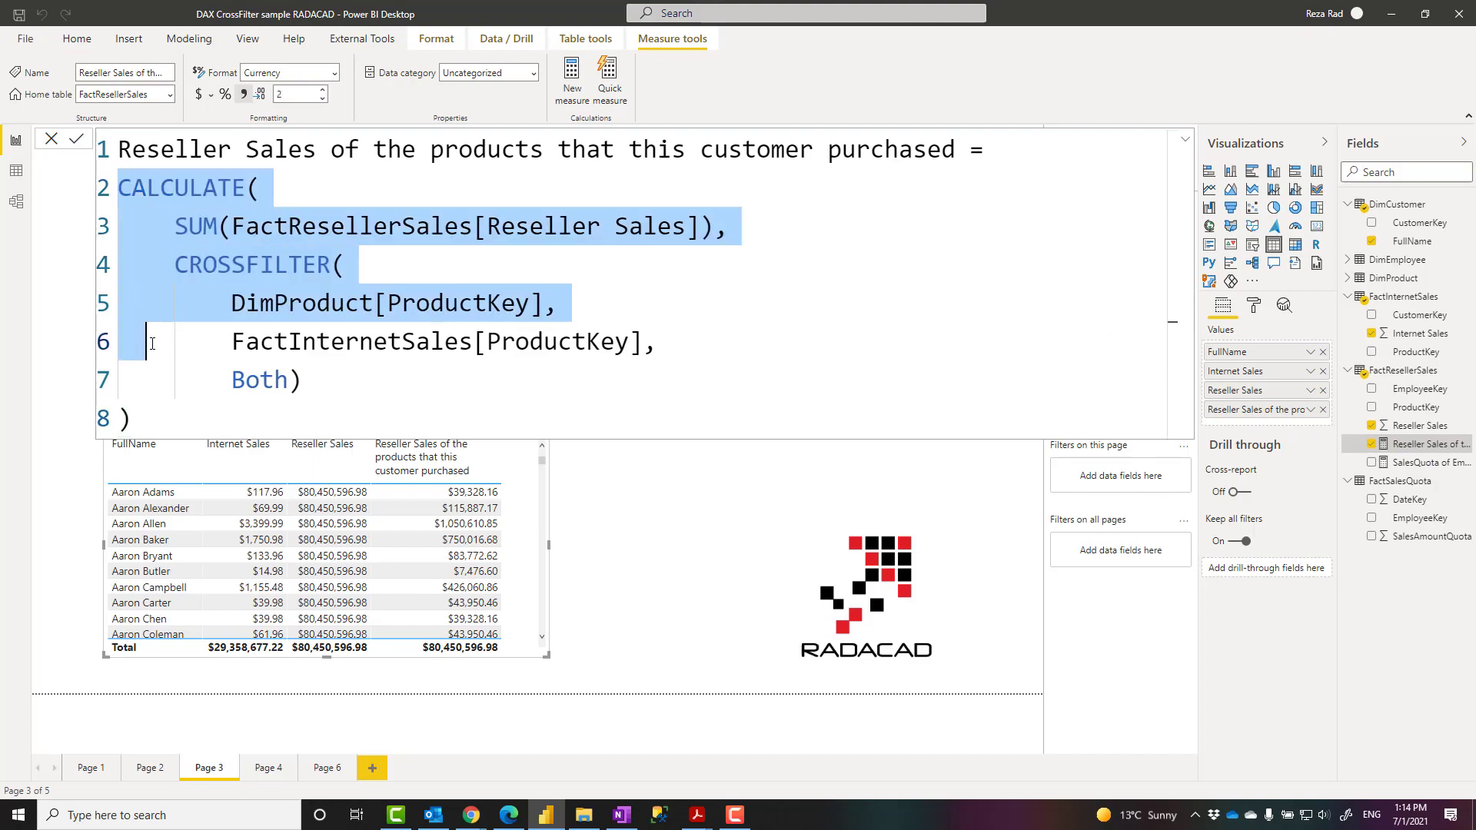
{"action": "left_click", "coordinate": [282, 379]}
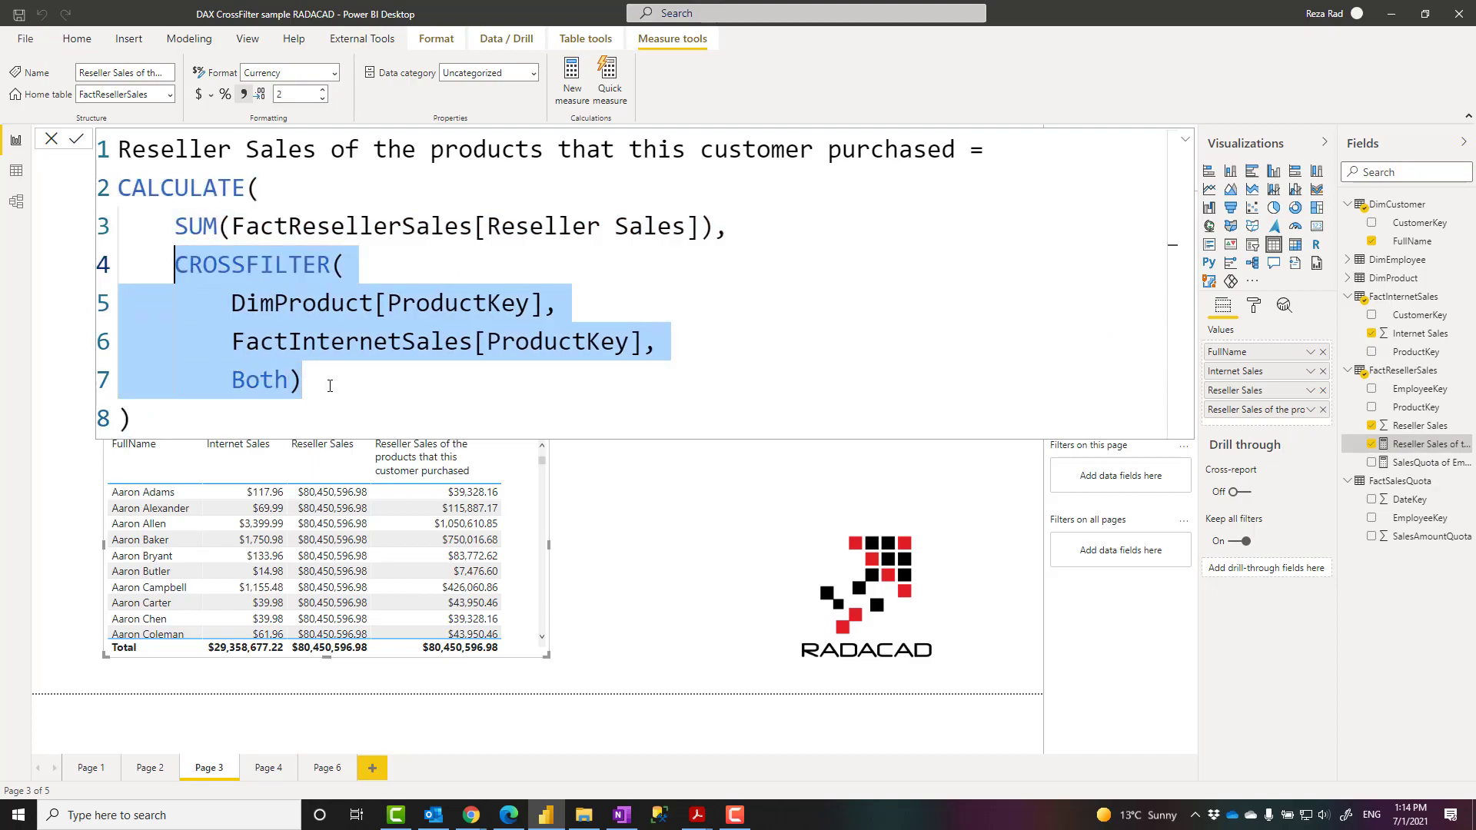
{"action": "left_click", "coordinate": [331, 381]}
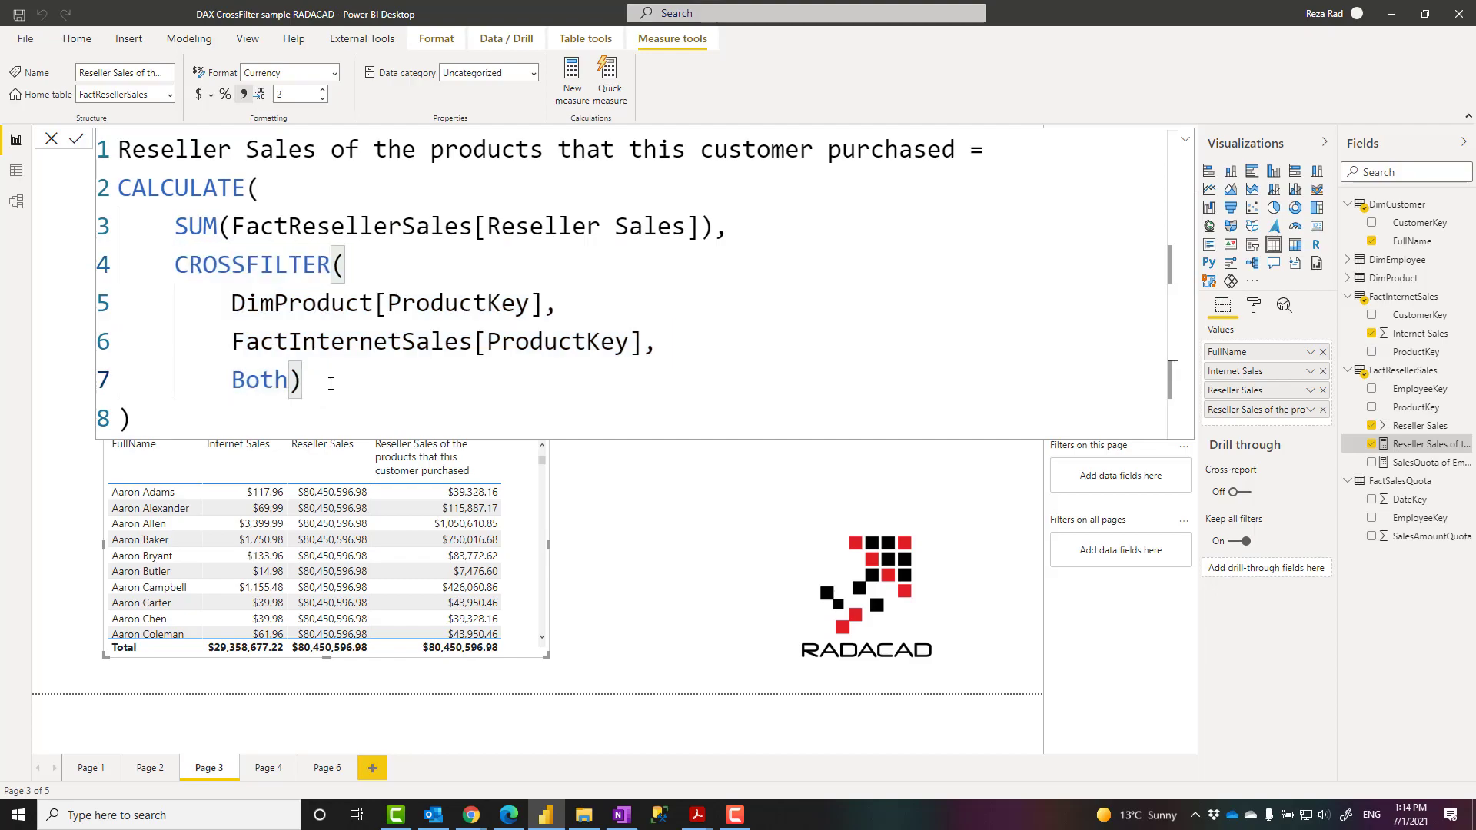
{"action": "double_click", "coordinate": [252, 264]}
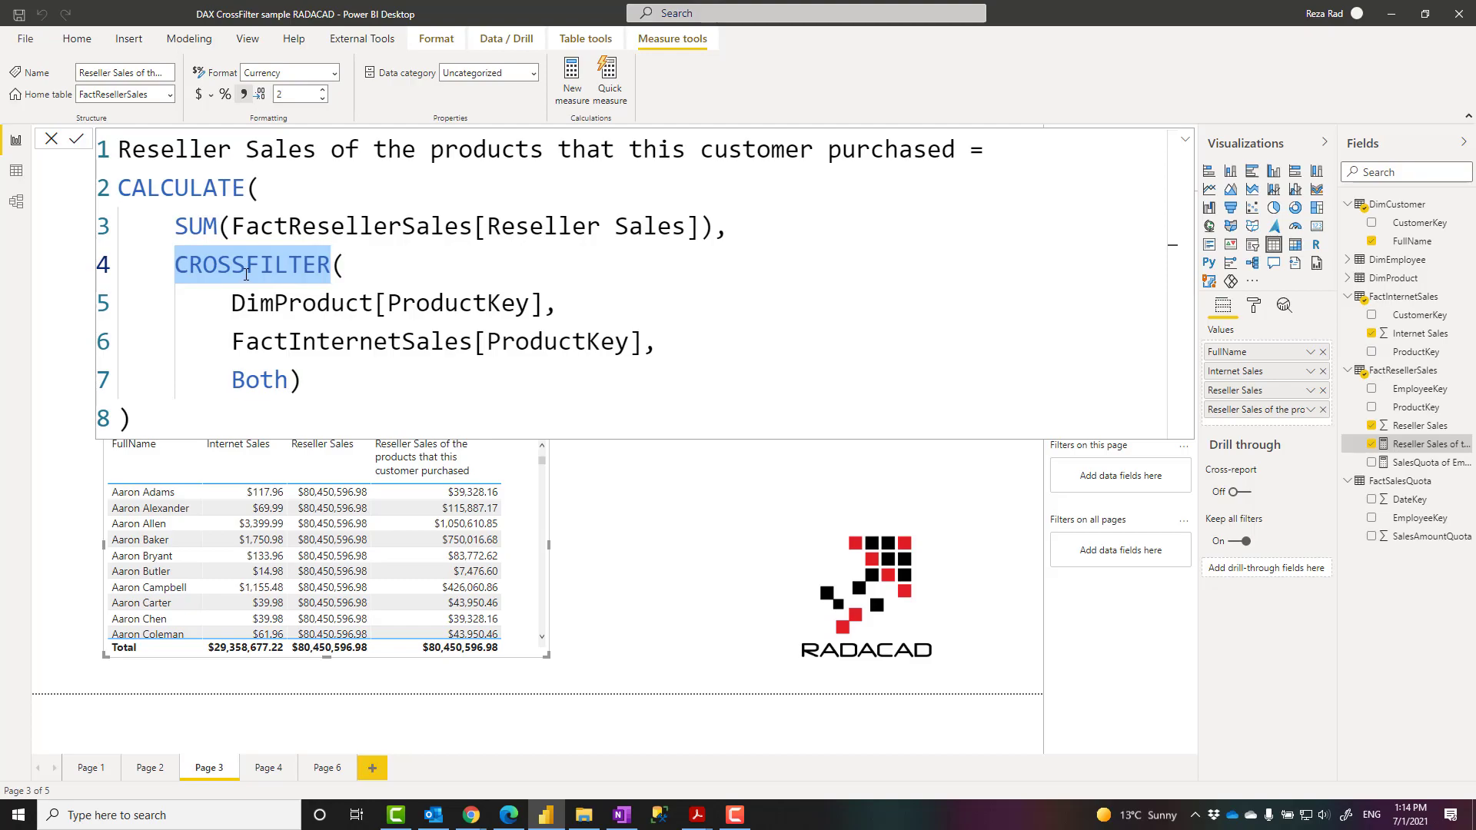
{"action": "mouse_move", "coordinate": [324, 383]}
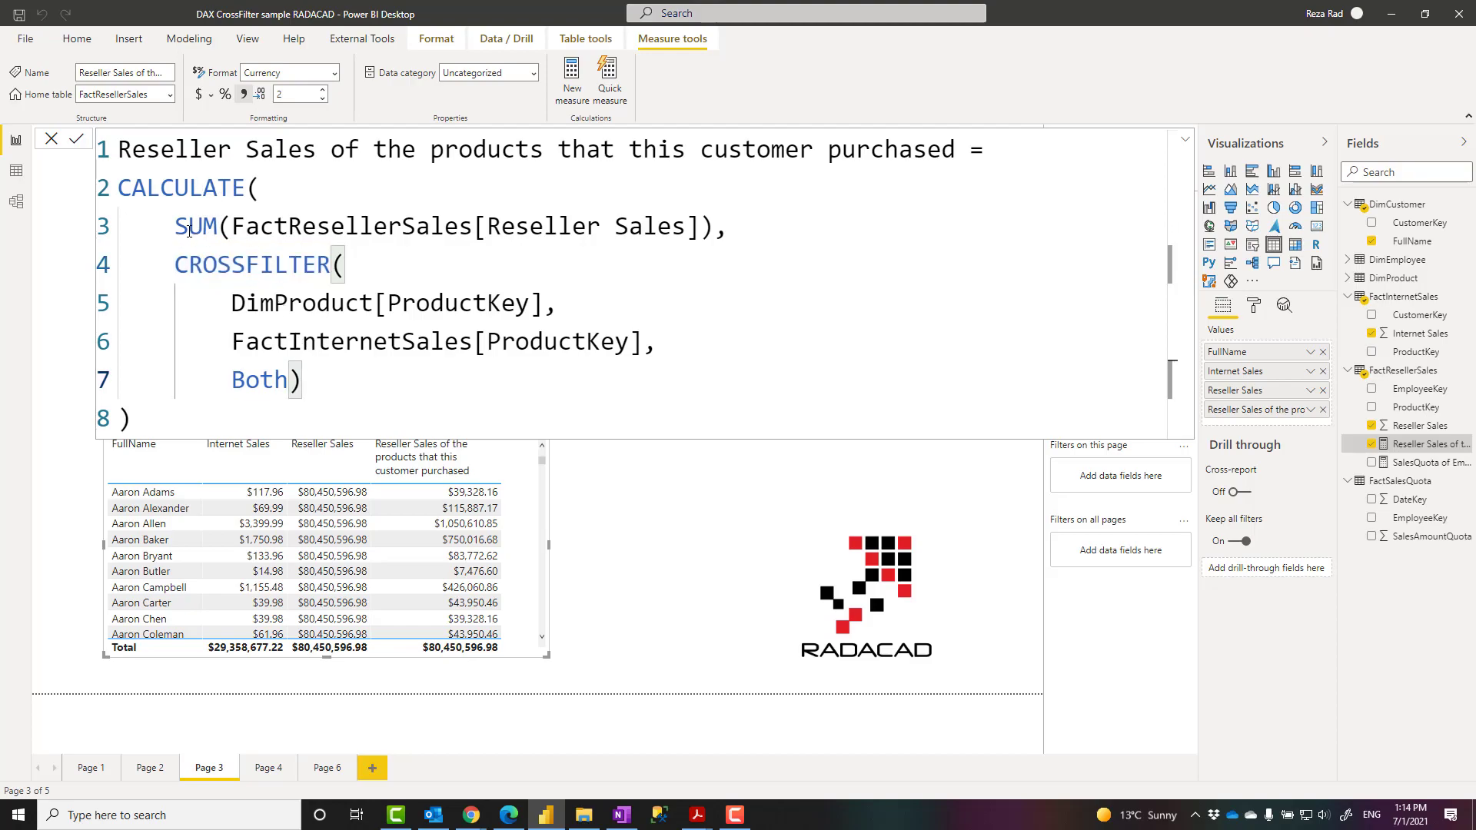
{"action": "double_click", "coordinate": [179, 187]}
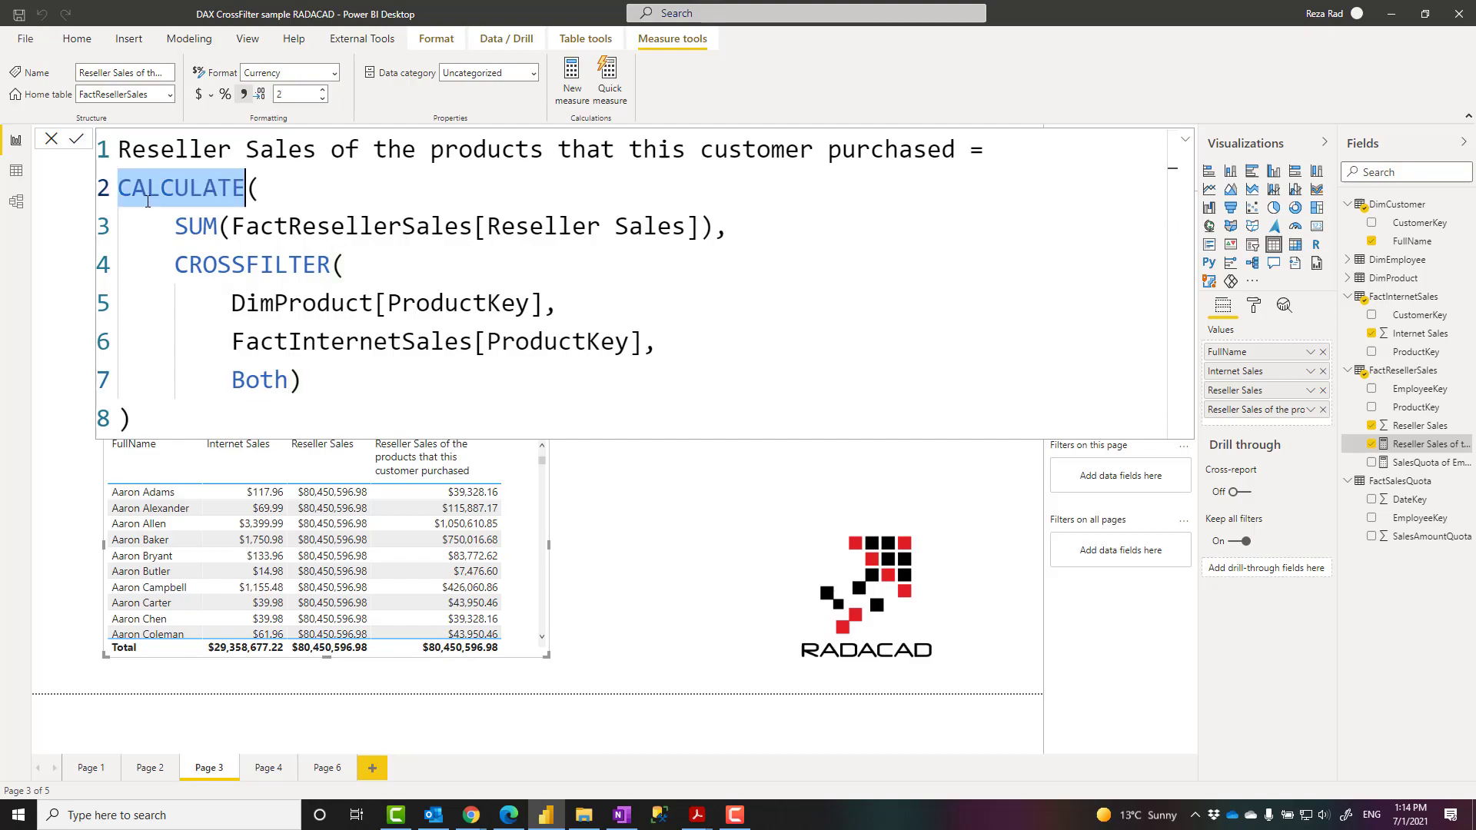
{"action": "left_click", "coordinate": [332, 379]}
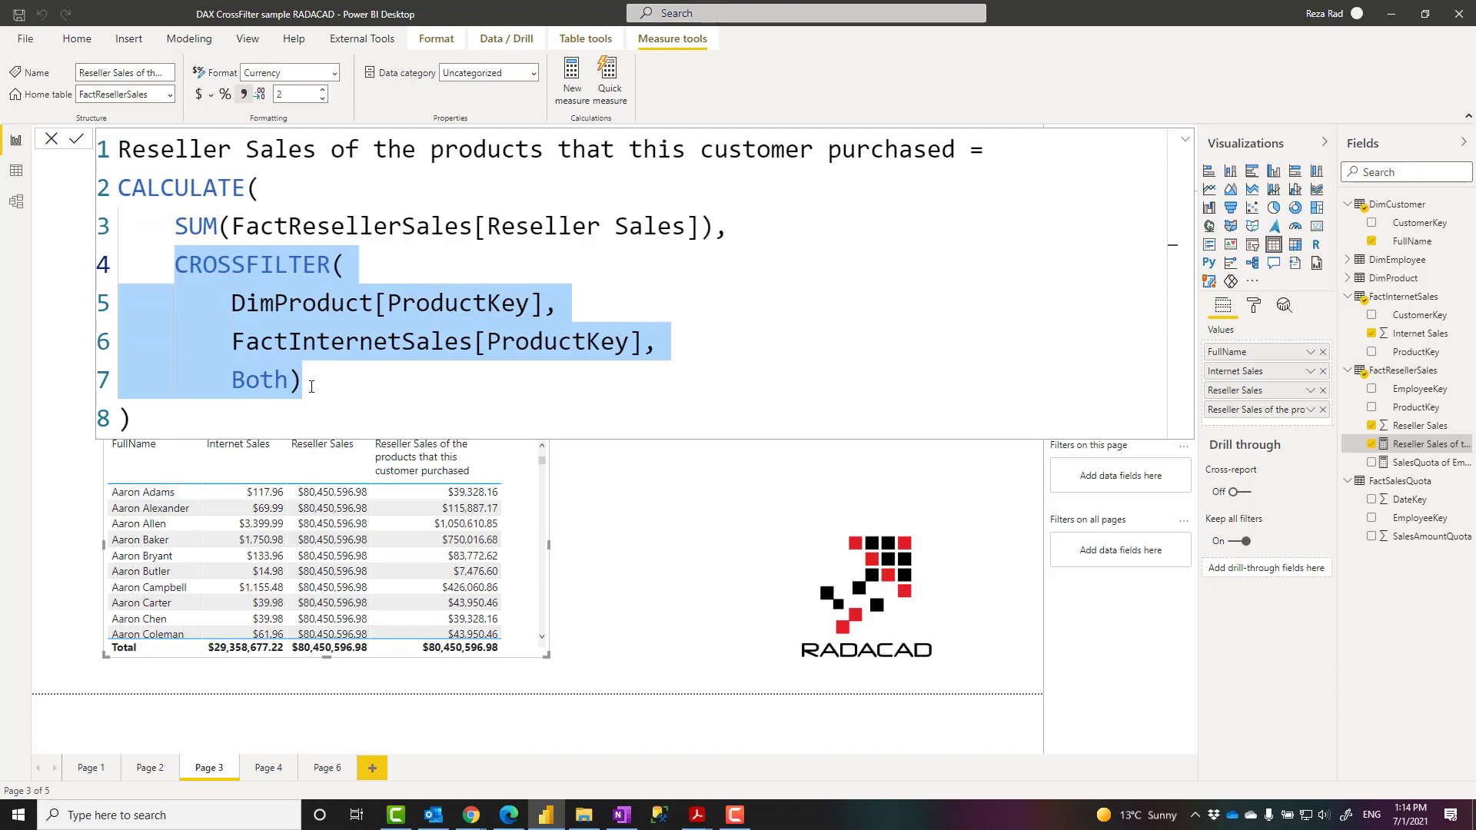
{"action": "left_click", "coordinate": [301, 379]}
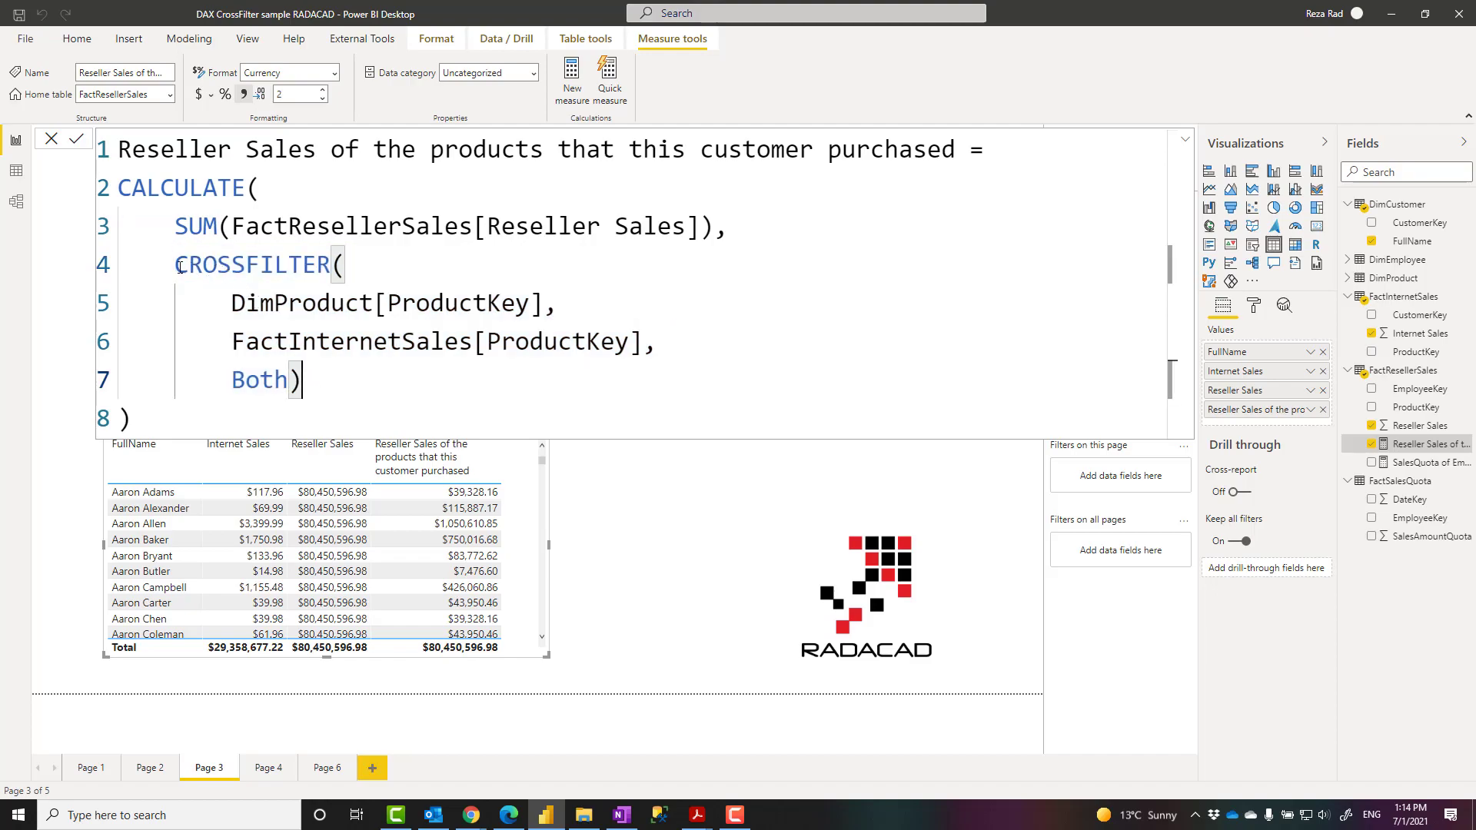
{"action": "double_click", "coordinate": [252, 265]}
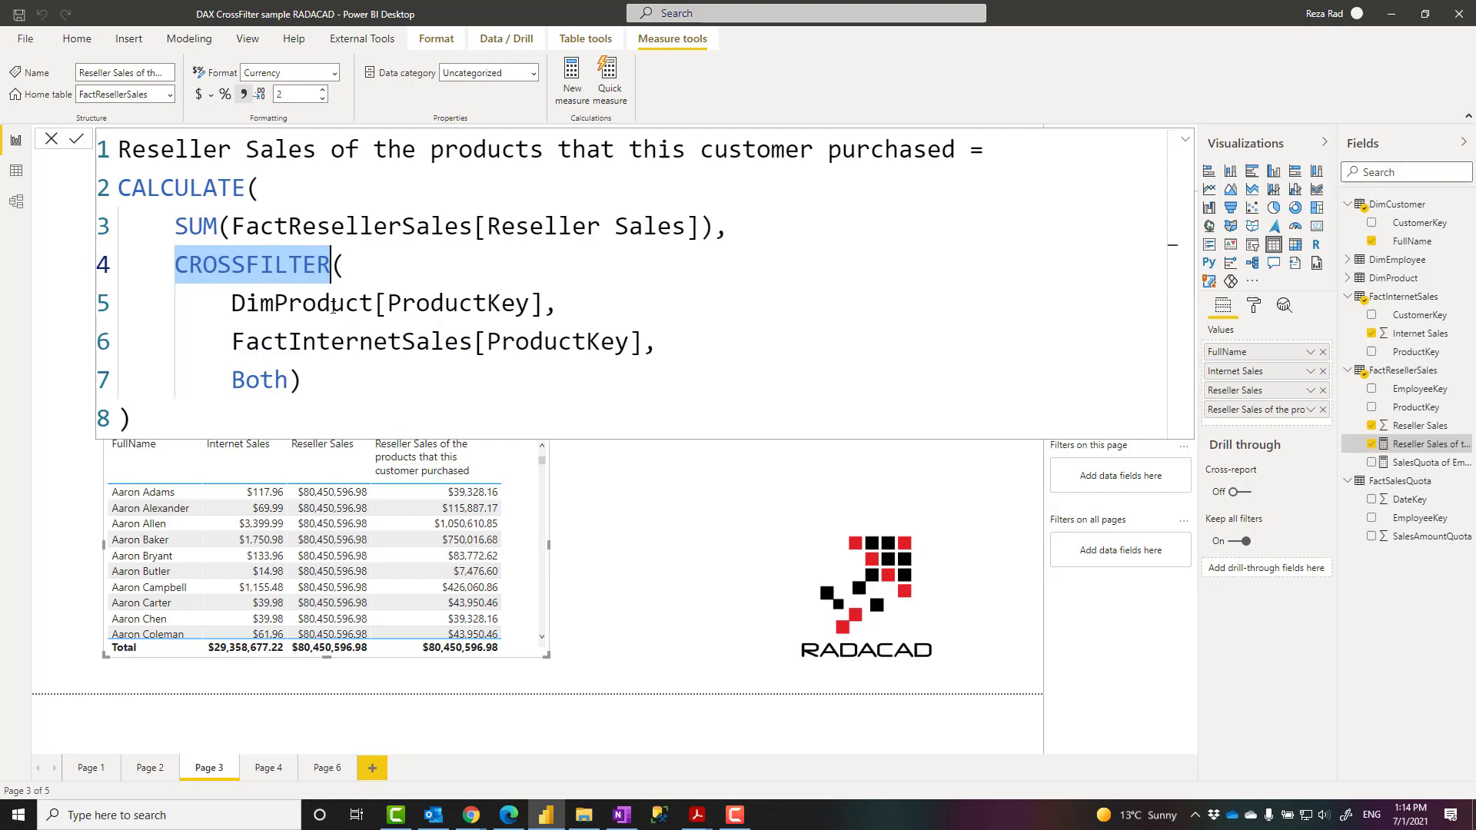
Highlight CROSSFILTER's ProductKey columns and Both direction, then check the model diagram and return
{"action": "left_click", "coordinate": [463, 302]}
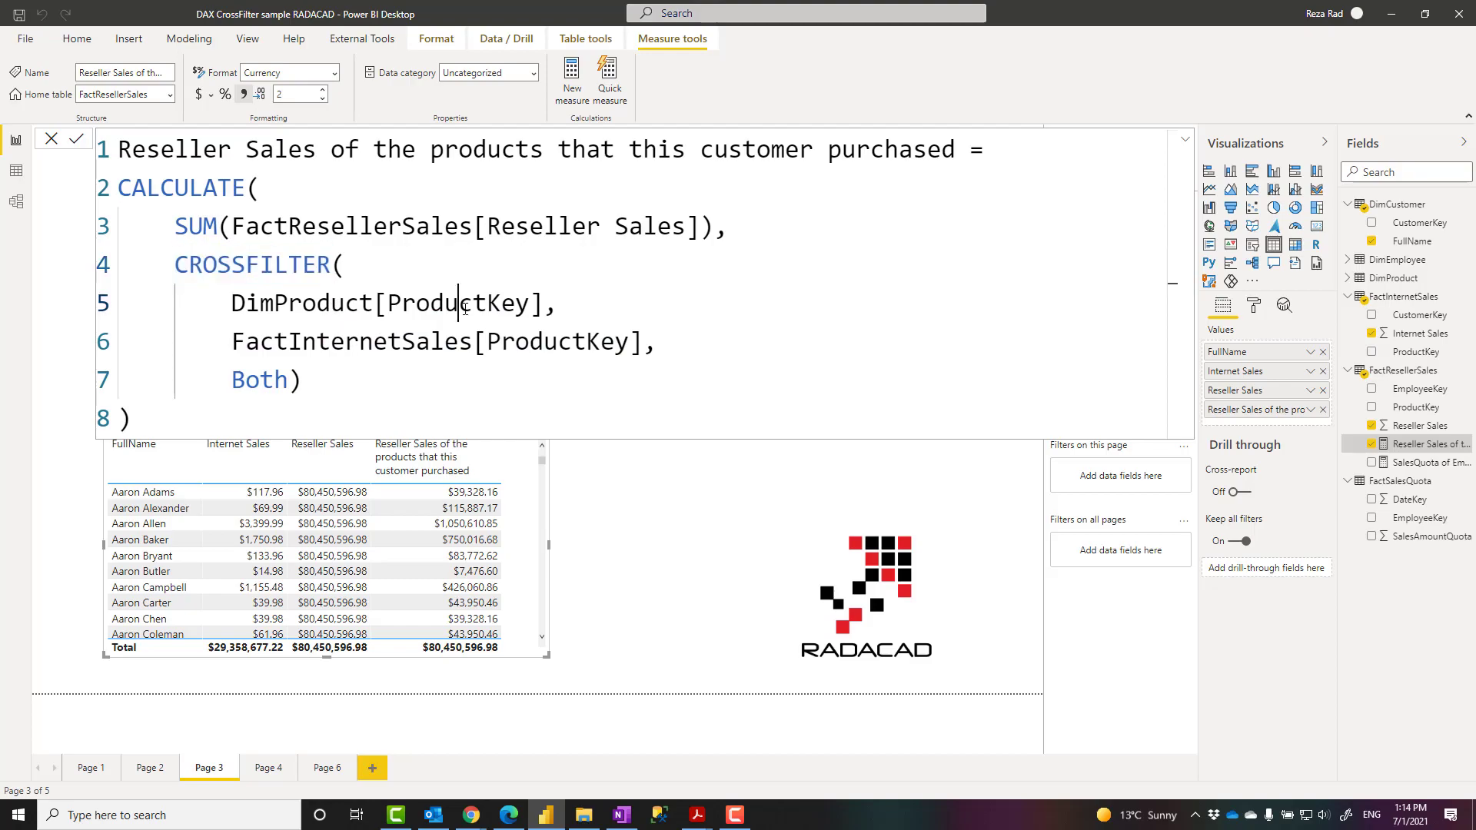
{"action": "double_click", "coordinate": [460, 303]}
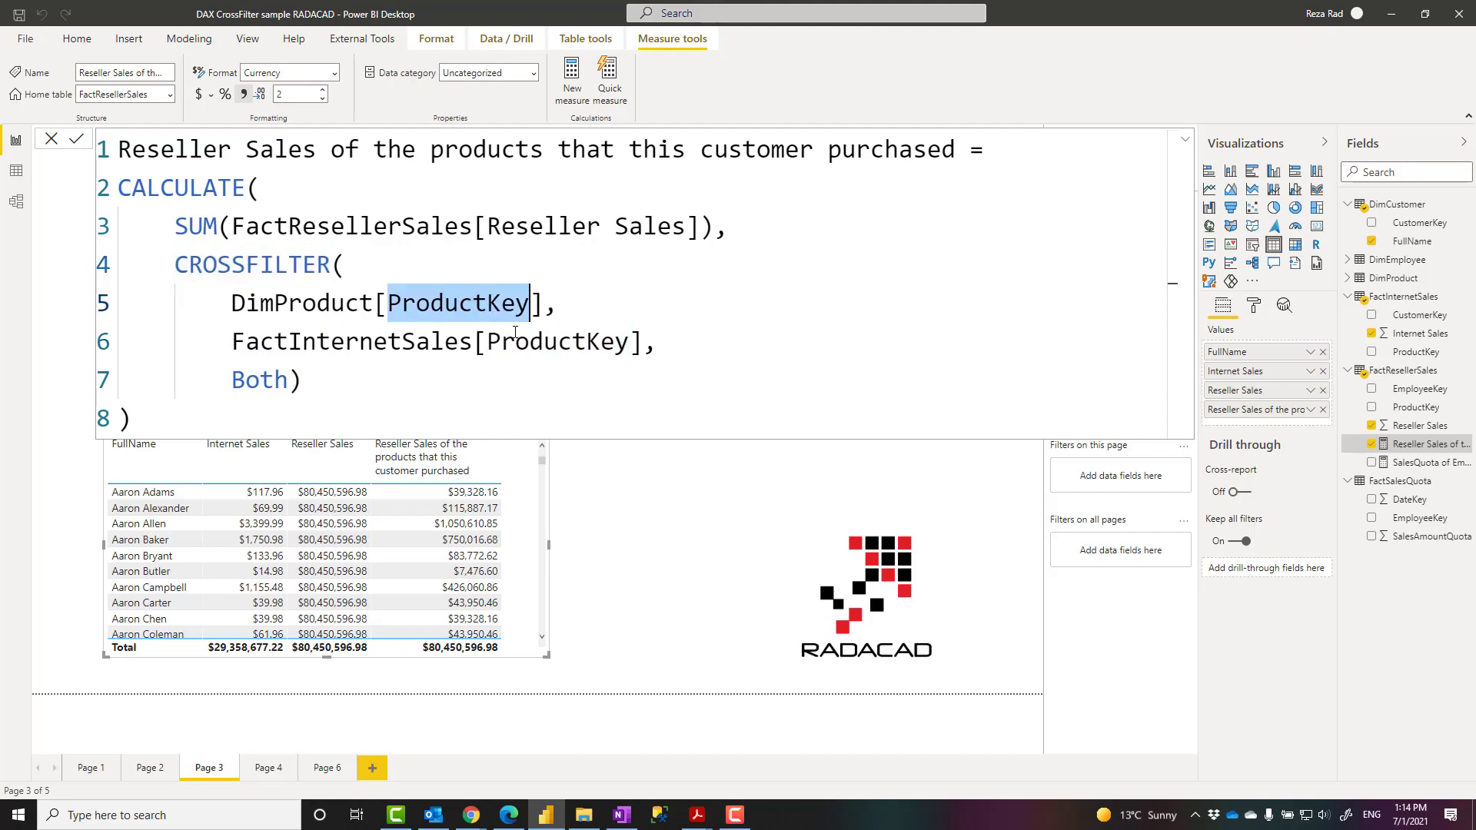
{"action": "double_click", "coordinate": [555, 341]}
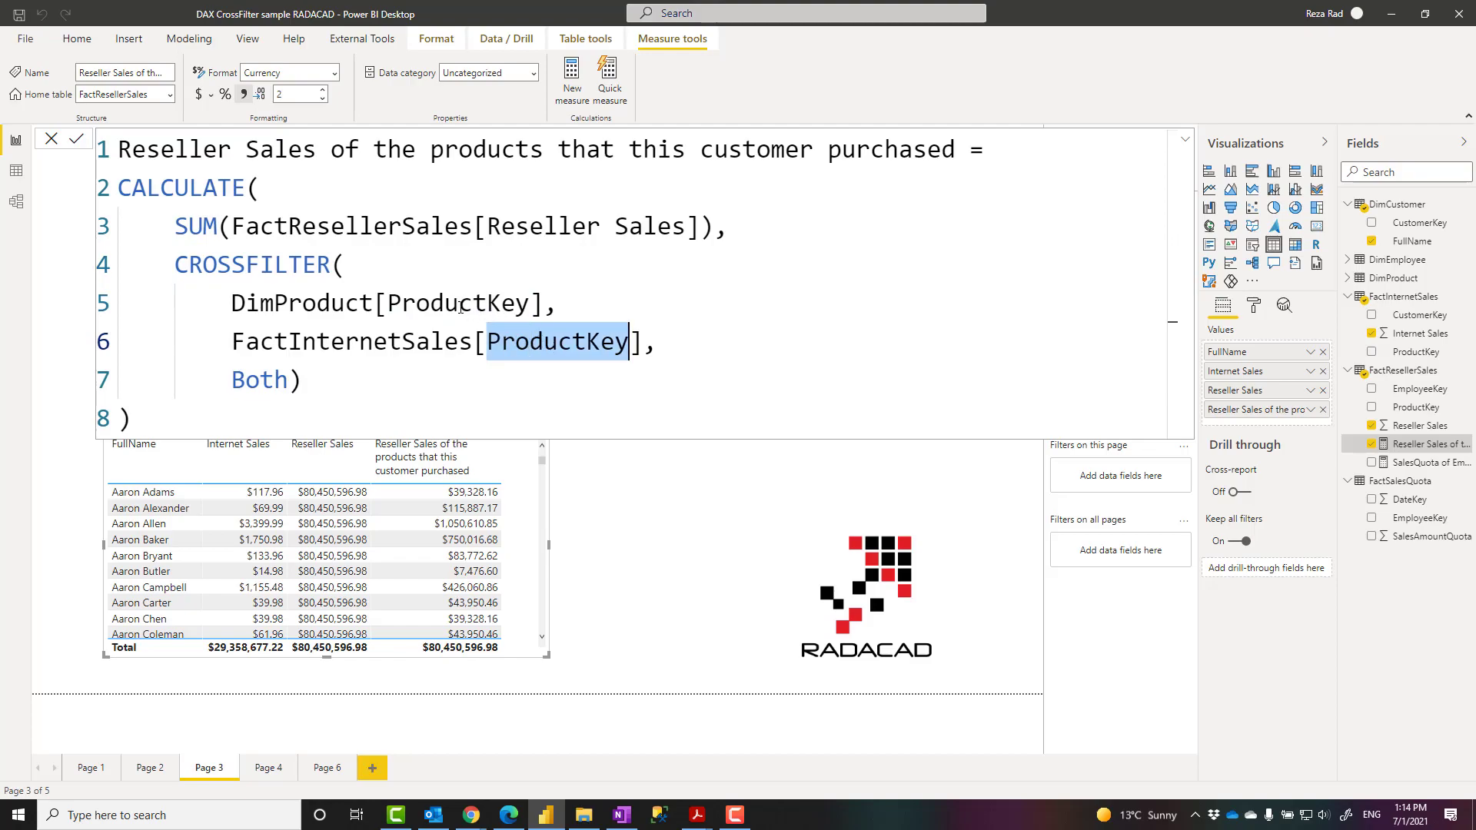
{"action": "double_click", "coordinate": [259, 378]}
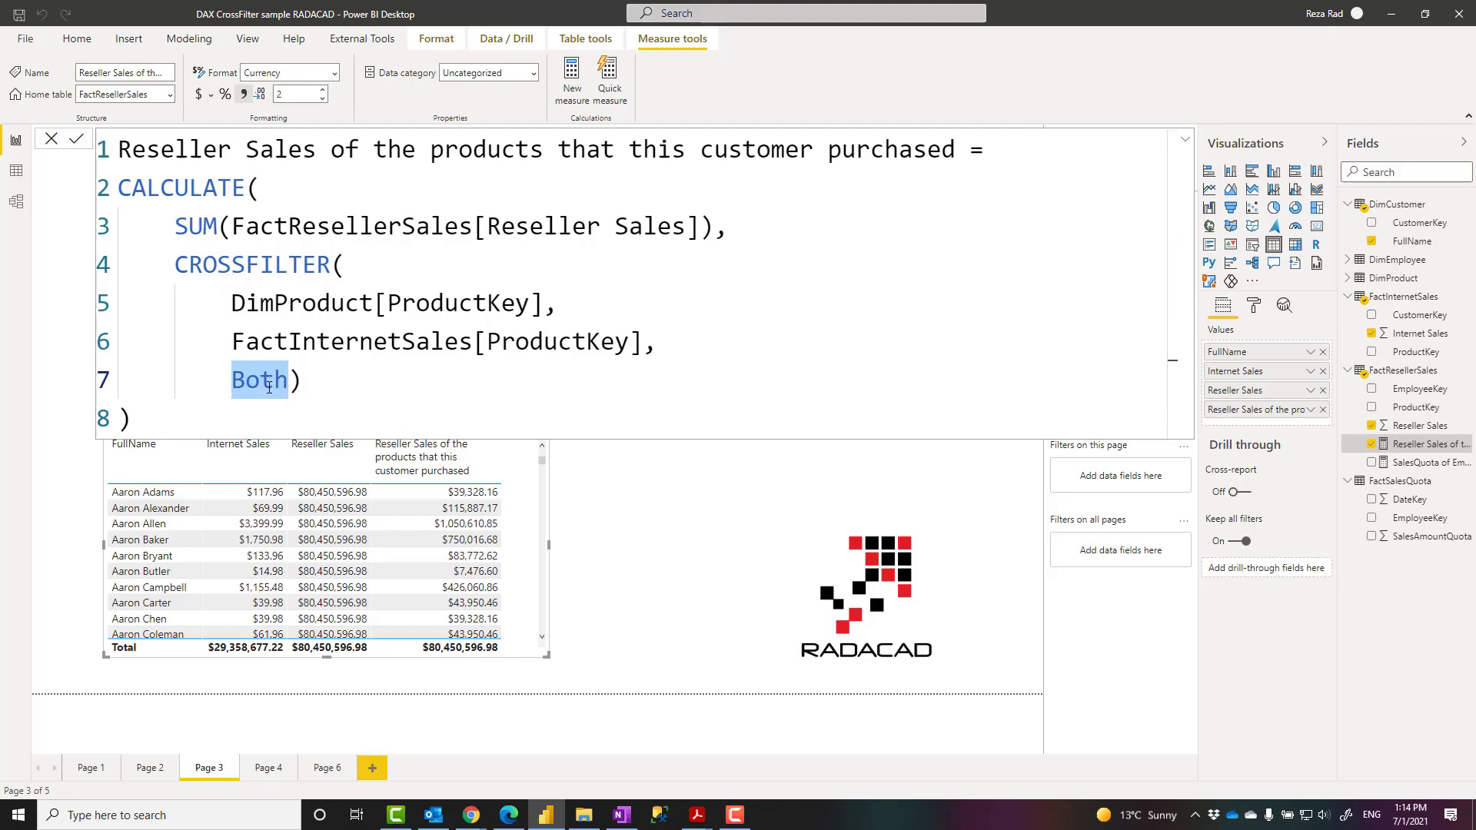
{"action": "mouse_move", "coordinate": [335, 381]}
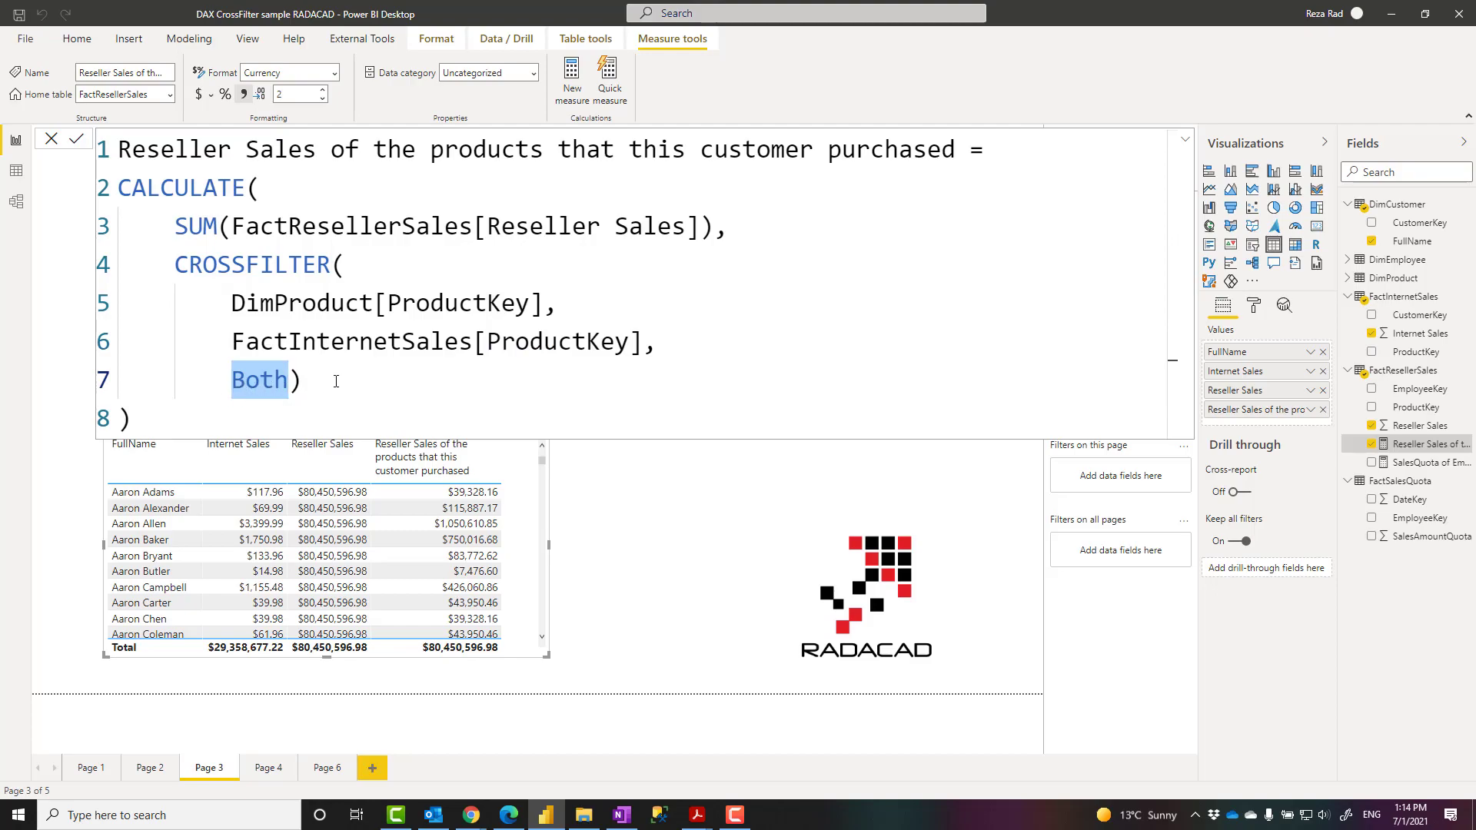
{"action": "left_click", "coordinate": [310, 379]}
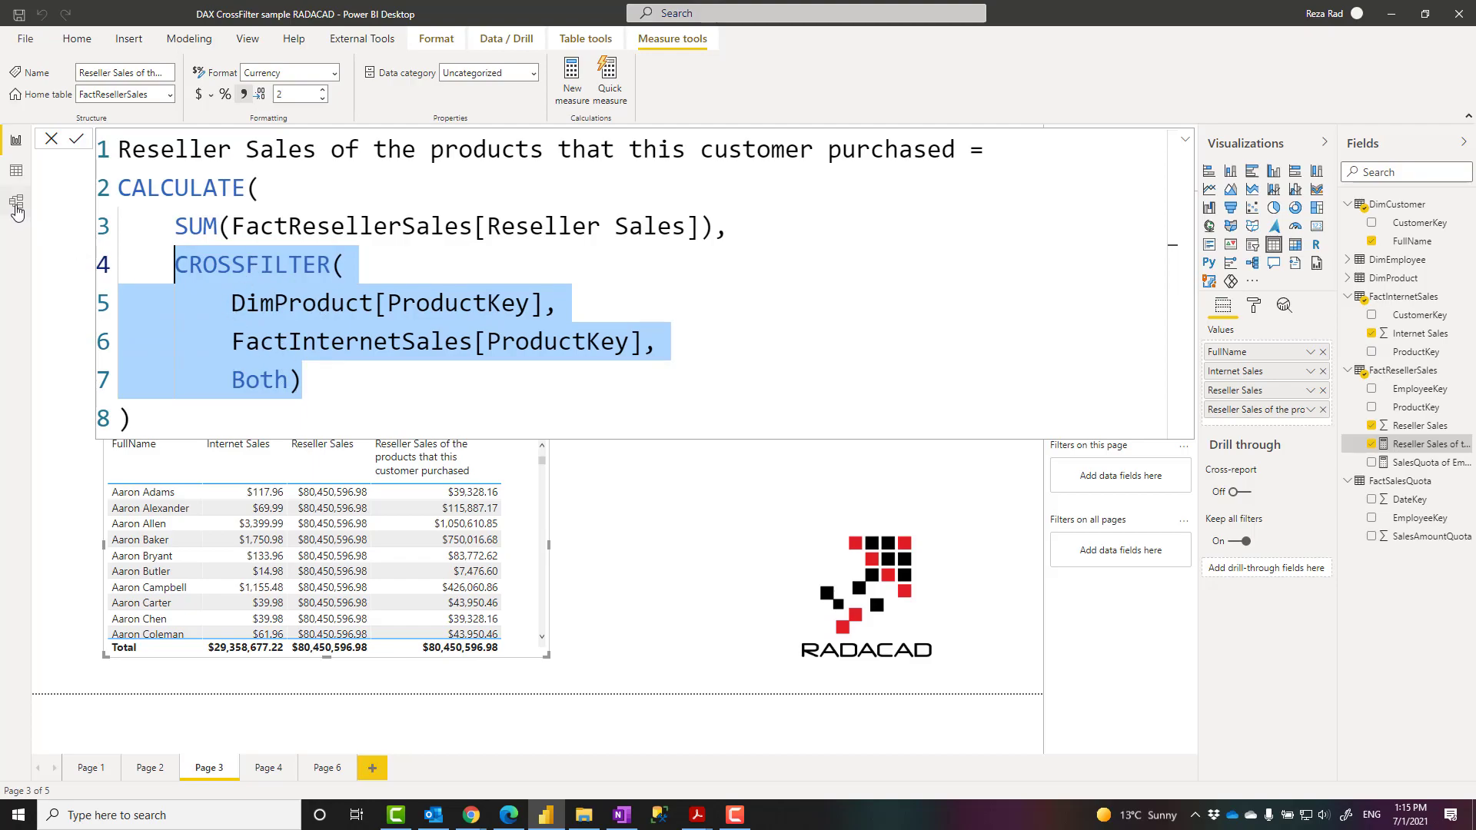
{"action": "left_click", "coordinate": [16, 207]}
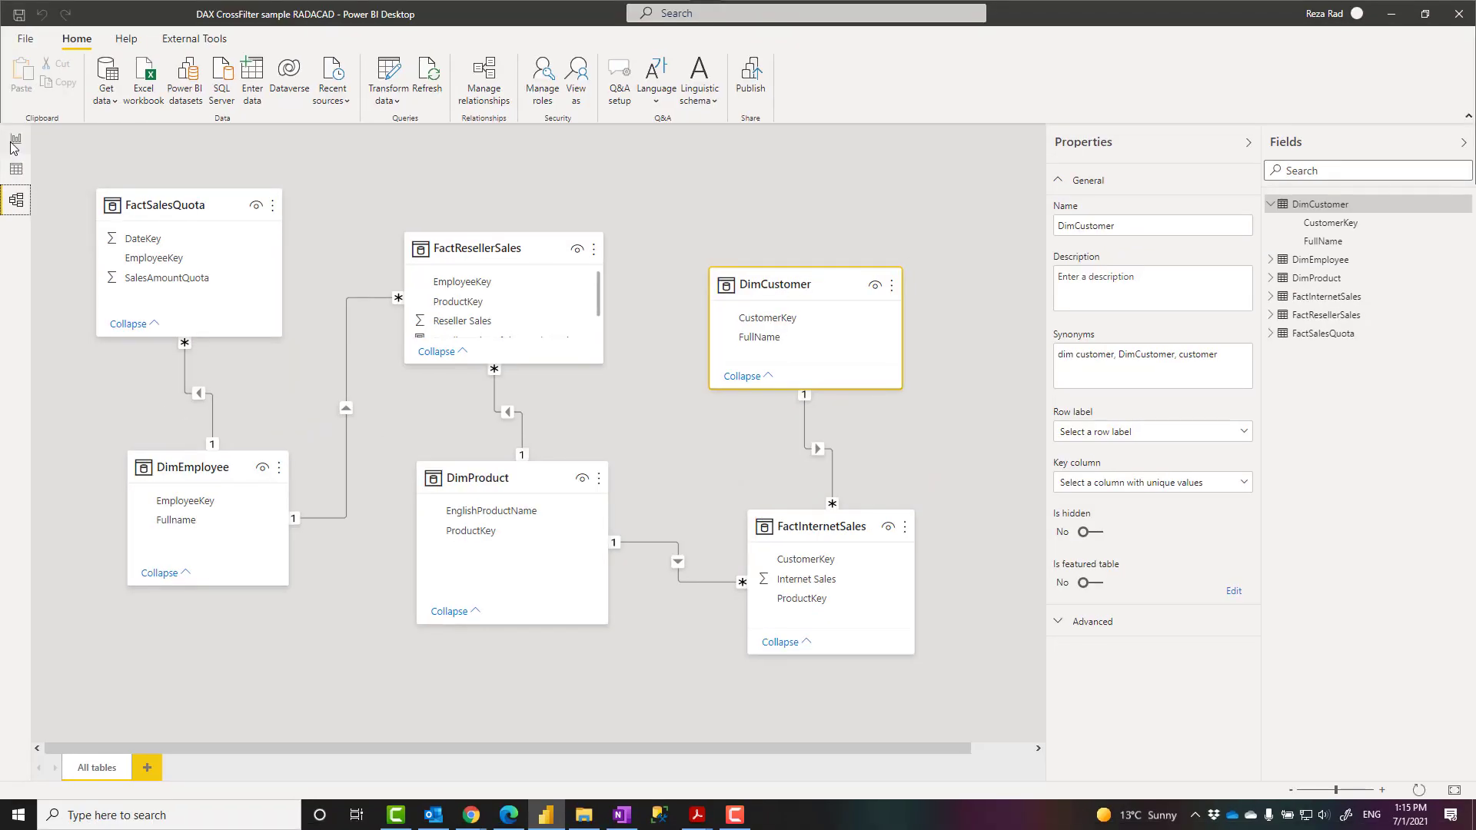
{"action": "left_click", "coordinate": [15, 139]}
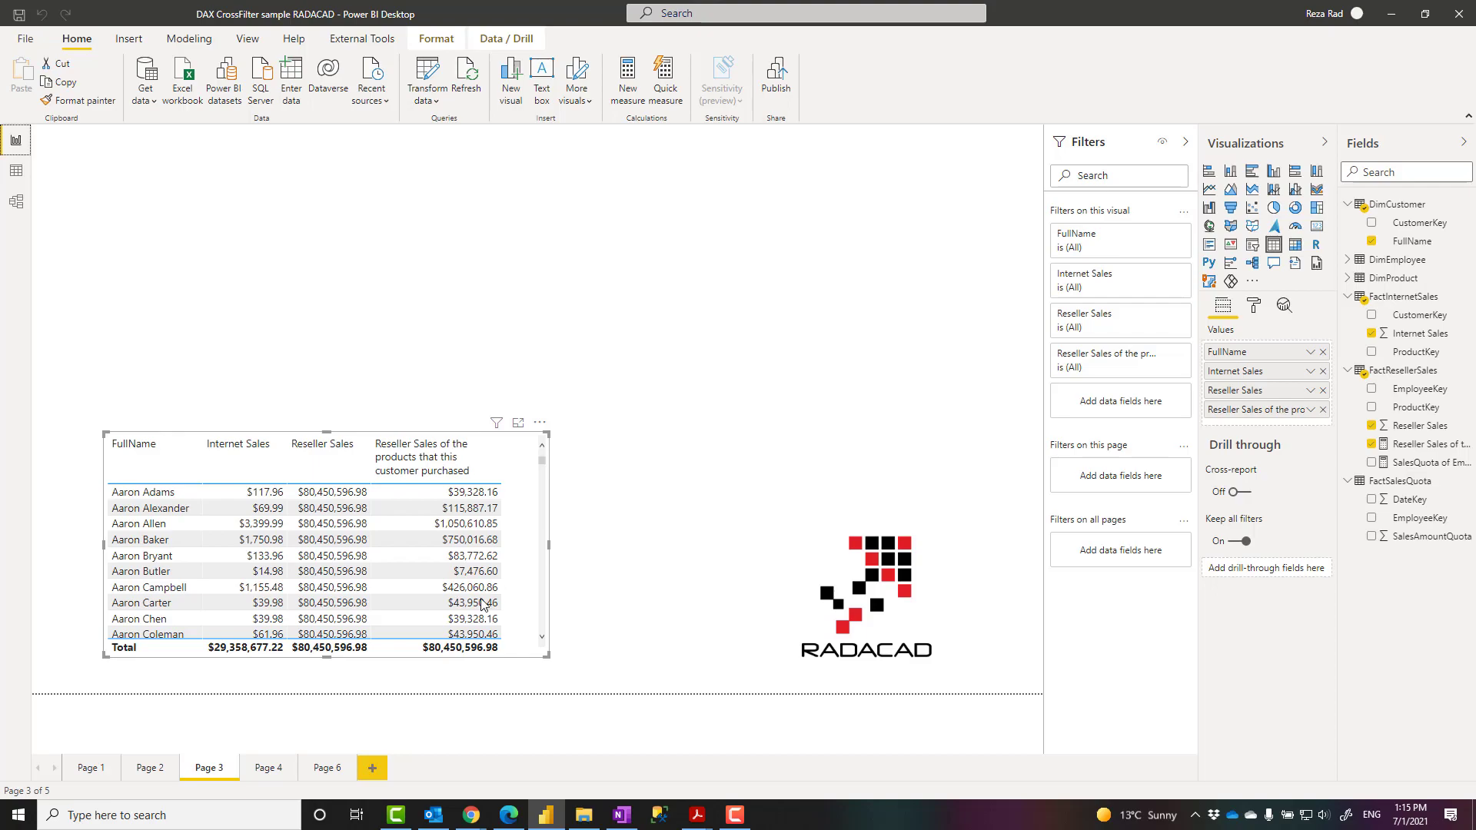
{"action": "mouse_move", "coordinate": [272, 774]}
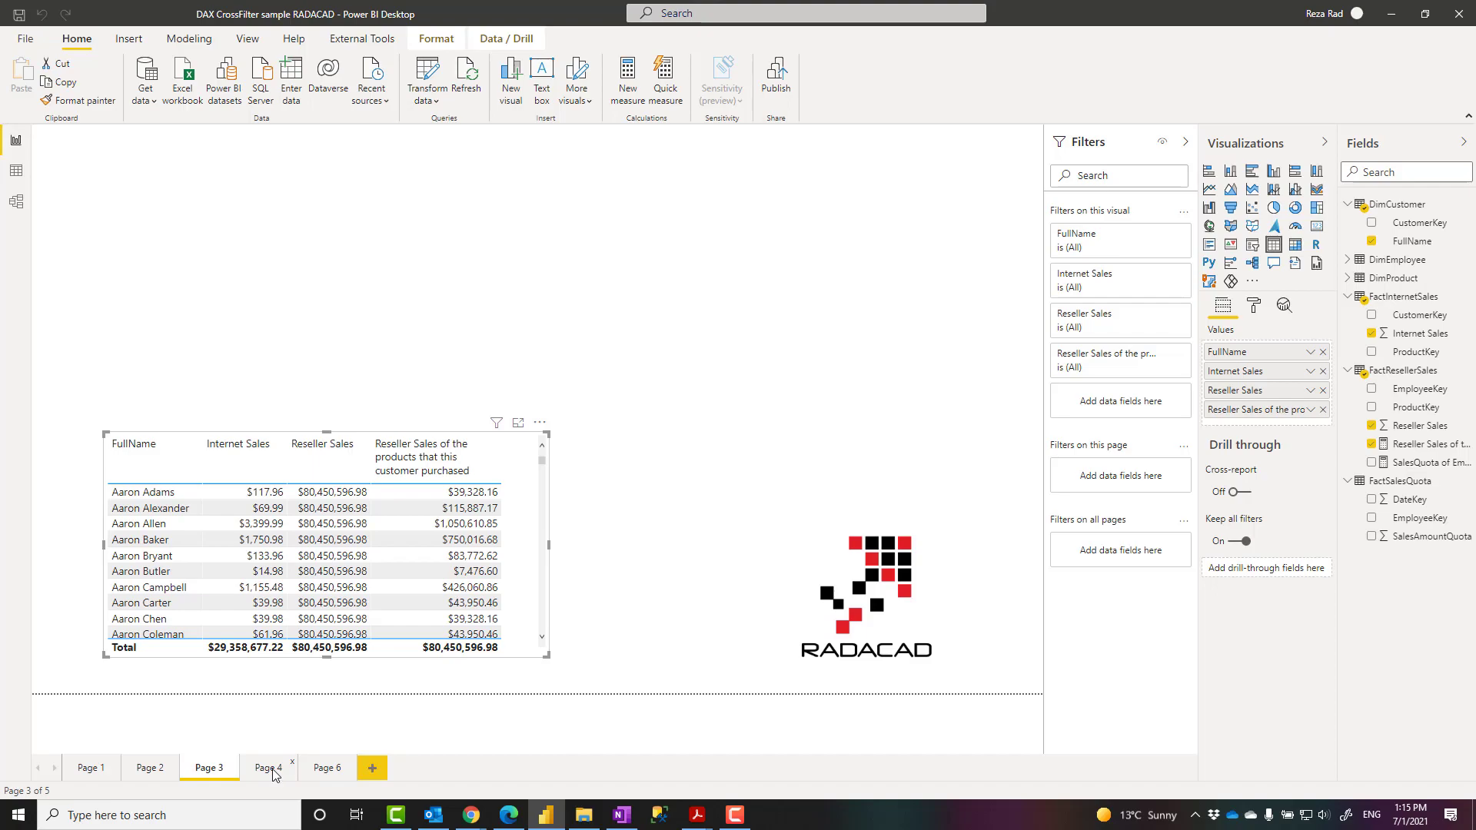
Open Page 4, showing SalesAmountQuota $95,714,000.00 per customer, then view the model diagram
{"action": "left_click", "coordinate": [268, 767]}
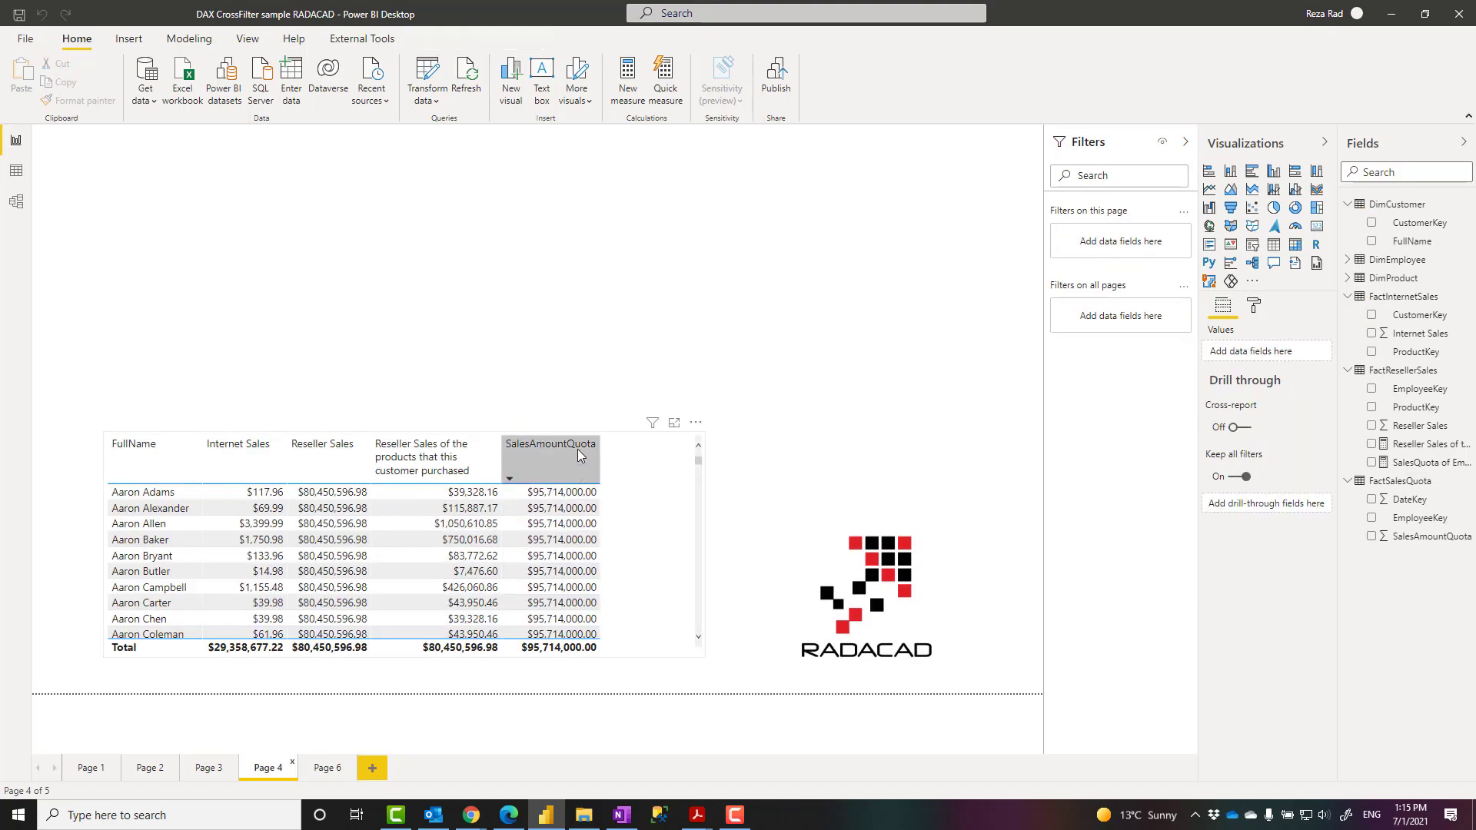
{"action": "mouse_move", "coordinate": [565, 471]}
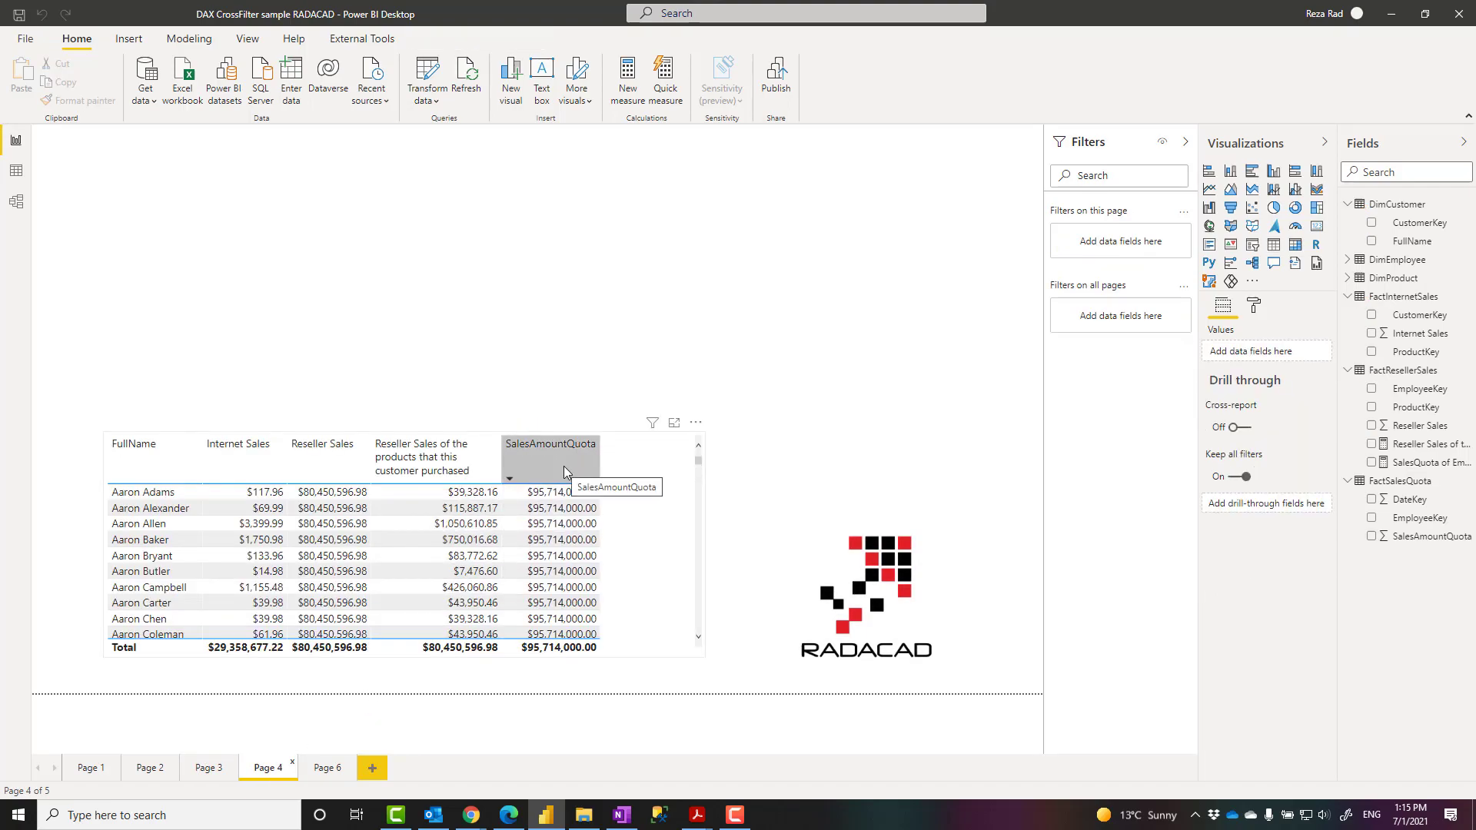
{"action": "mouse_move", "coordinate": [17, 207]}
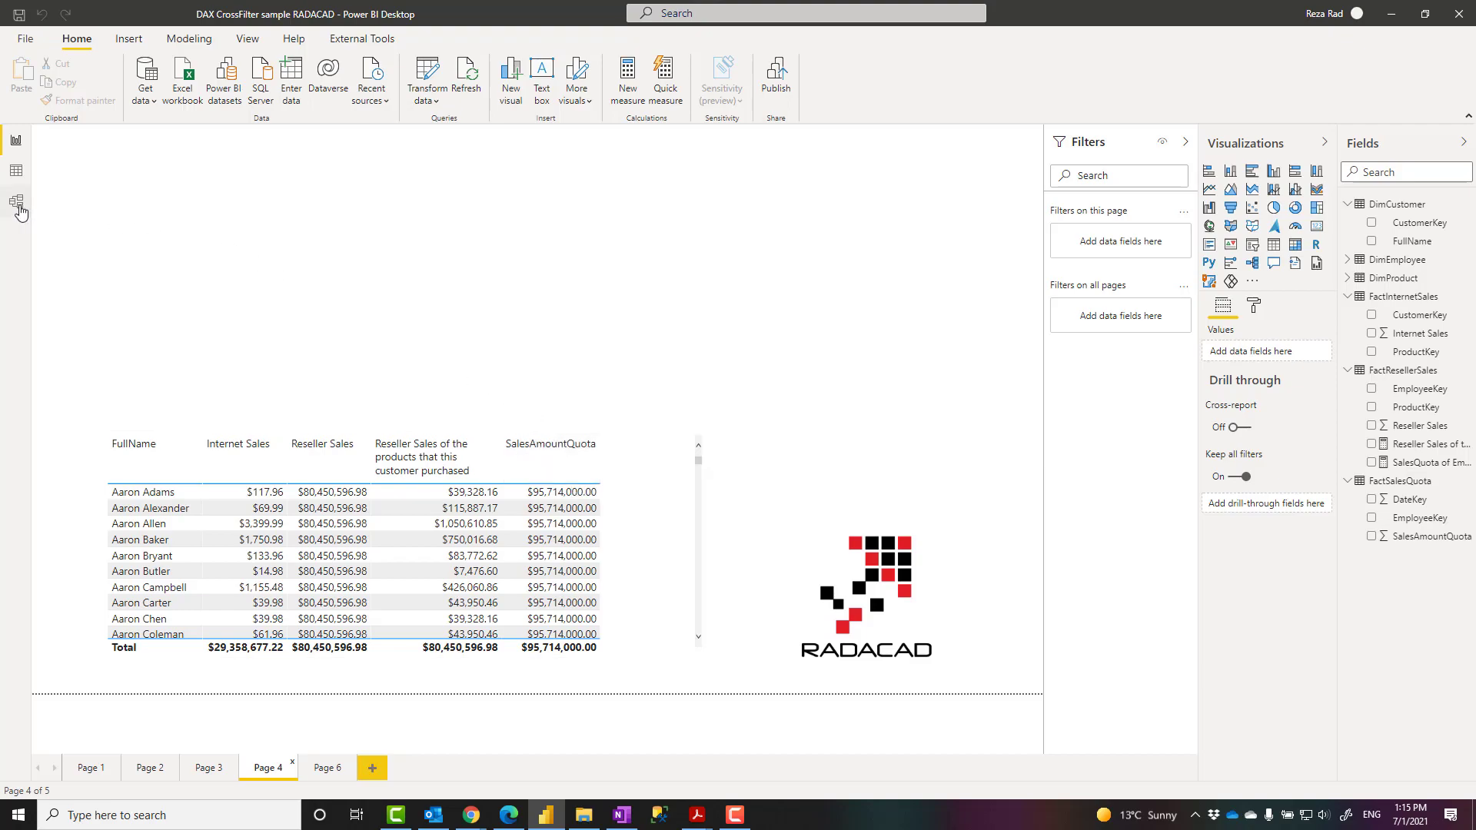
{"action": "left_click", "coordinate": [16, 199]}
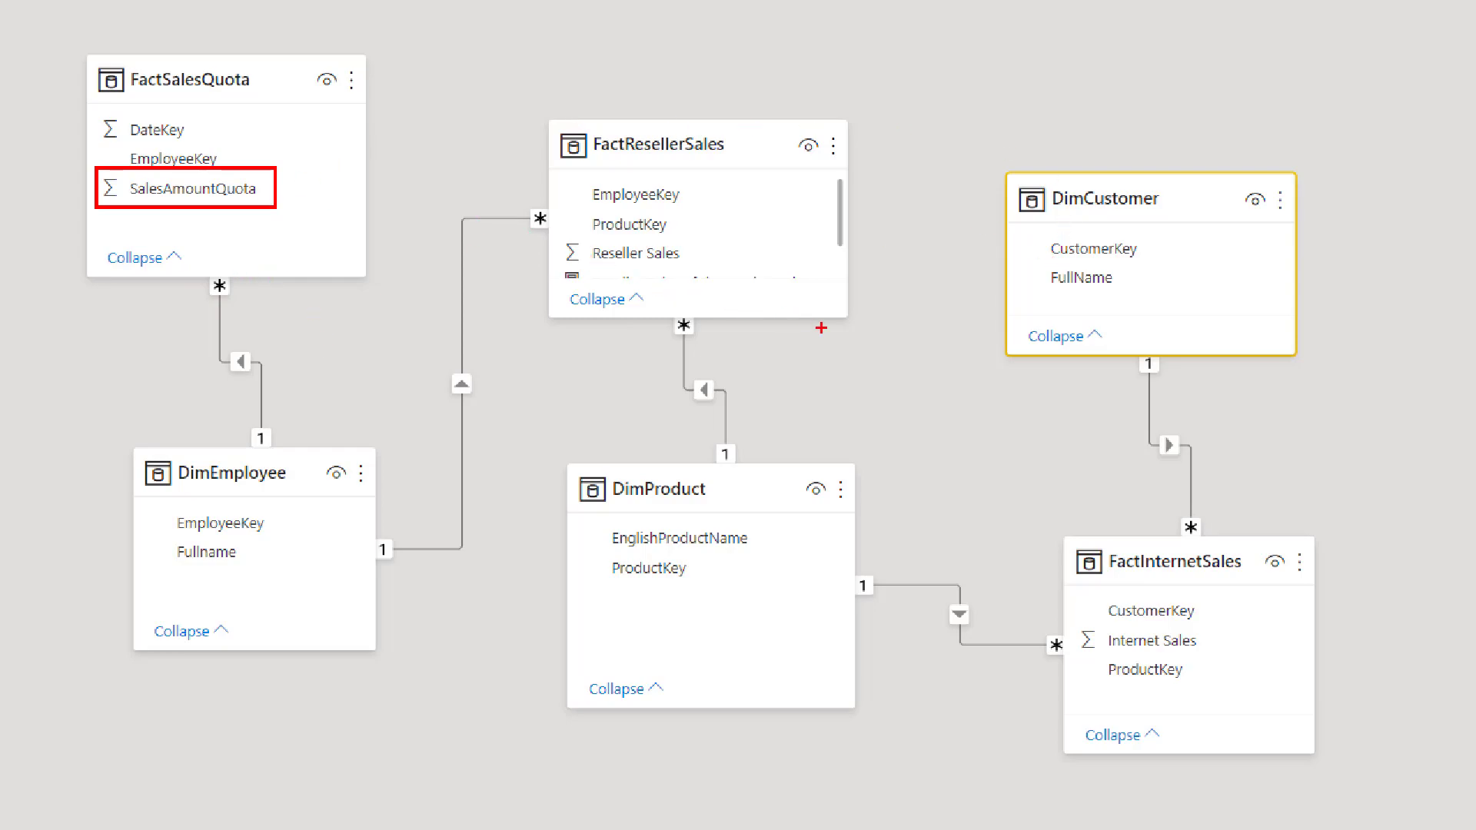
{"action": "left_click", "coordinate": [1079, 277]}
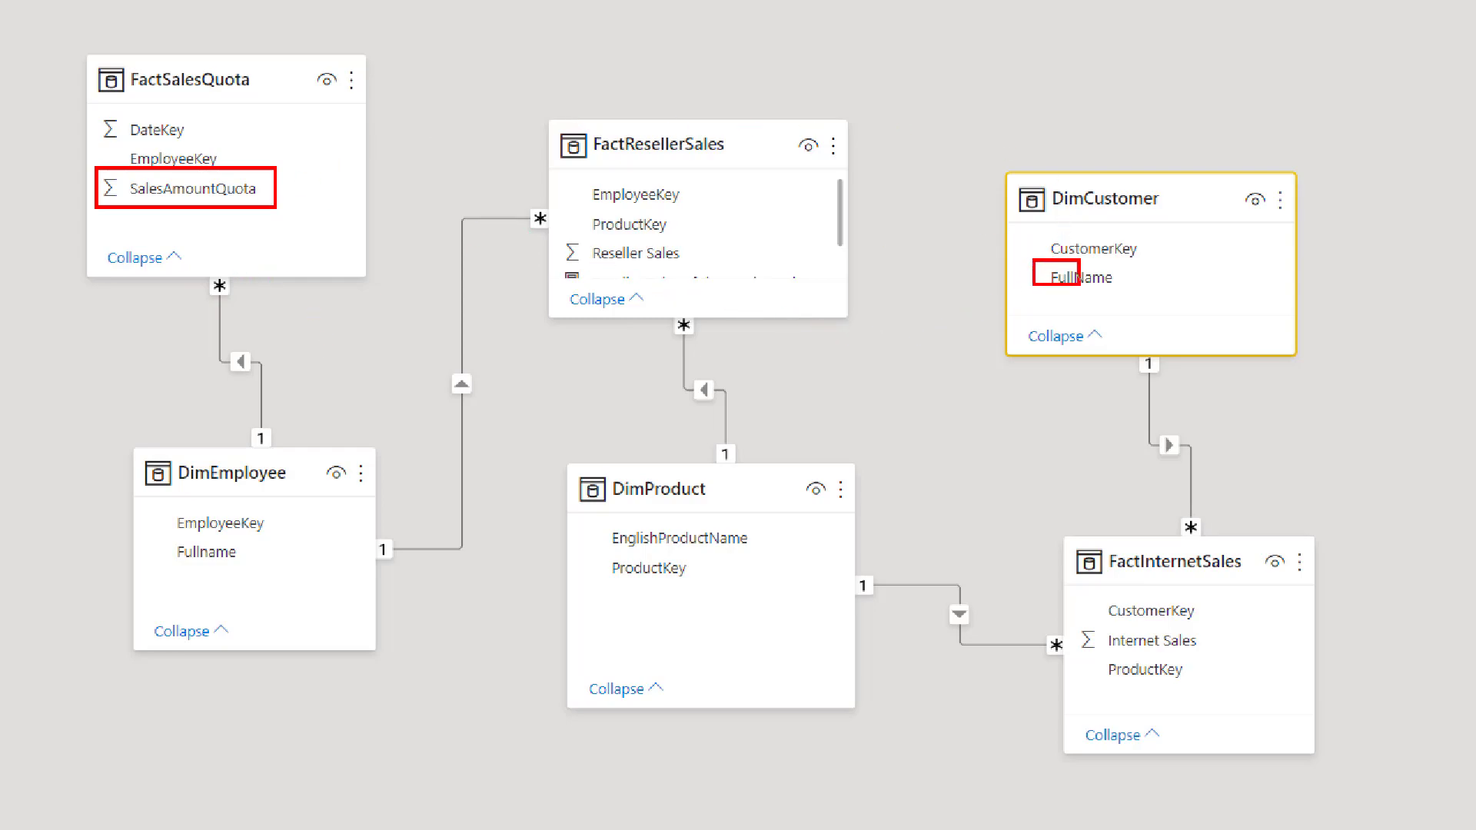
{"action": "left_click", "coordinate": [1082, 276]}
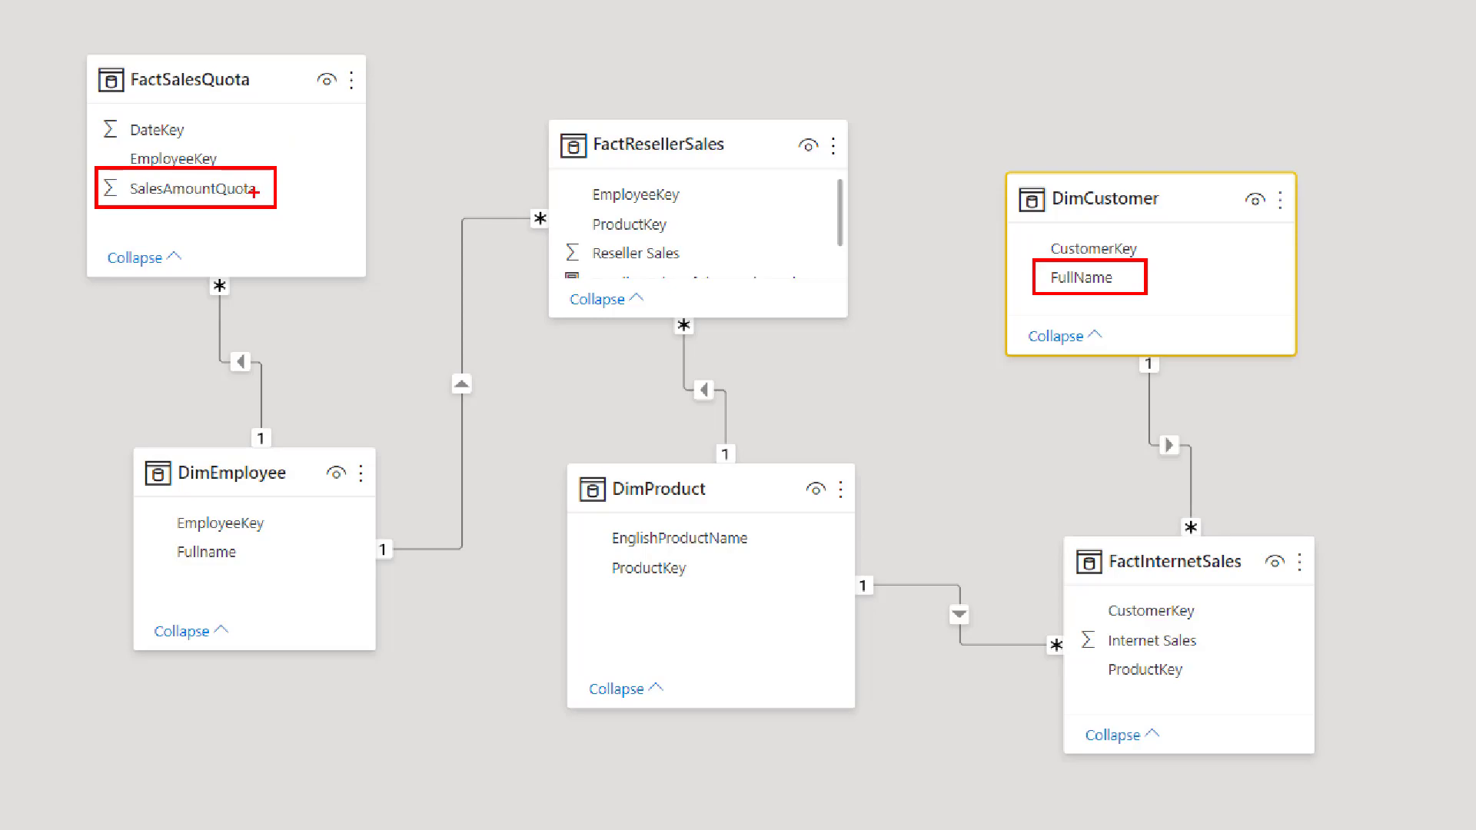
{"action": "mouse_move", "coordinate": [224, 506]}
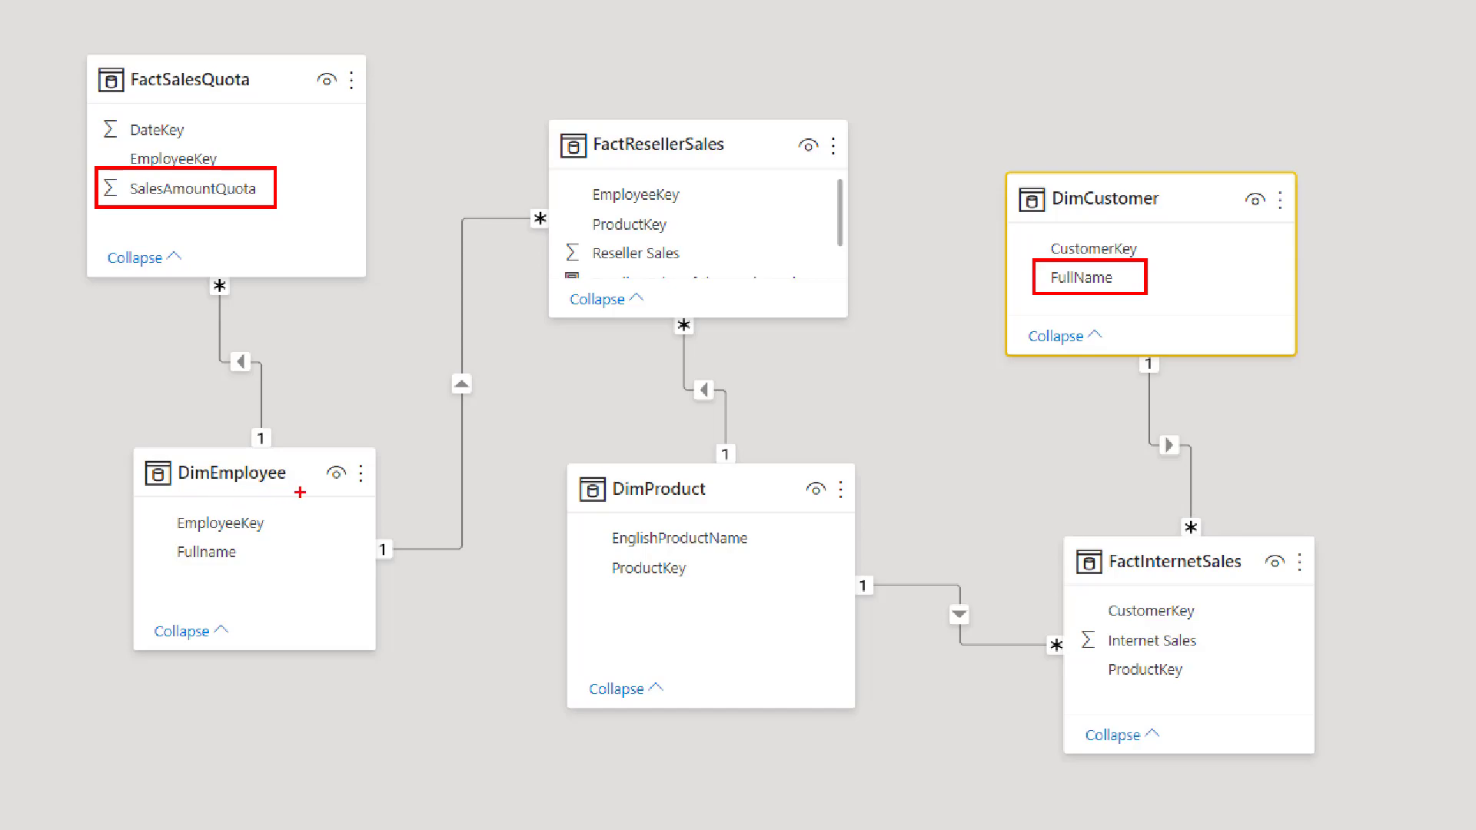
{"action": "mouse_move", "coordinate": [704, 406]}
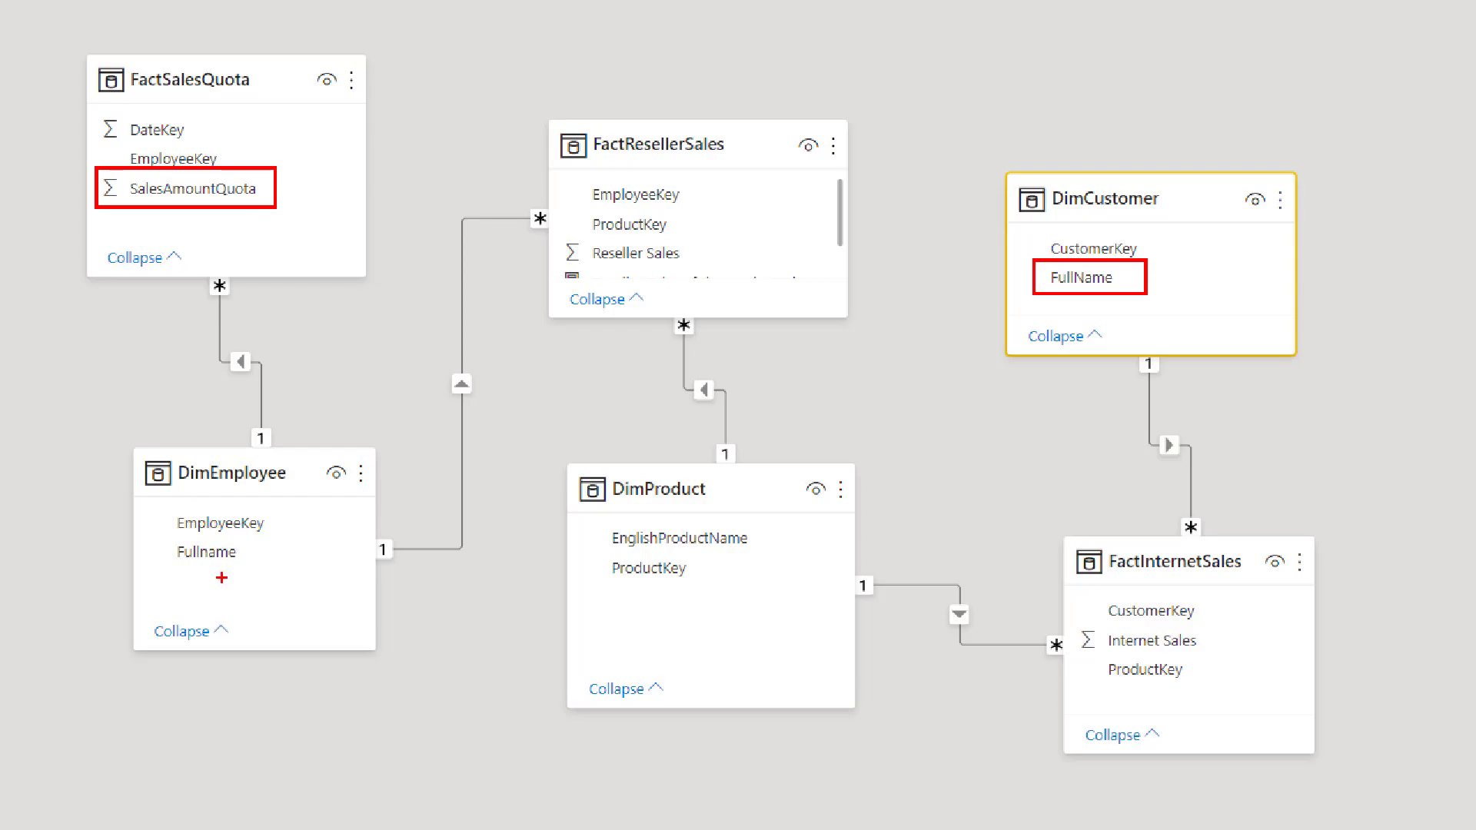
{"action": "mouse_move", "coordinate": [696, 462]}
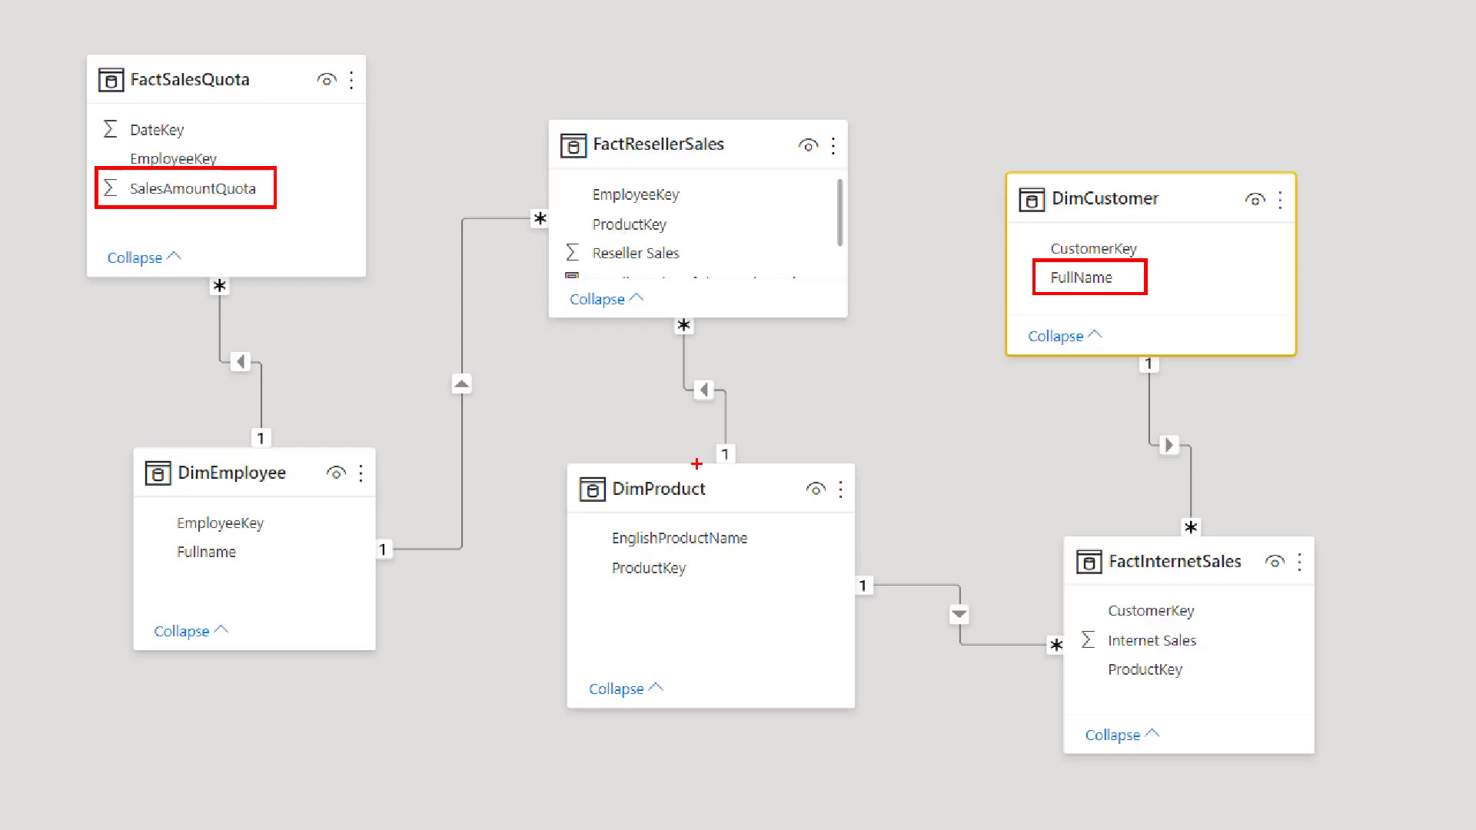
{"action": "mouse_move", "coordinate": [1200, 336]}
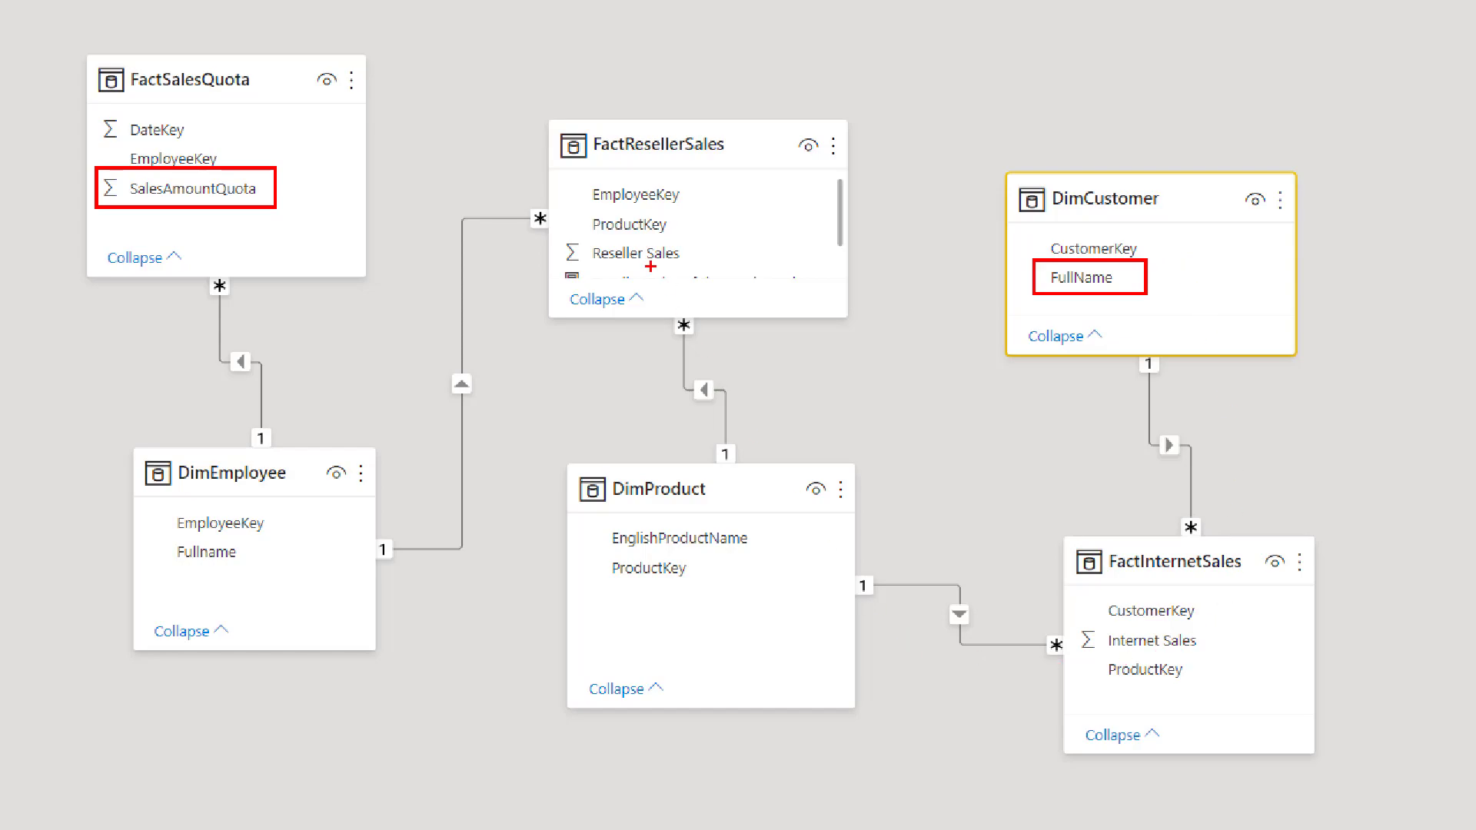
{"action": "mouse_move", "coordinate": [805, 634]}
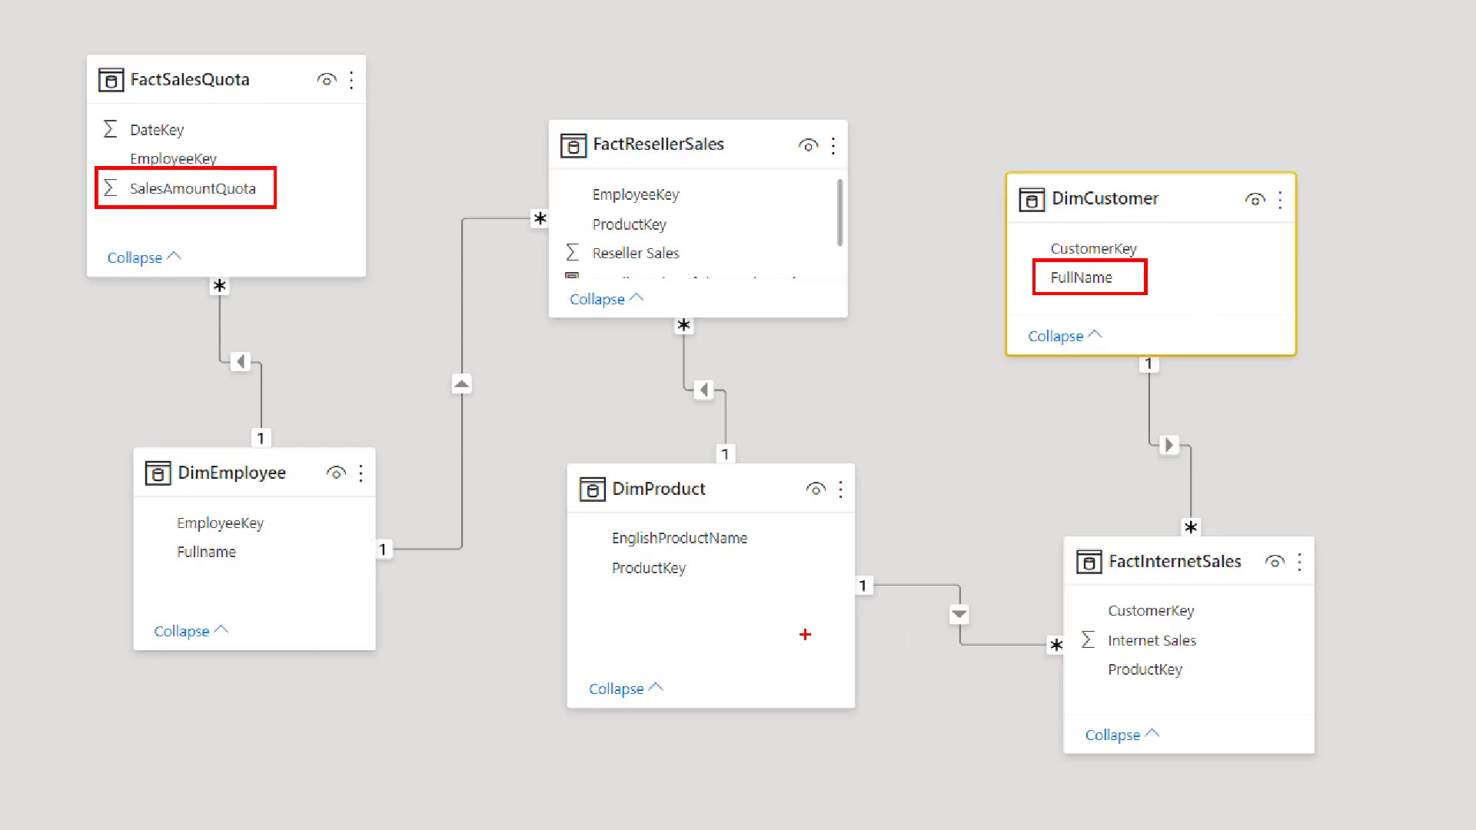
{"action": "mouse_move", "coordinate": [1079, 405]}
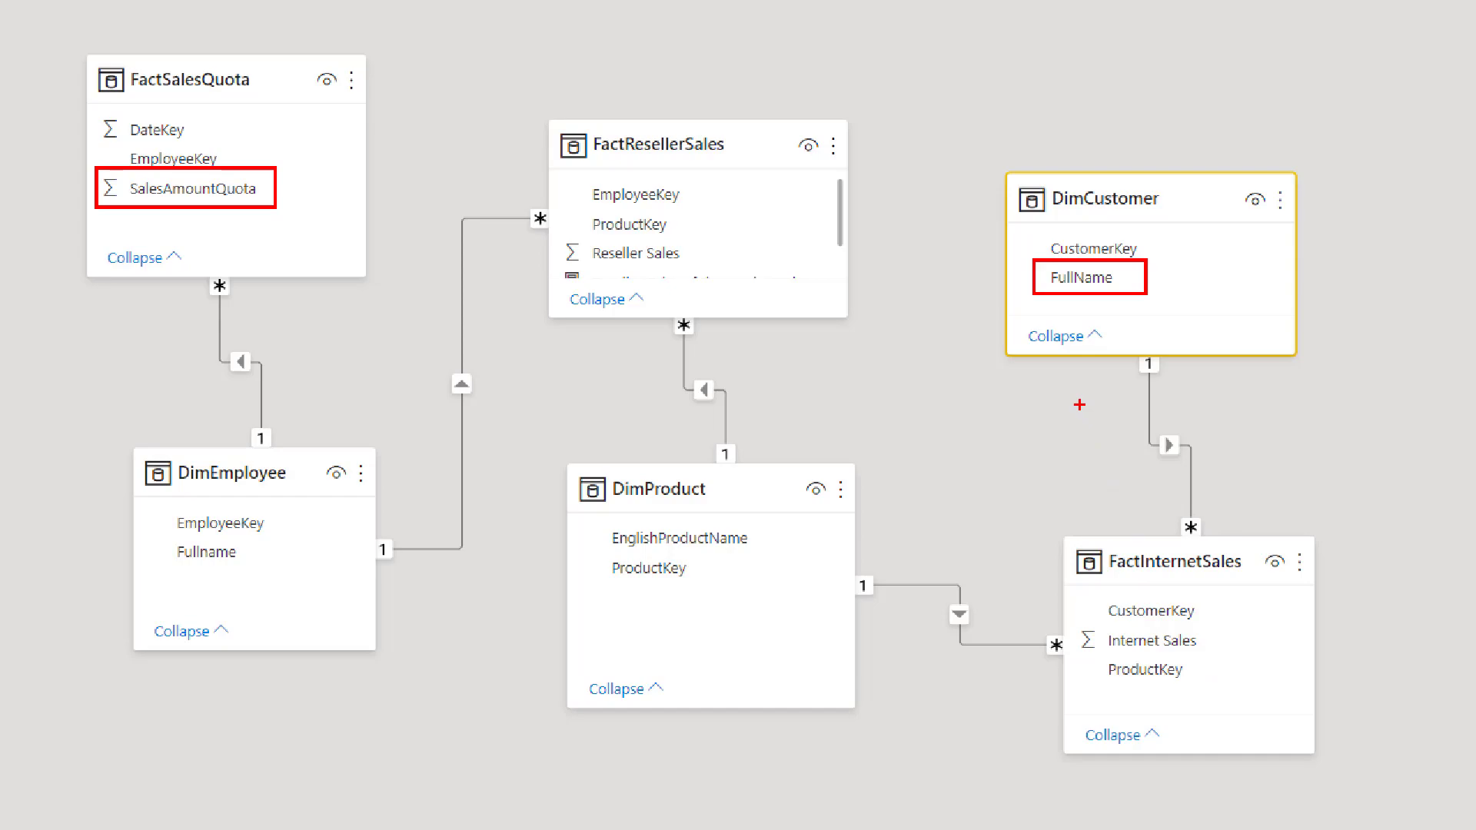
{"action": "mouse_move", "coordinate": [1129, 527]}
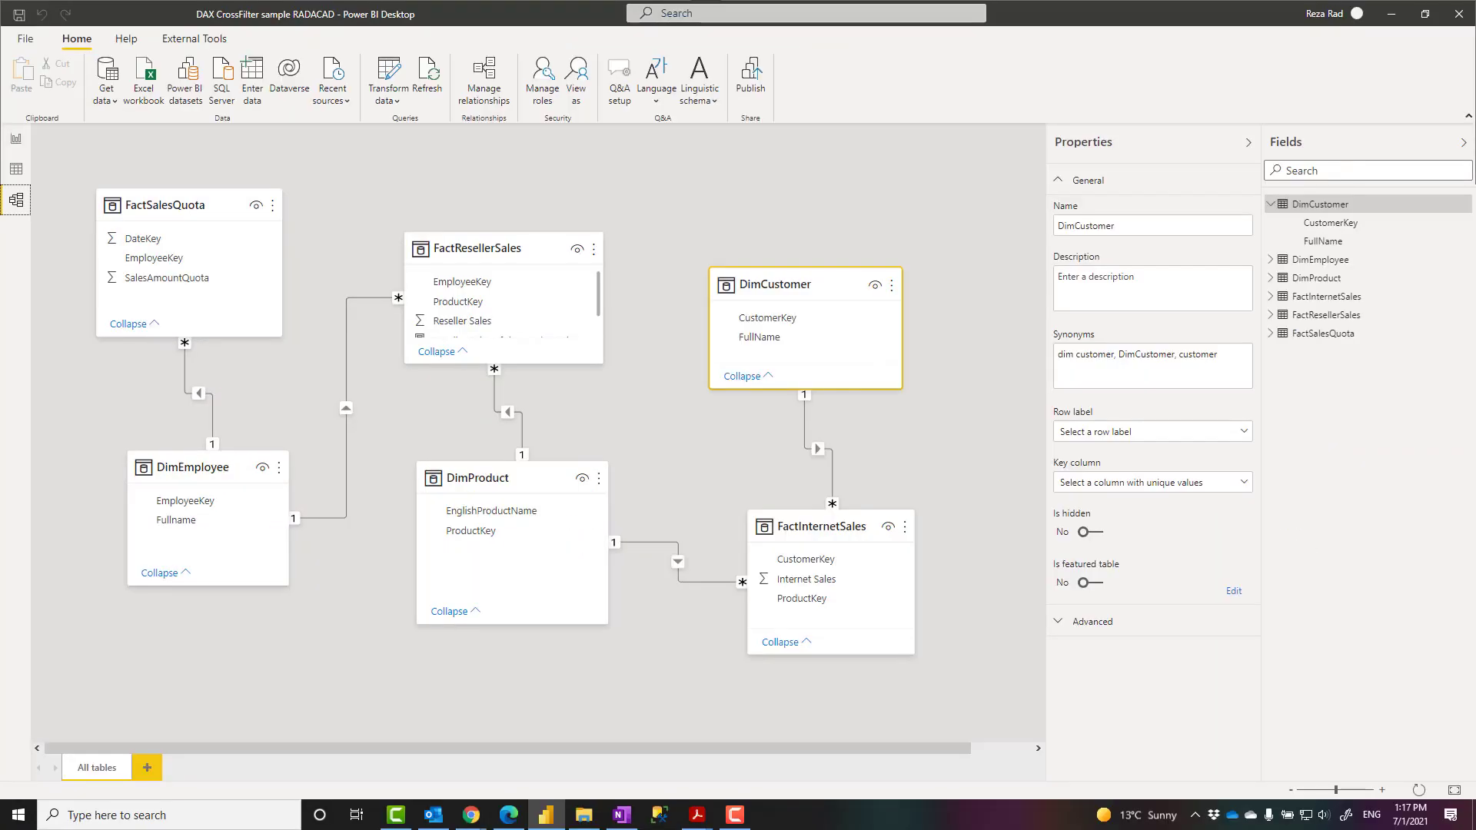
Open Page 6 and select the sales-quota measure to show its double-CROSSFILTER formula
{"action": "left_click", "coordinate": [16, 139]}
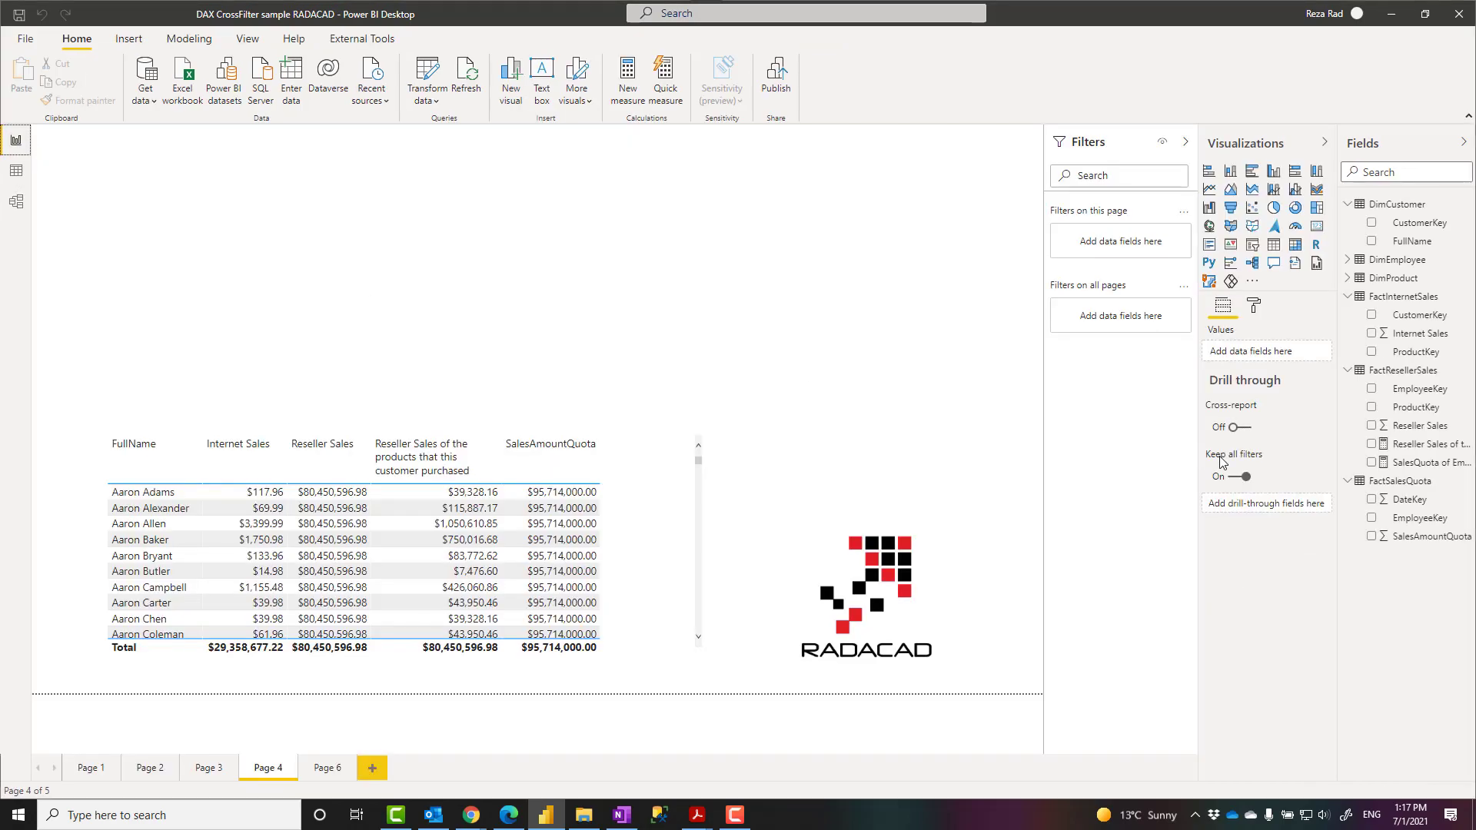
{"action": "mouse_move", "coordinate": [327, 767]}
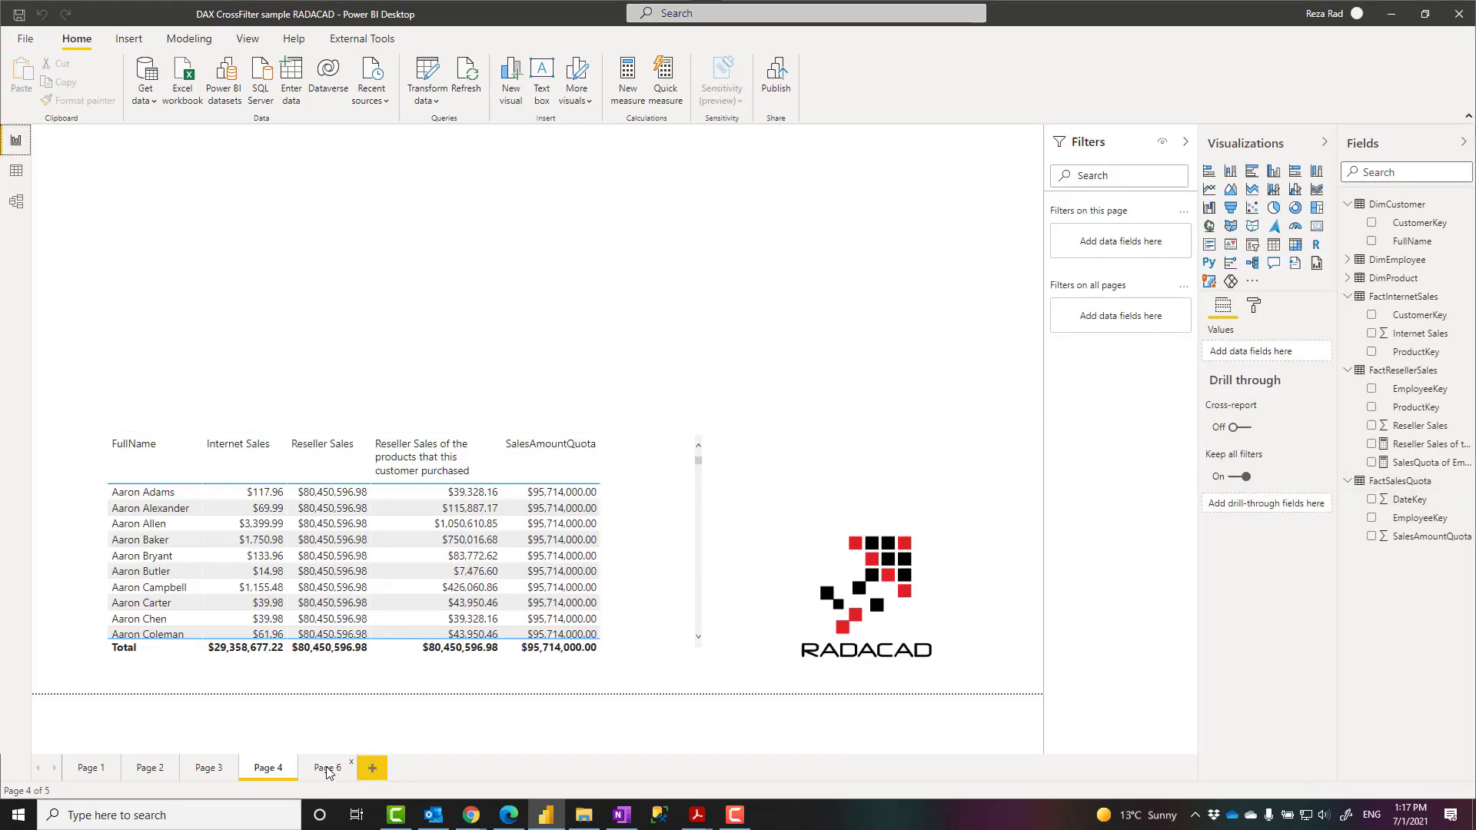
{"action": "left_click", "coordinate": [327, 768]}
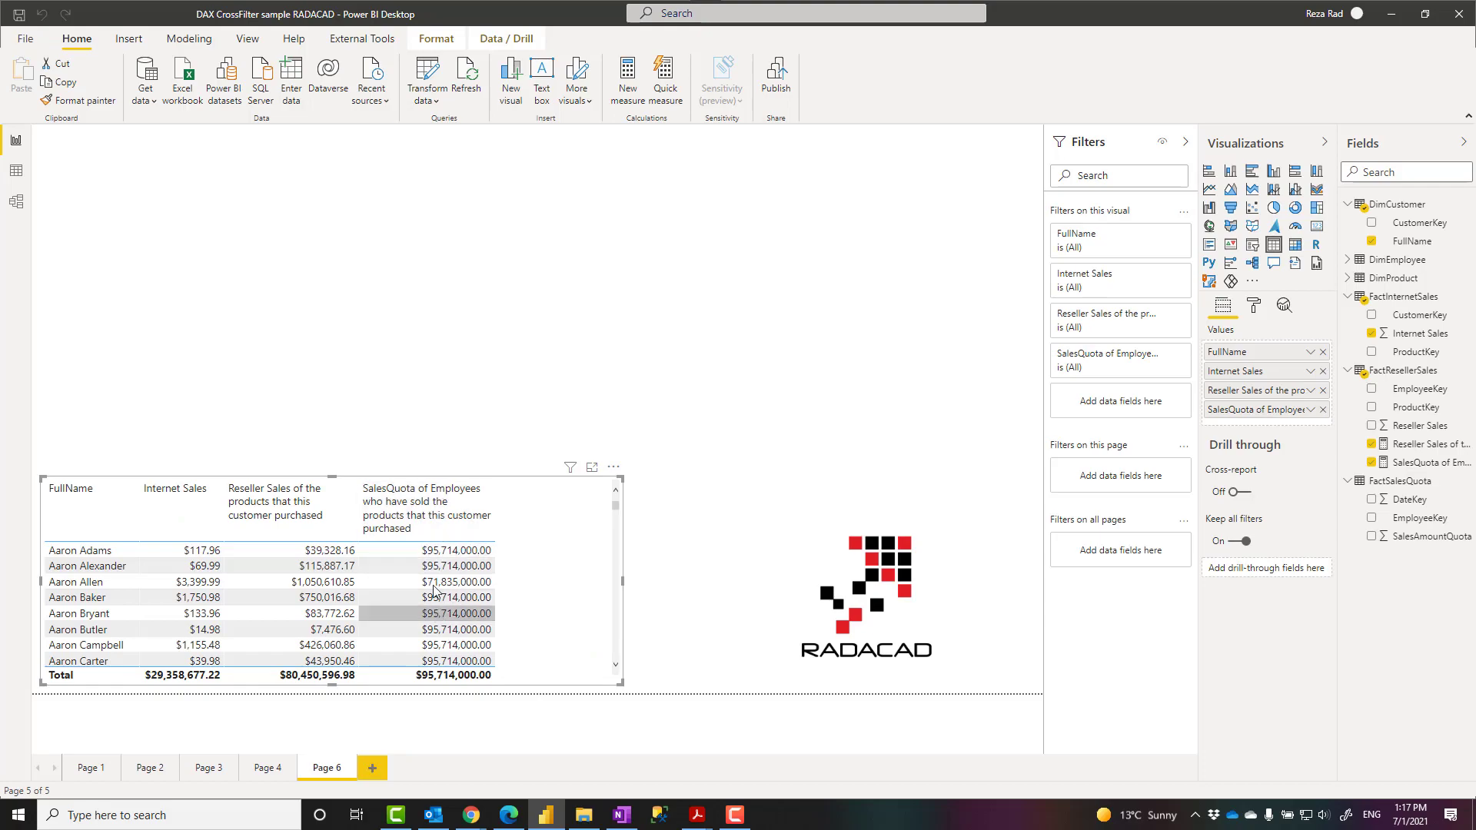
{"action": "left_click", "coordinate": [456, 582]}
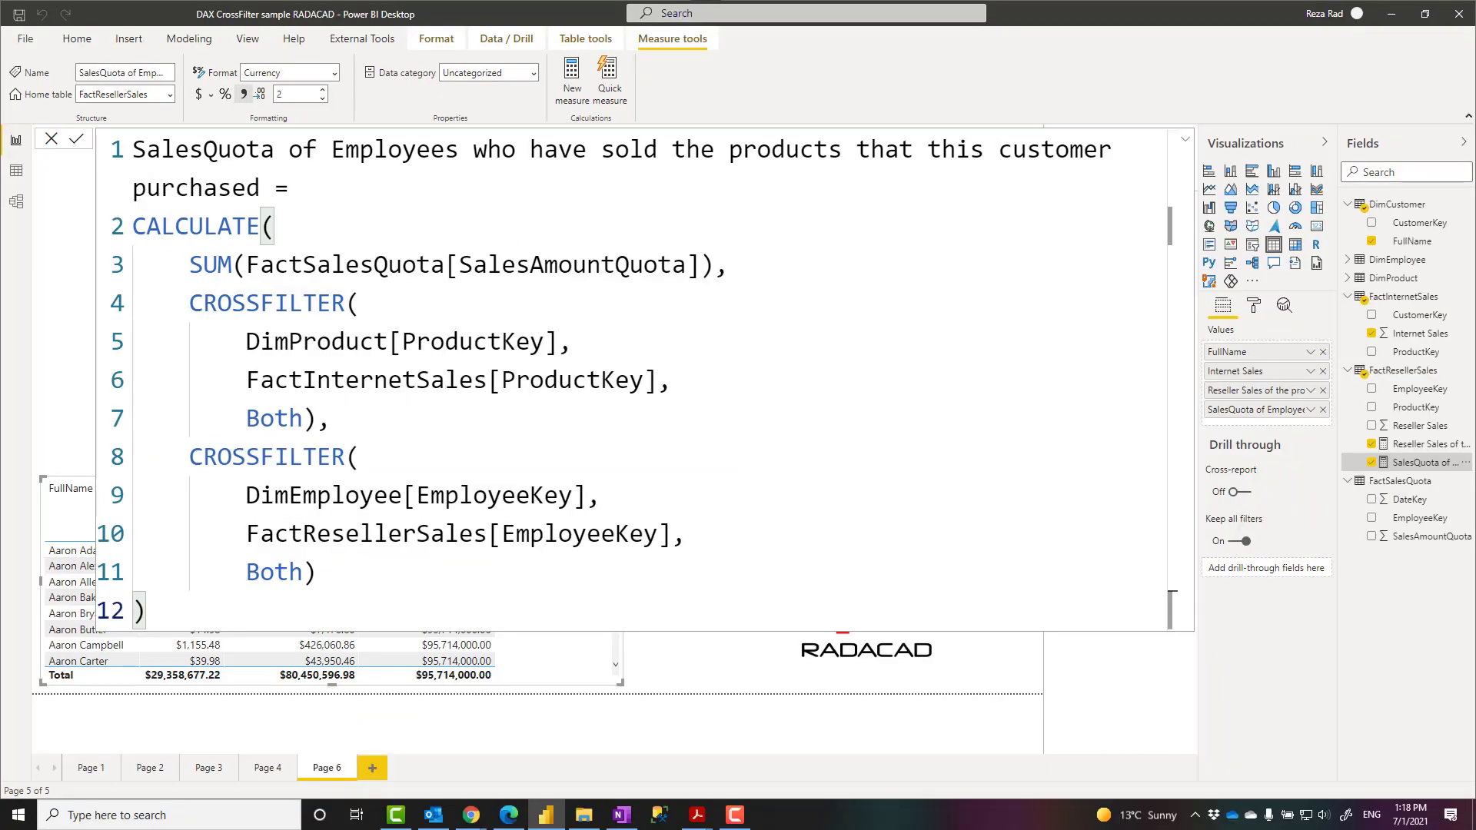
{"action": "mouse_move", "coordinate": [1414, 461]}
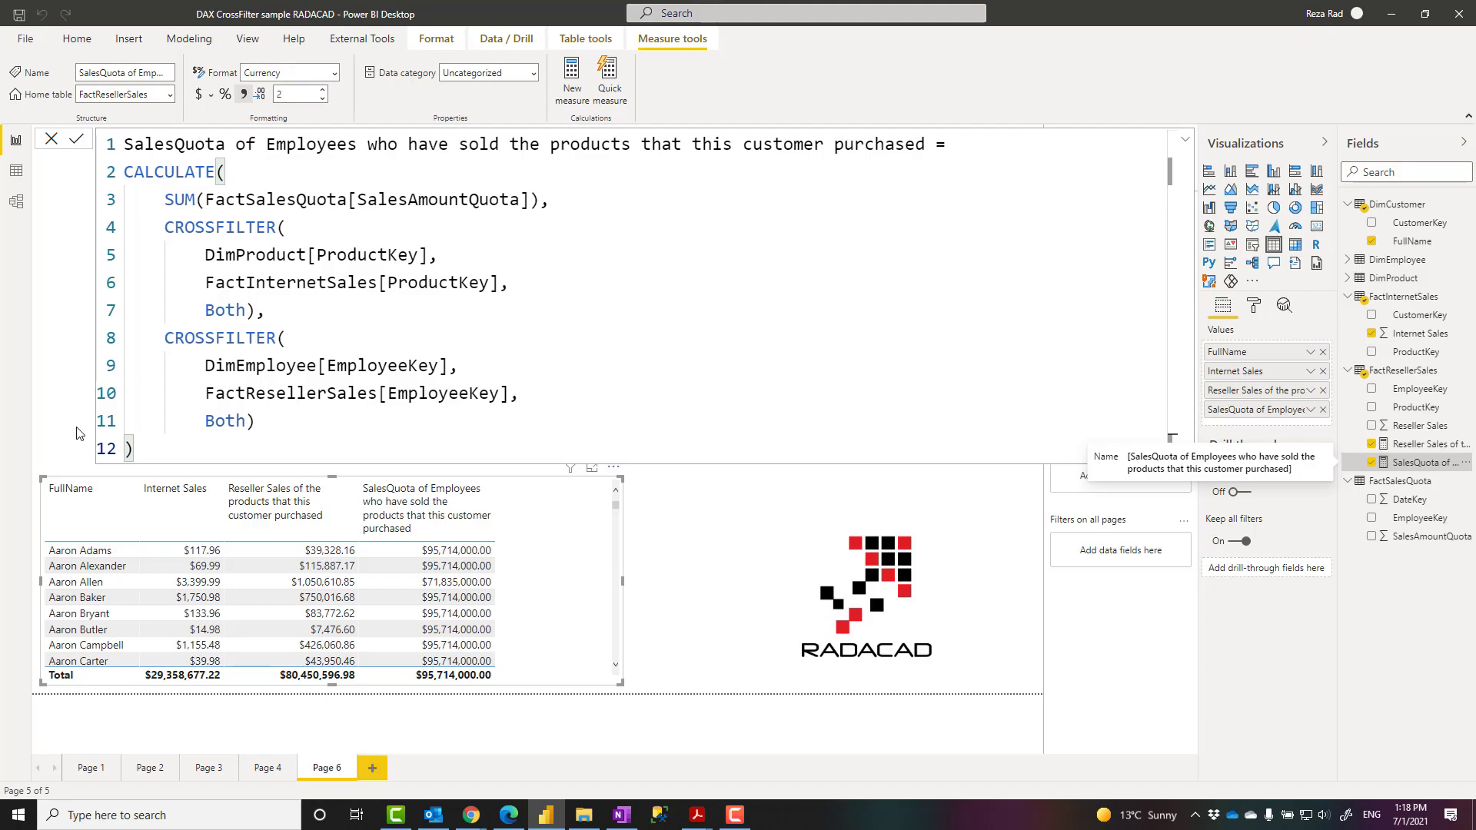
{"action": "mouse_move", "coordinate": [7, 242]}
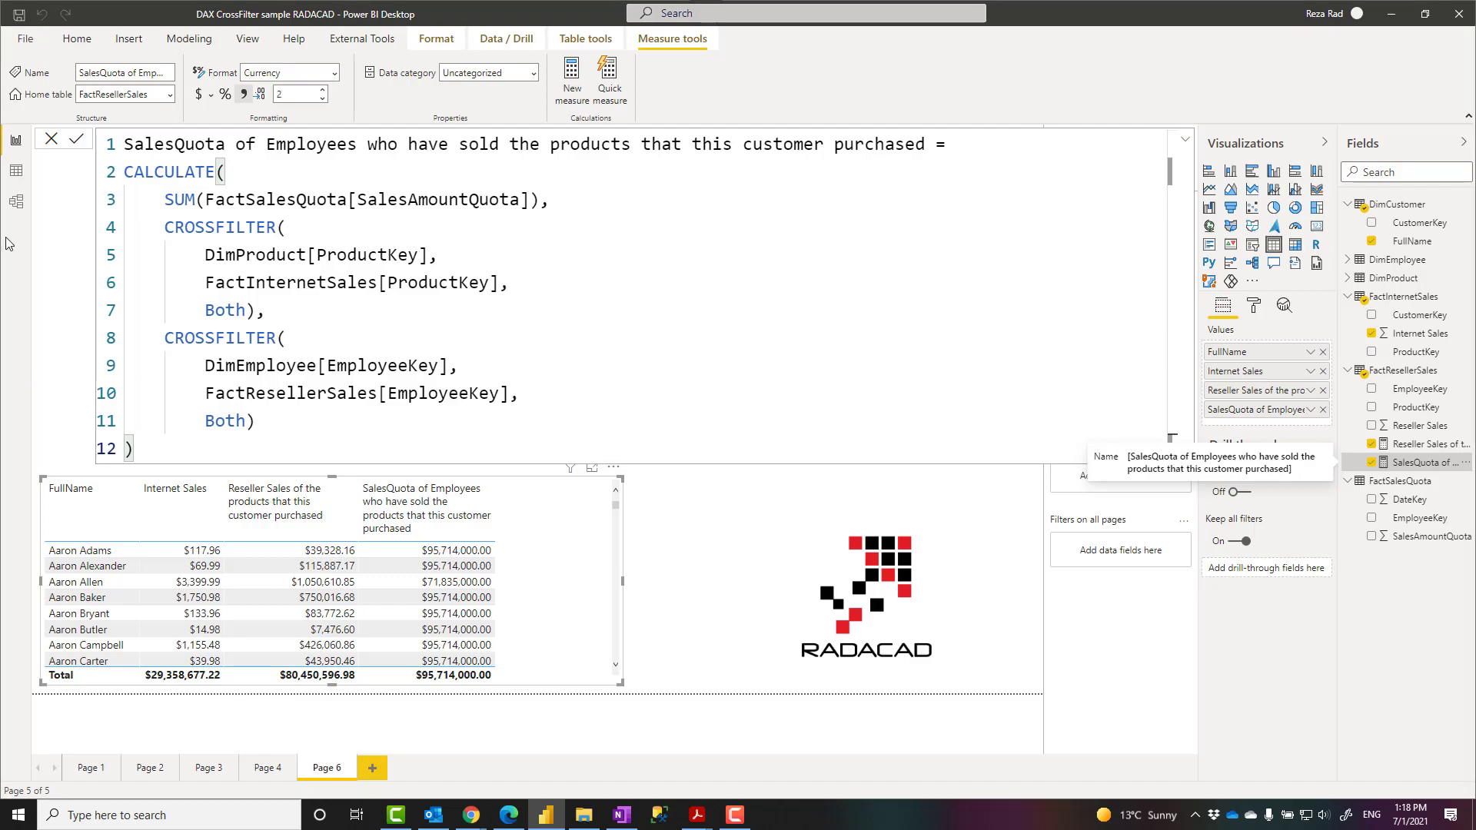
Return to the model diagram of the six related tables
{"action": "left_click", "coordinate": [15, 201]}
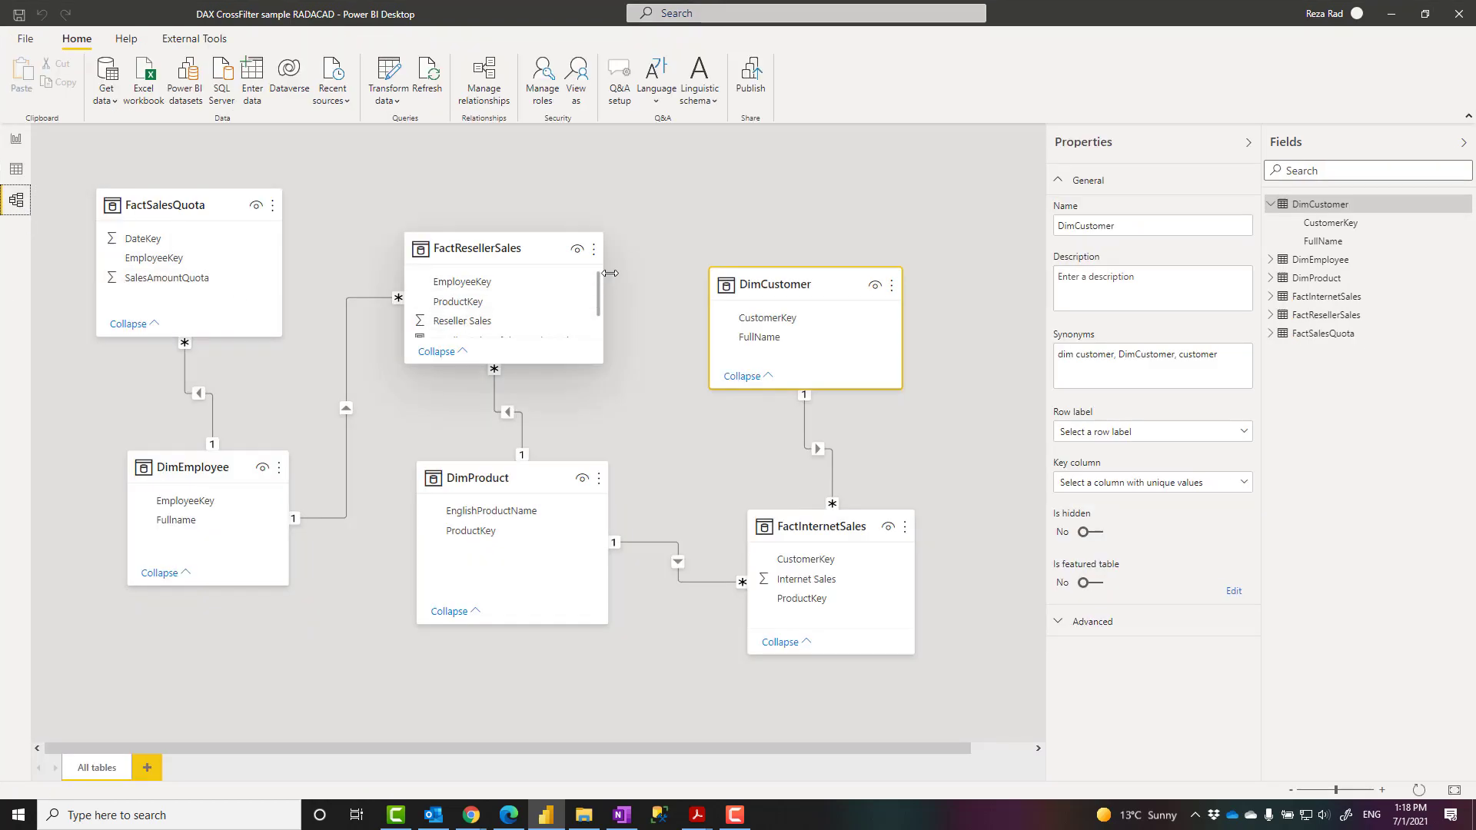
{"action": "mouse_move", "coordinate": [471, 414]}
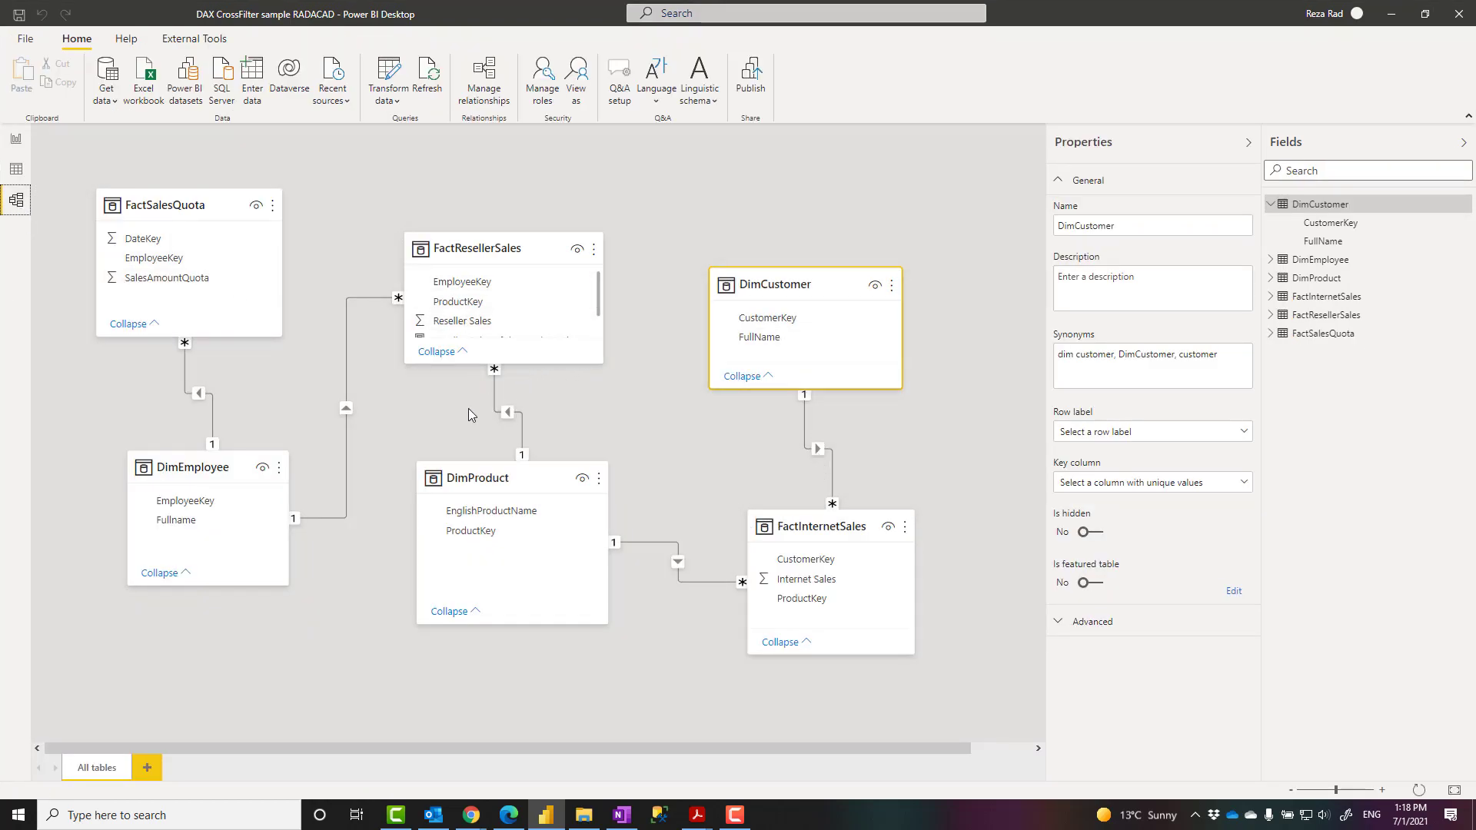
{"action": "mouse_move", "coordinate": [345, 657]}
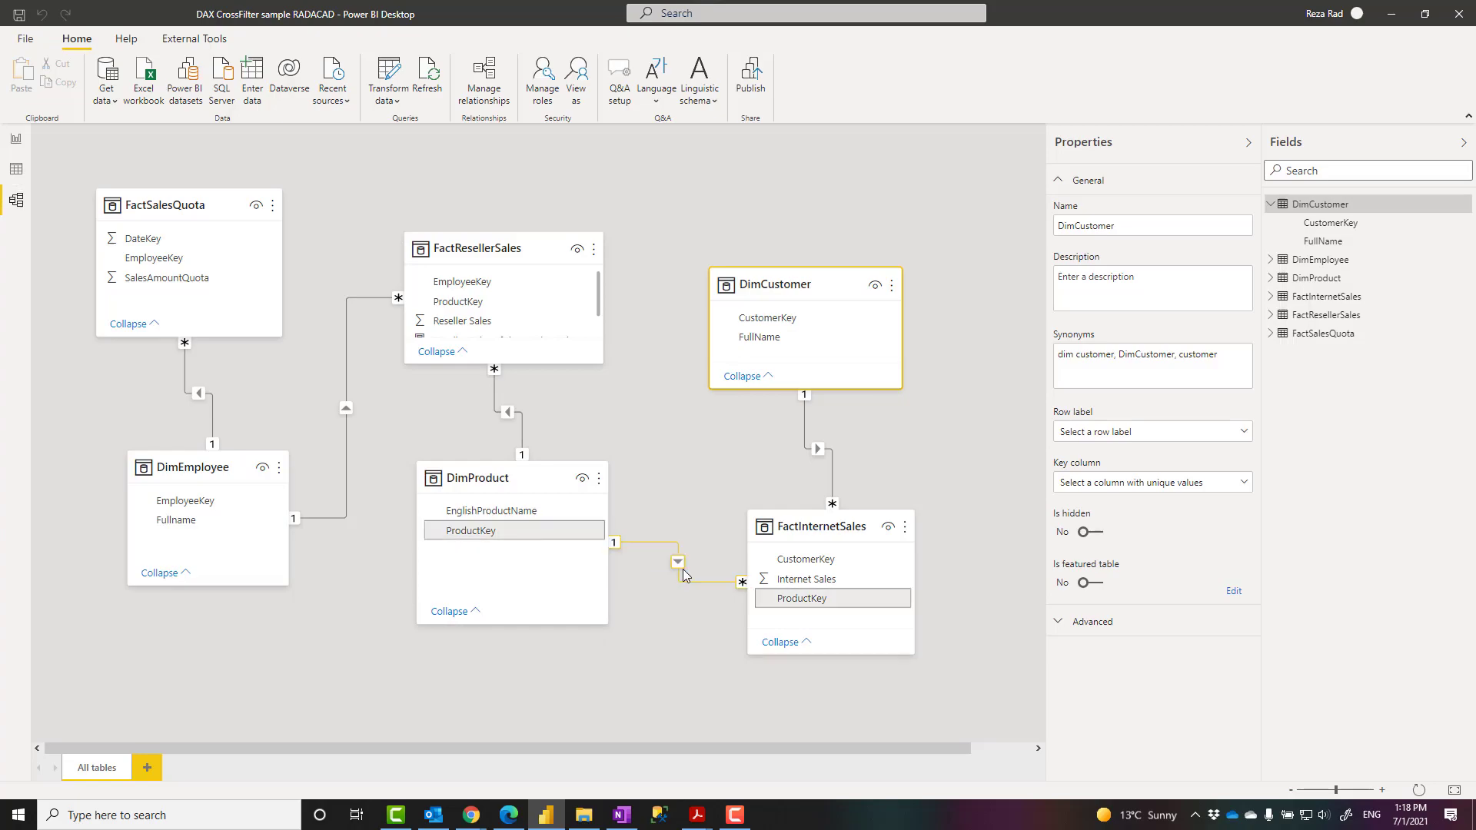
{"action": "mouse_move", "coordinate": [675, 575]}
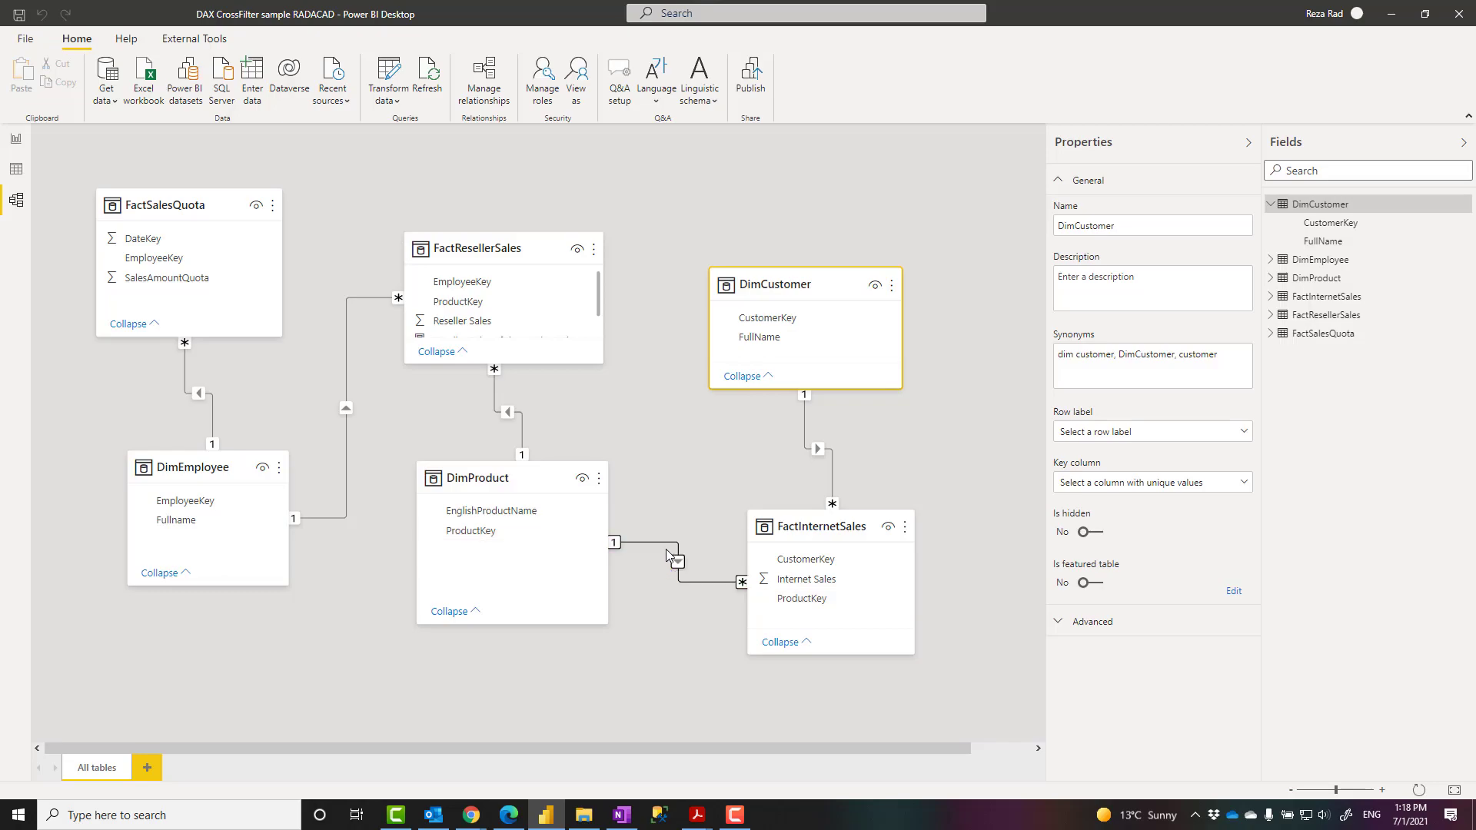
{"action": "mouse_move", "coordinate": [668, 558]}
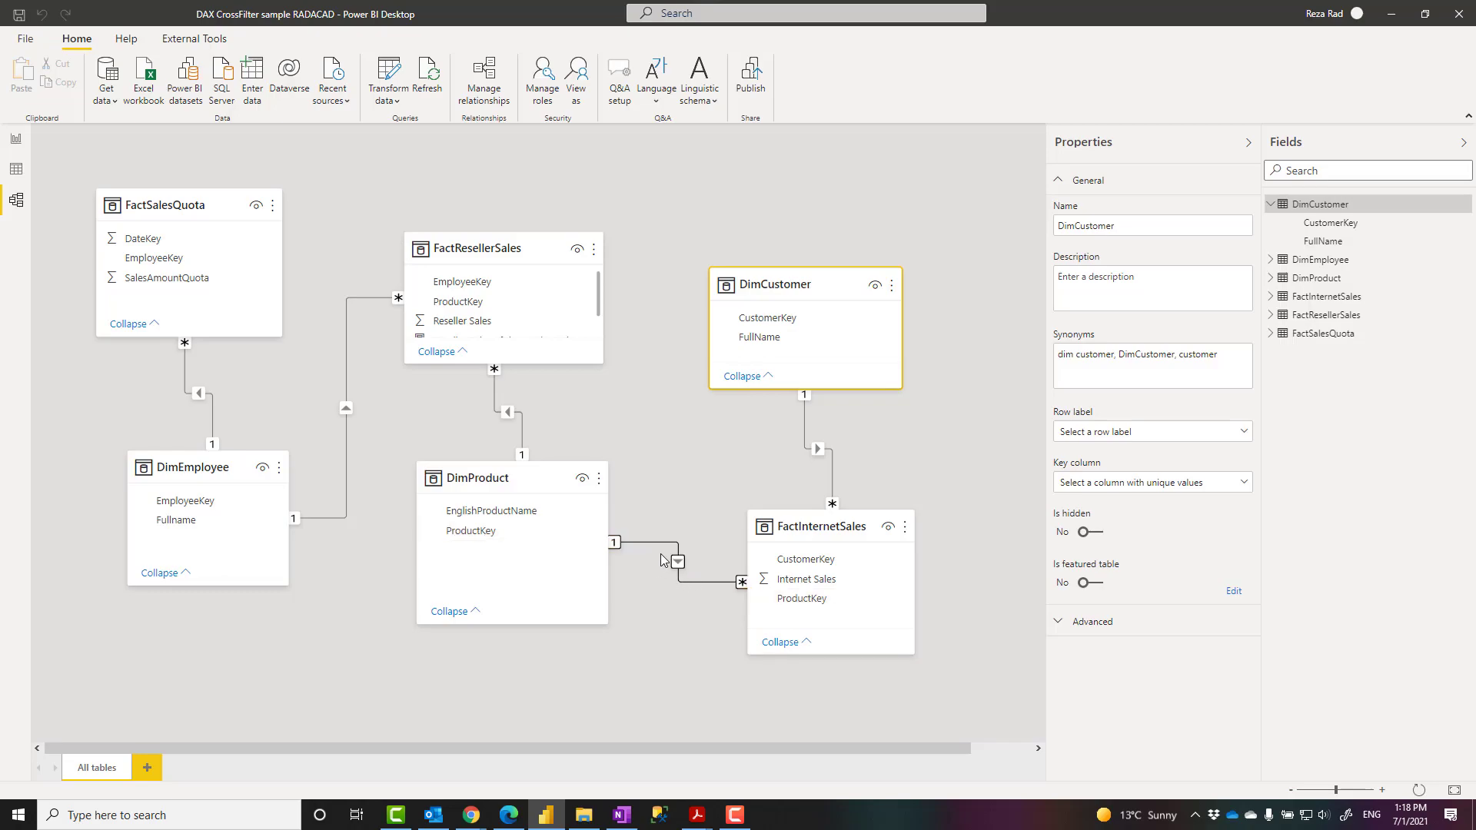
{"action": "mouse_move", "coordinate": [503, 516]}
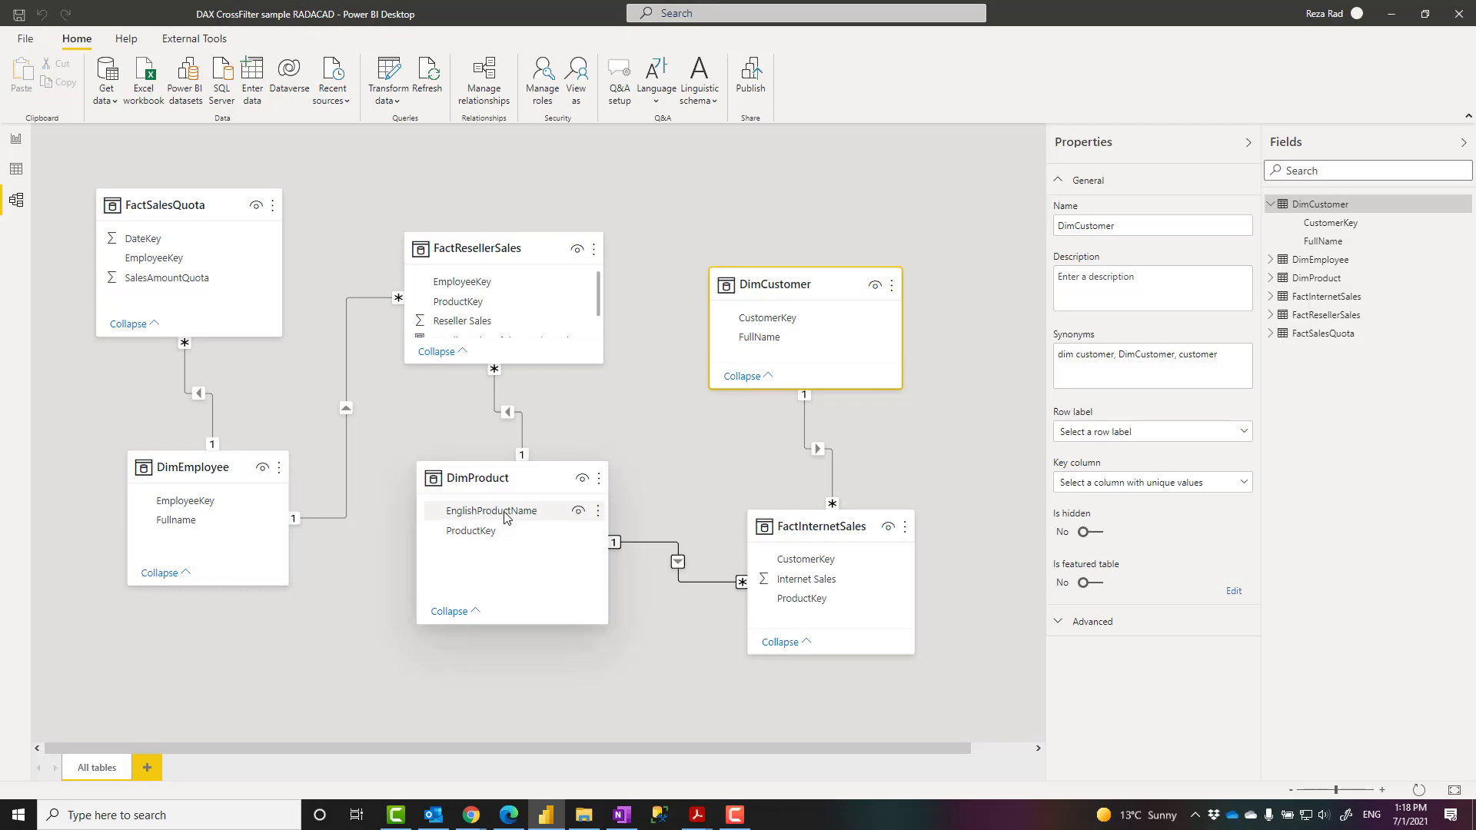
{"action": "mouse_move", "coordinate": [444, 471]}
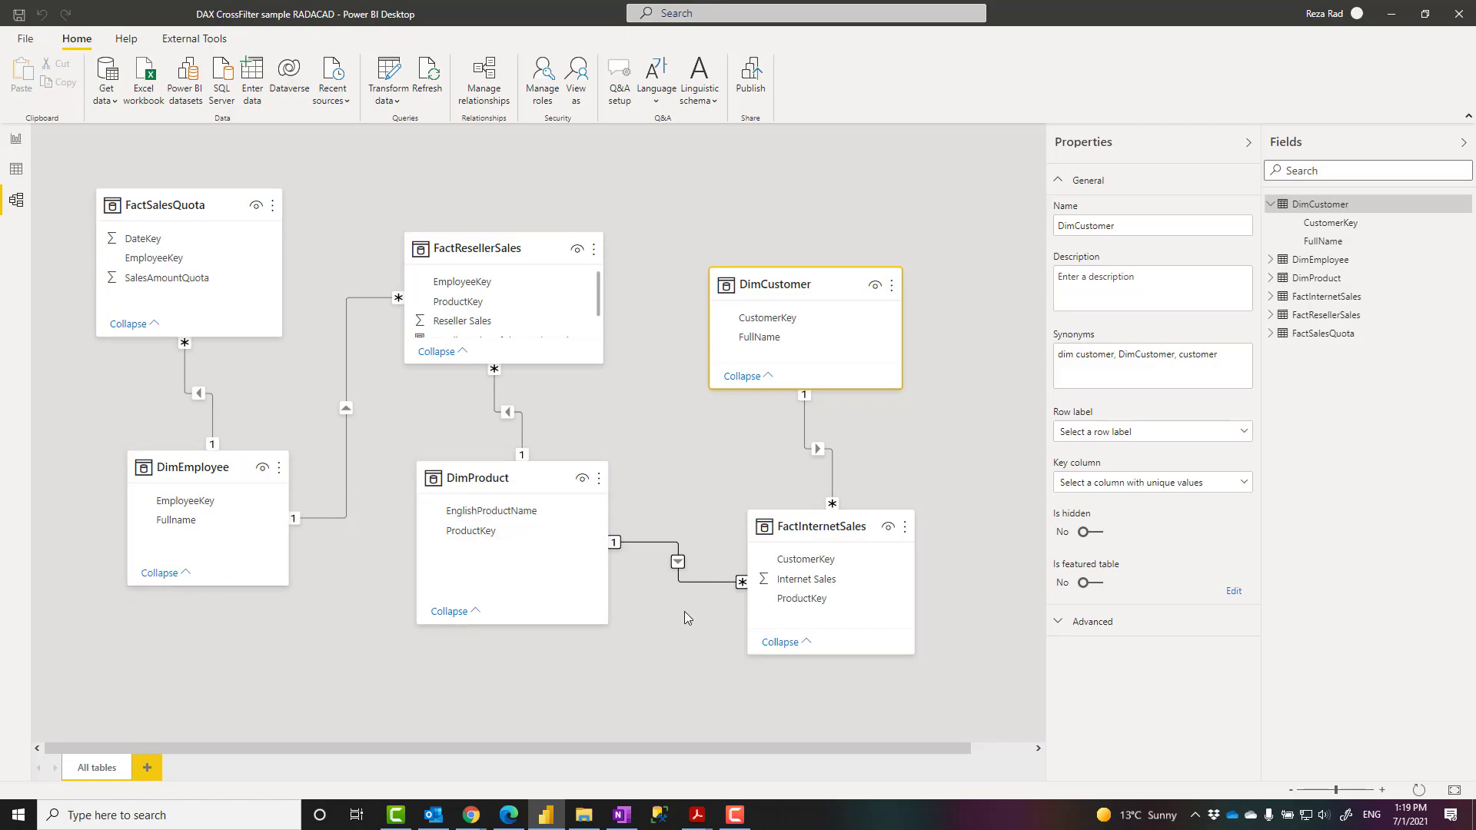
{"action": "mouse_move", "coordinate": [679, 617]}
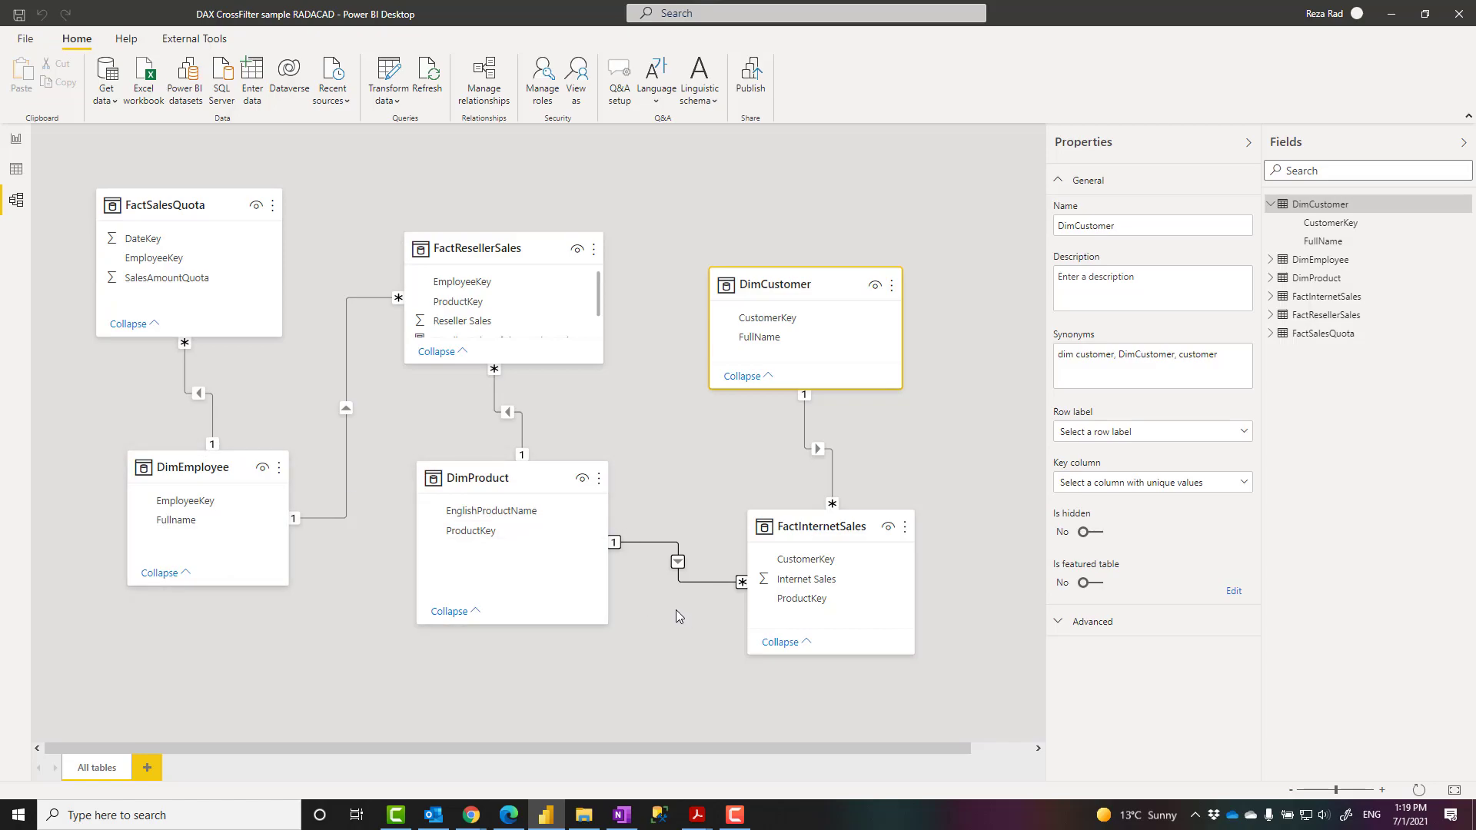
{"action": "mouse_move", "coordinate": [671, 612]}
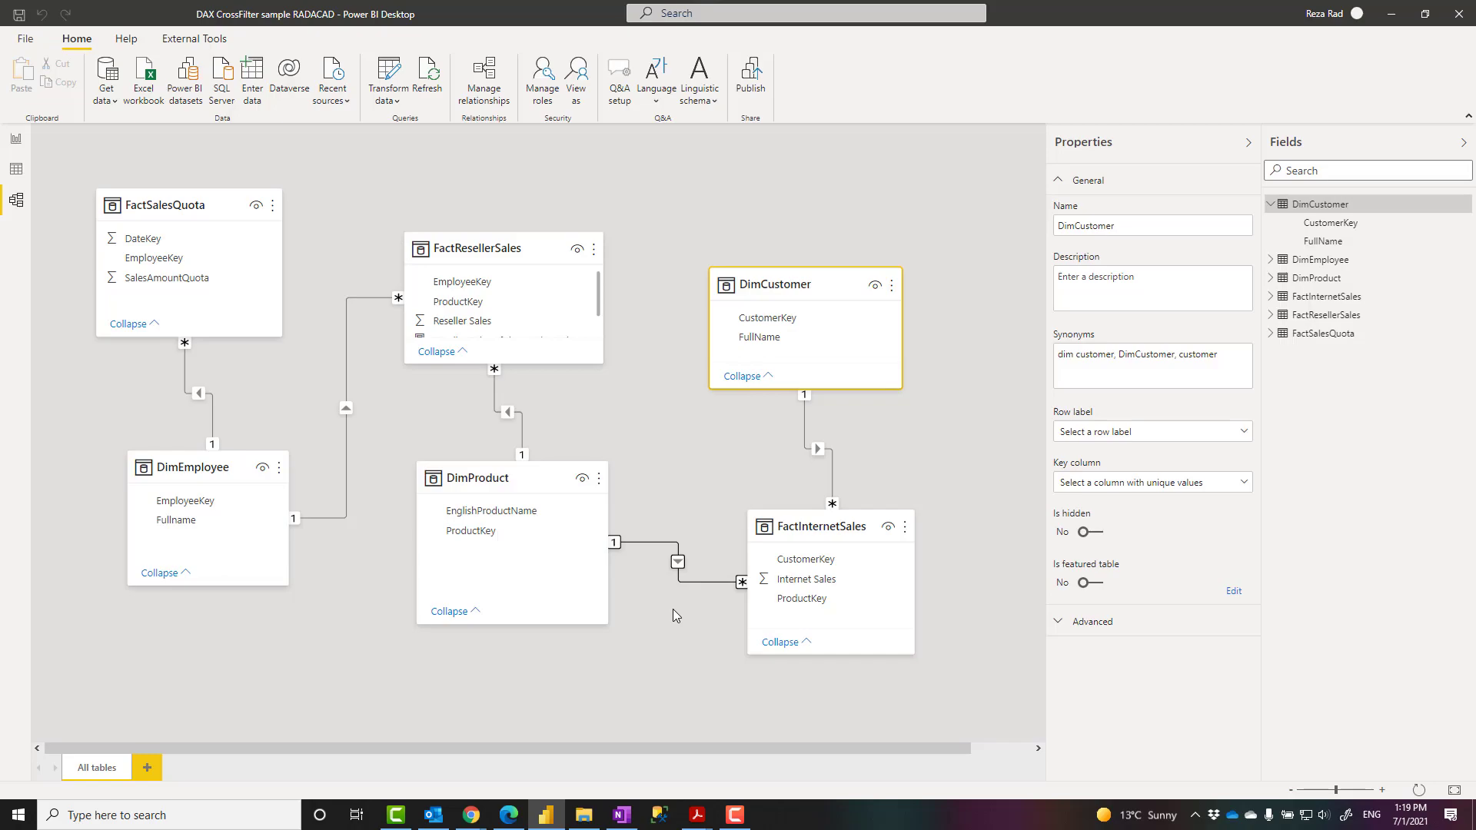
{"action": "mouse_move", "coordinate": [650, 515]}
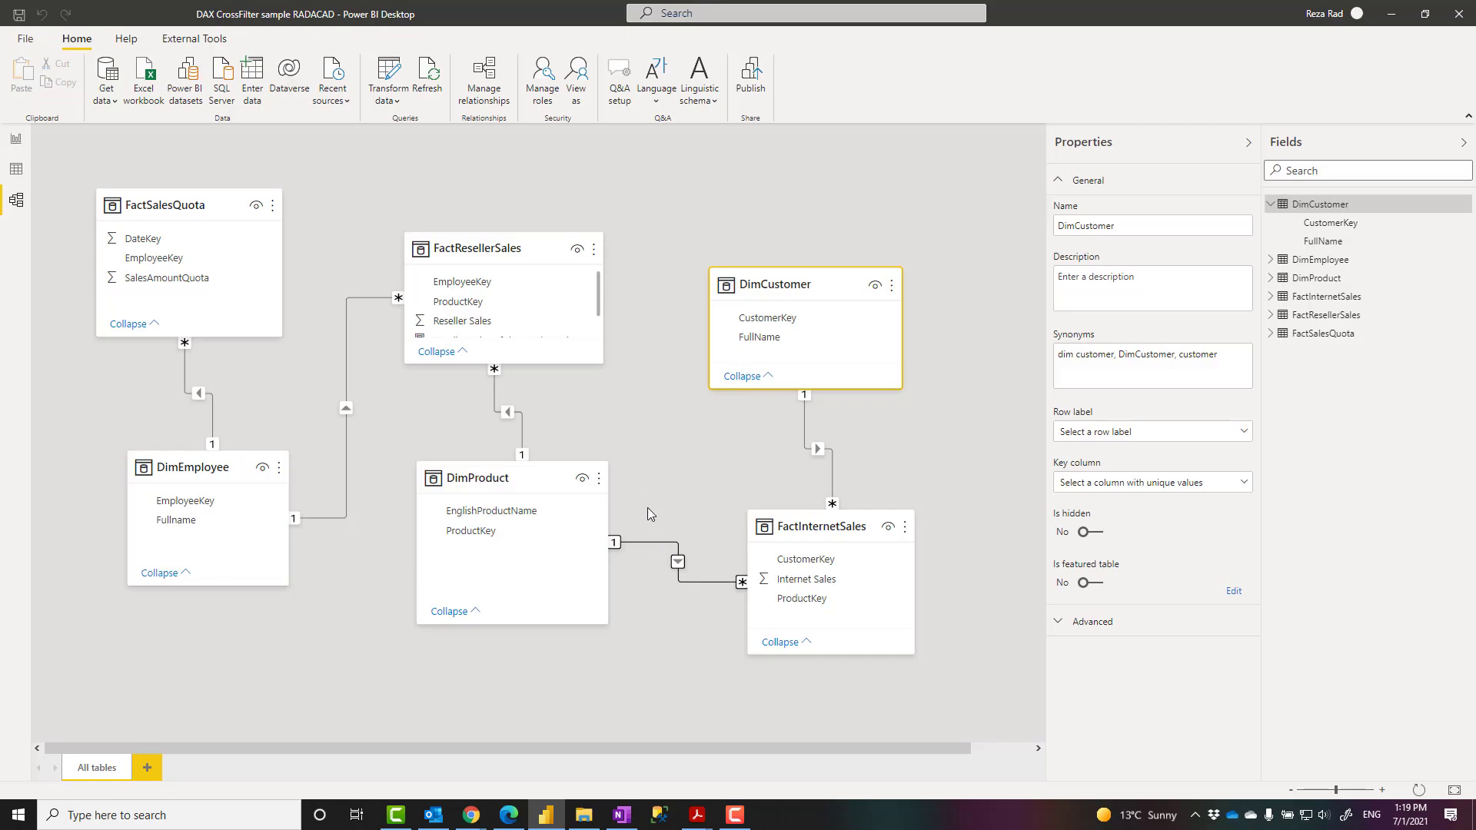
Deselect DimCustomer by clicking empty model diagram canvas to show card display properties
{"action": "left_click", "coordinate": [677, 562]}
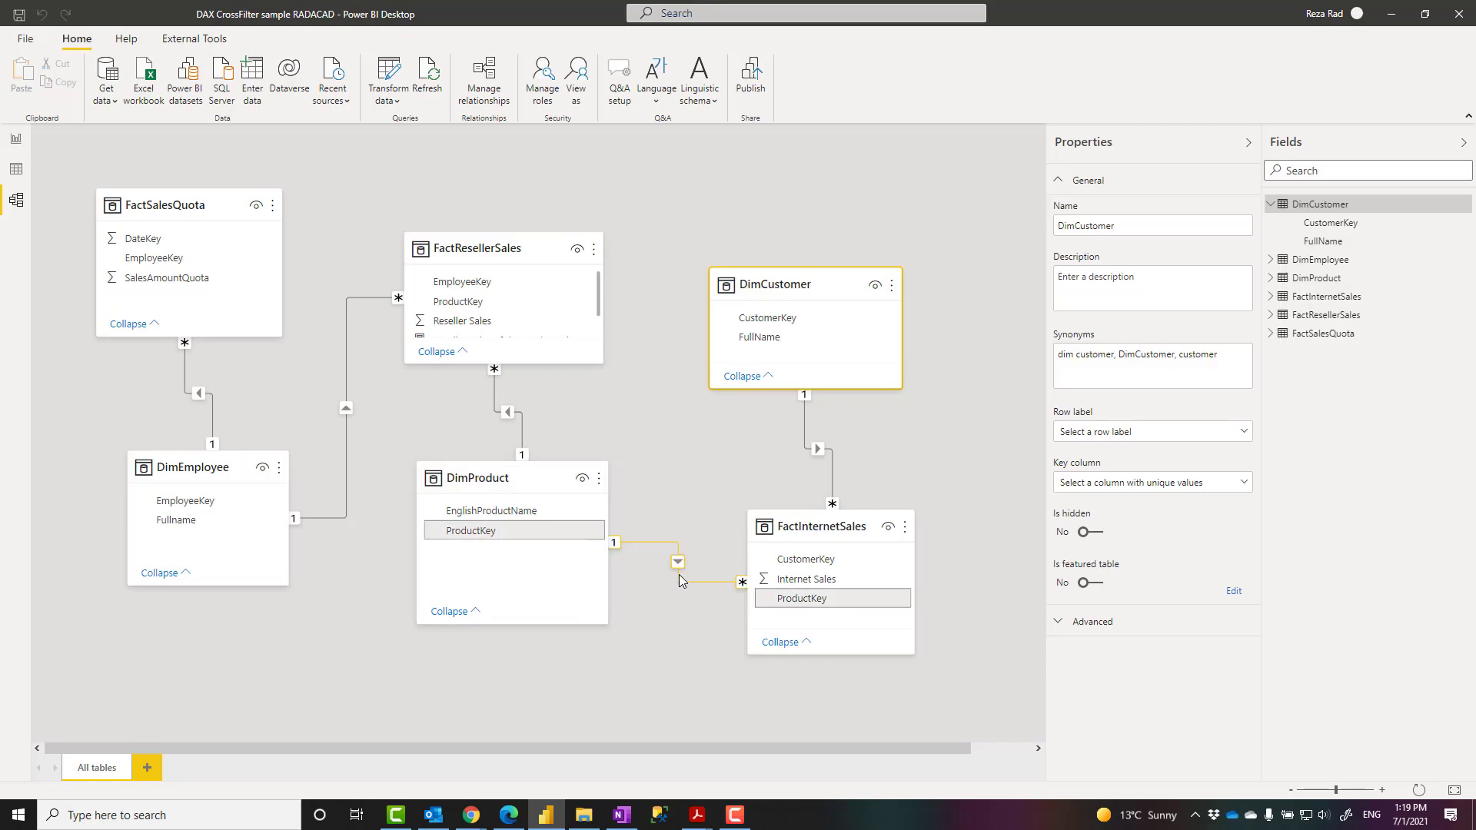
{"action": "mouse_move", "coordinate": [645, 552]}
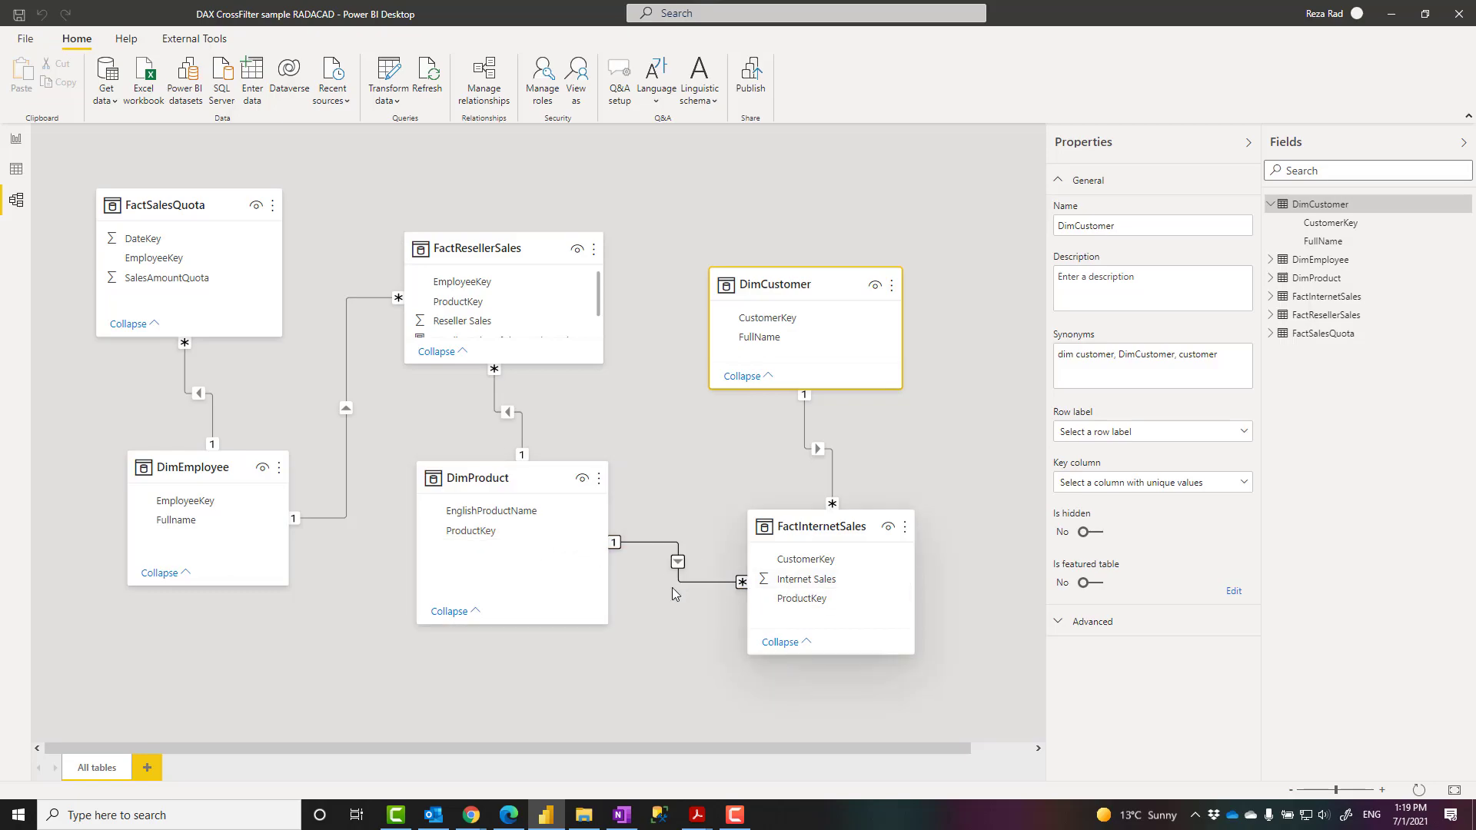
{"action": "mouse_move", "coordinate": [648, 636]}
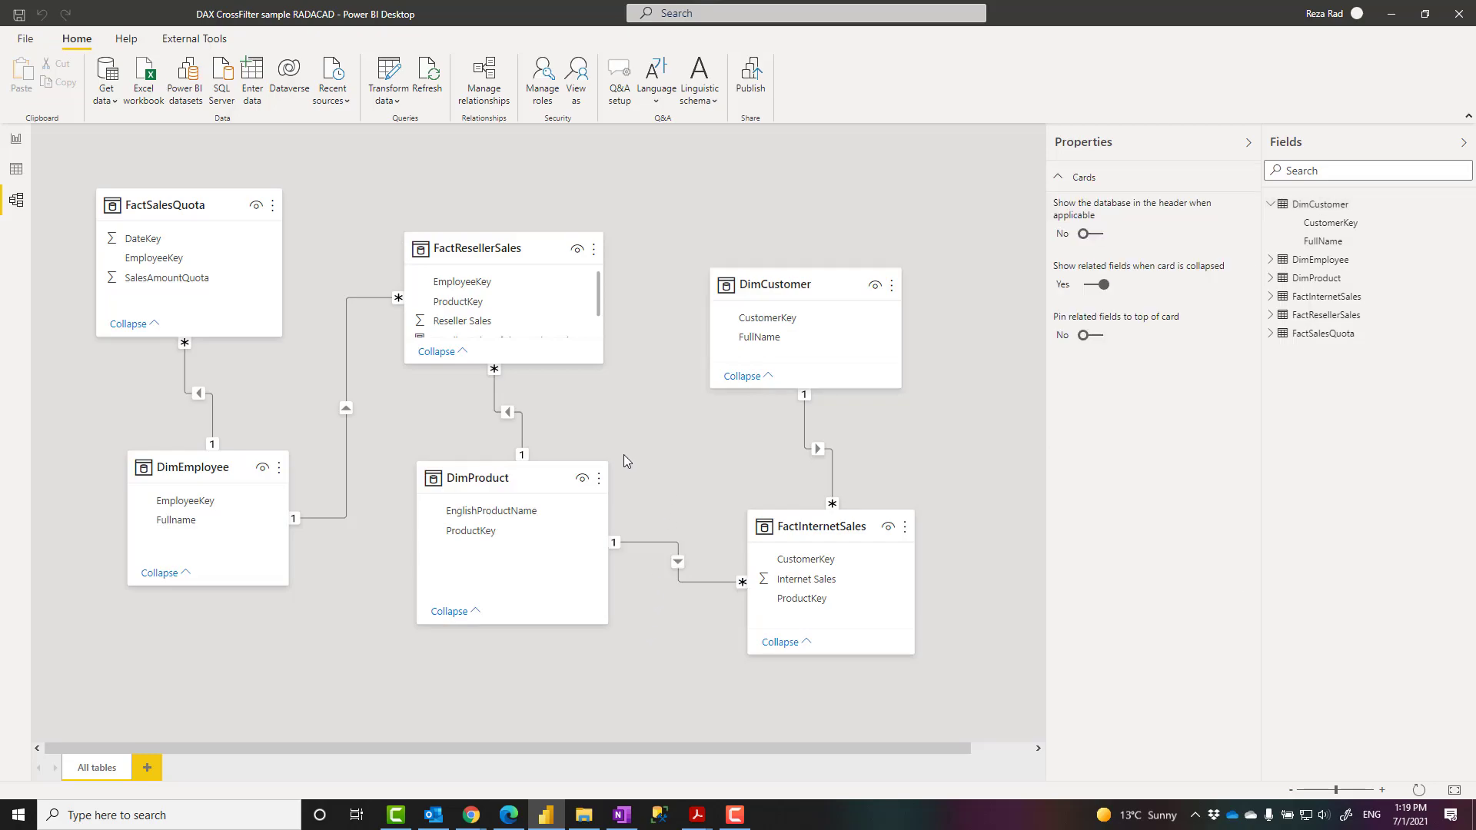
{"action": "mouse_move", "coordinate": [656, 448]}
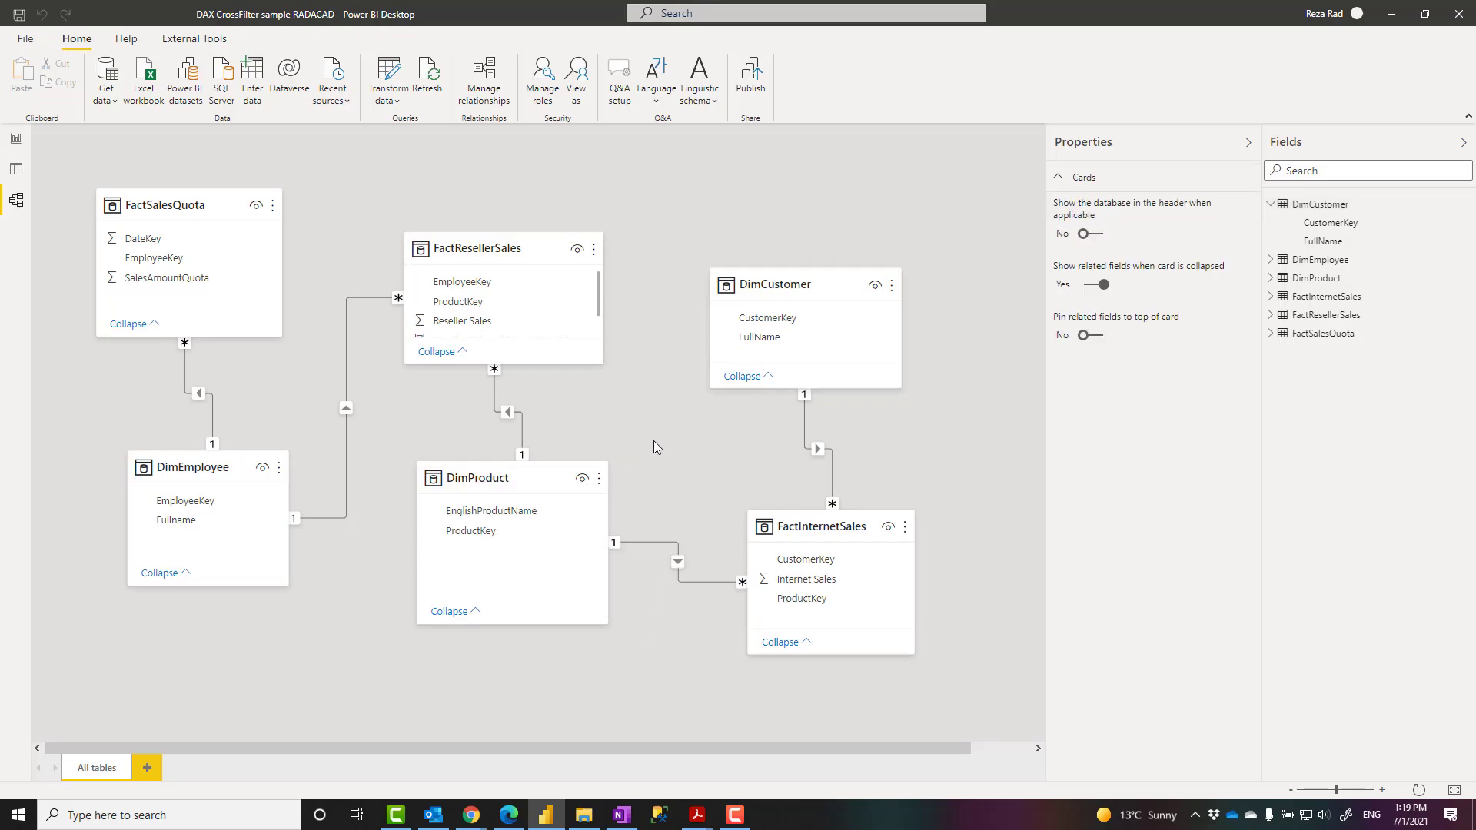